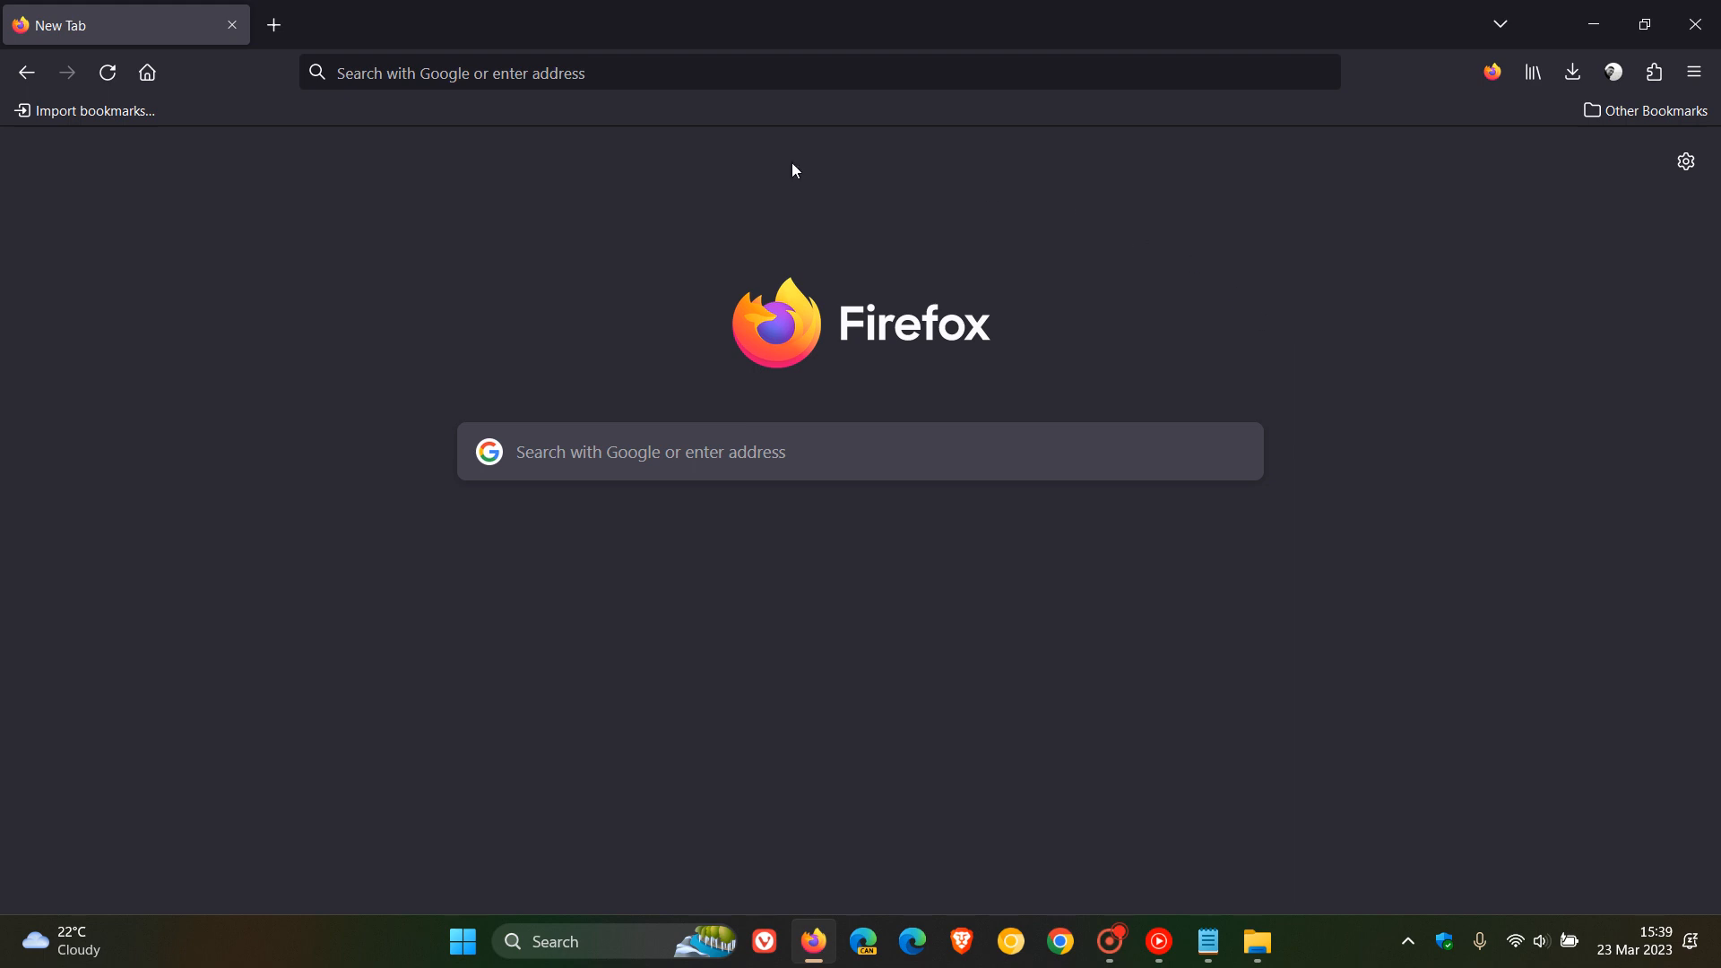
pyautogui.moveTo(1328, 276)
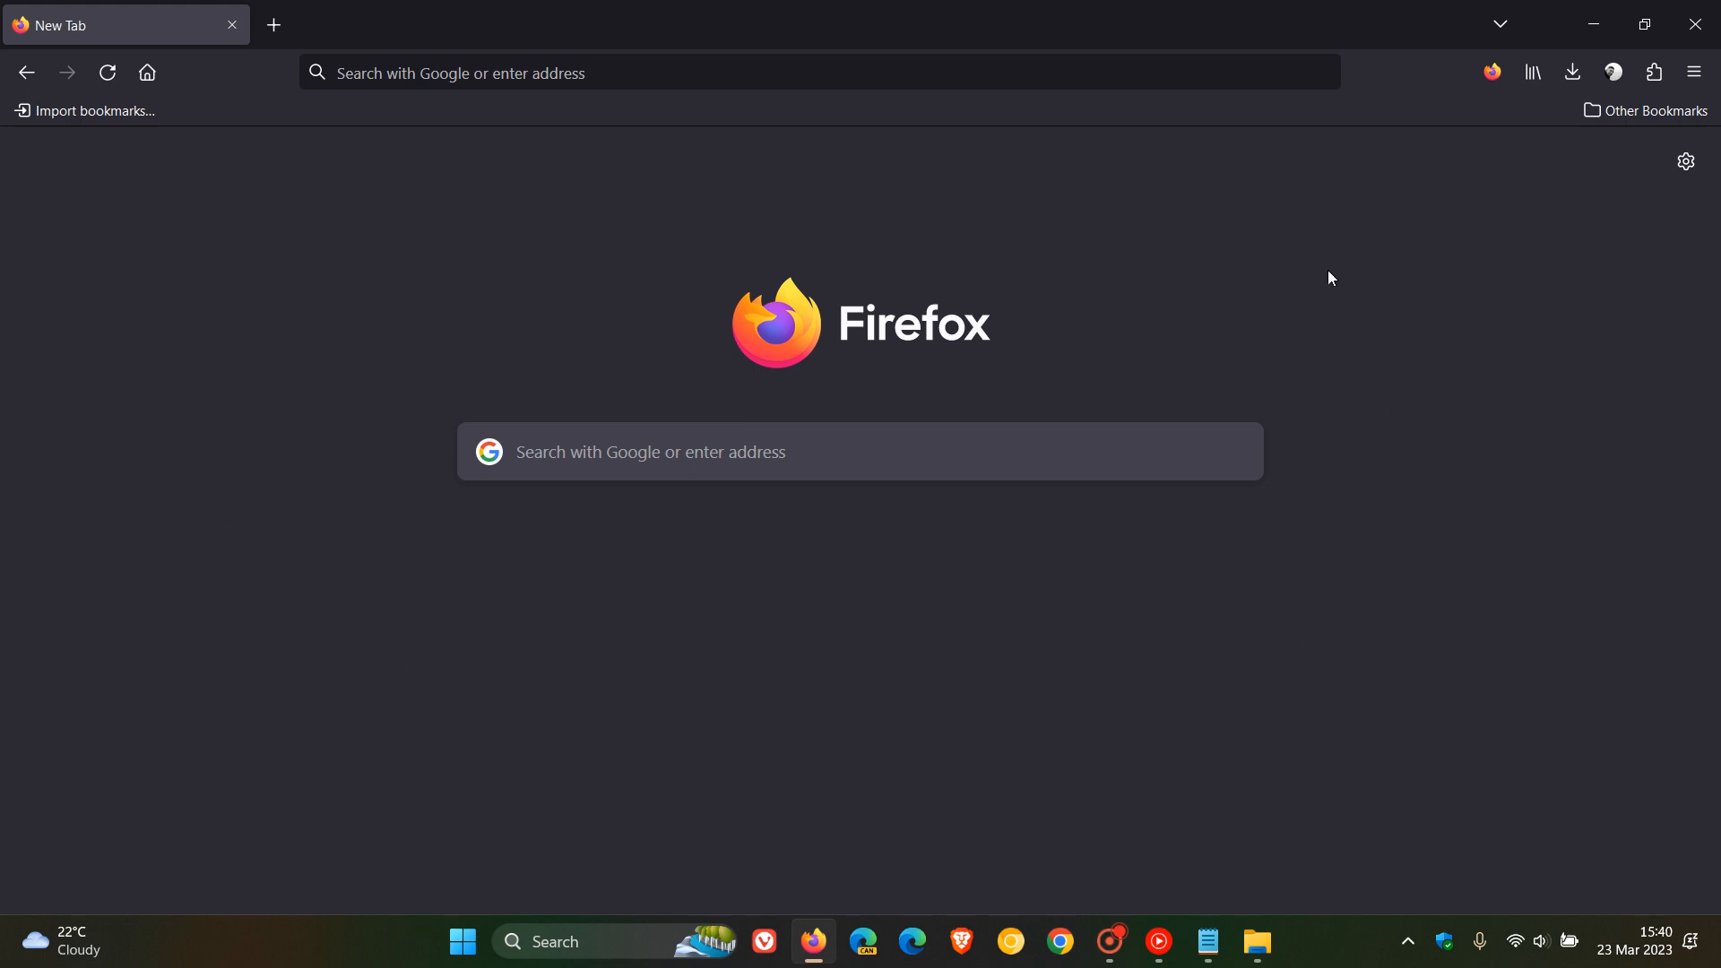
pyautogui.moveTo(1653, 72)
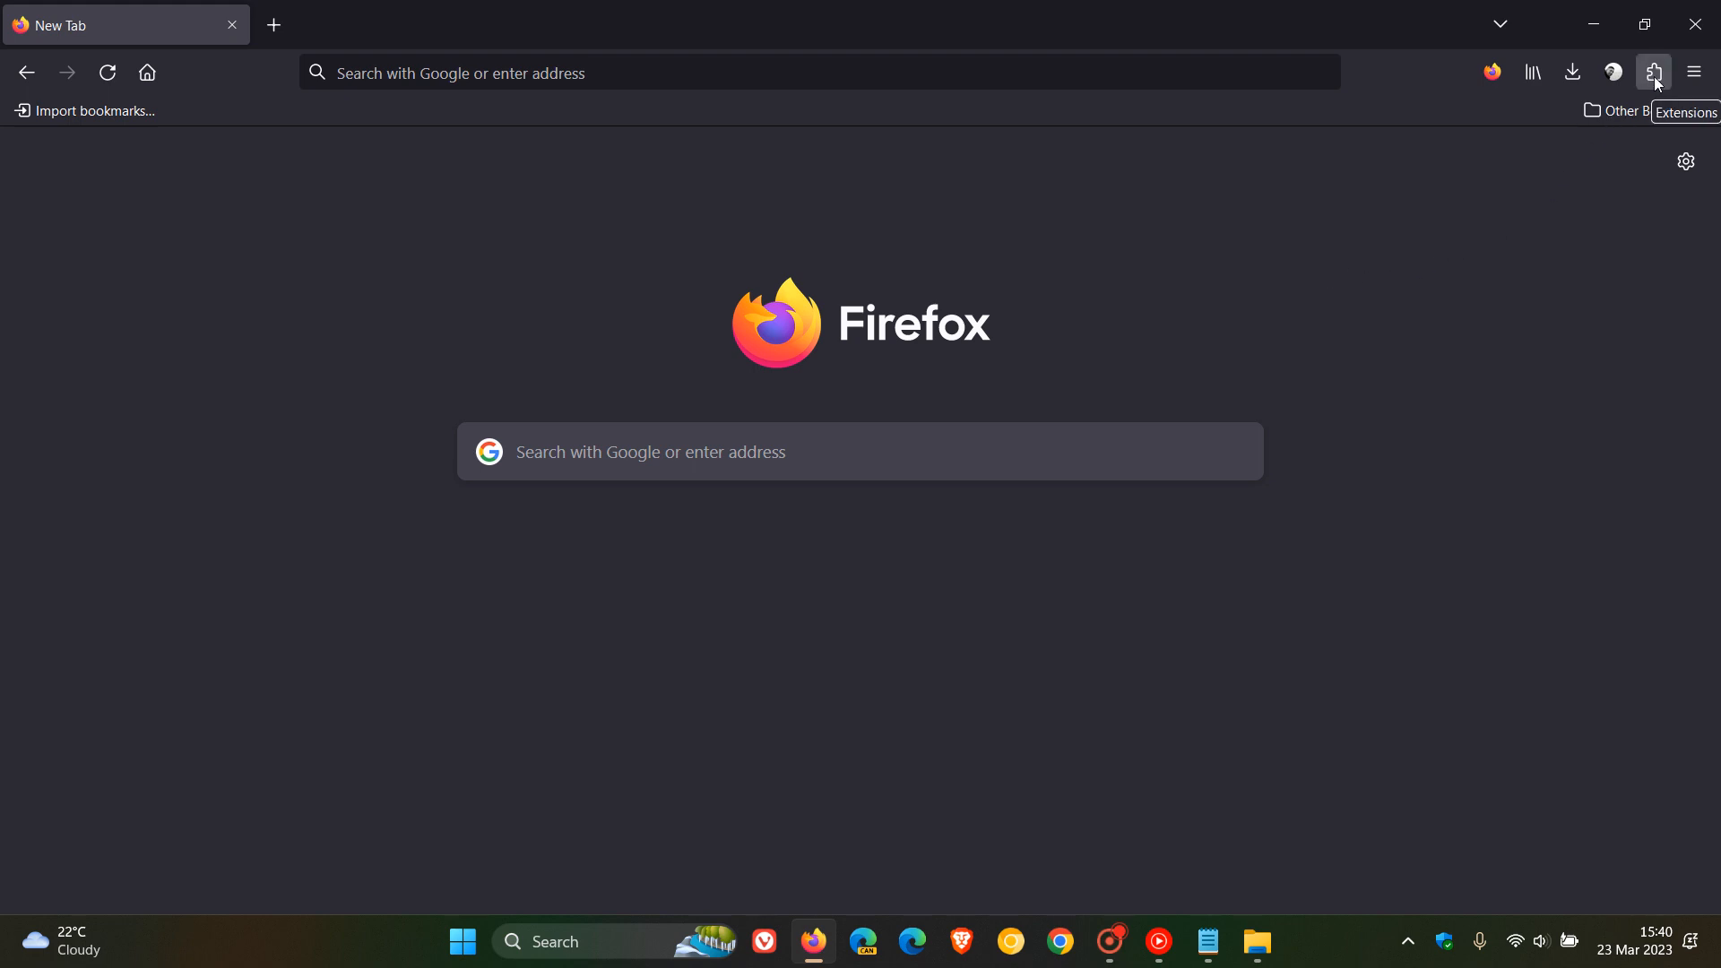
pyautogui.moveTo(1280, 316)
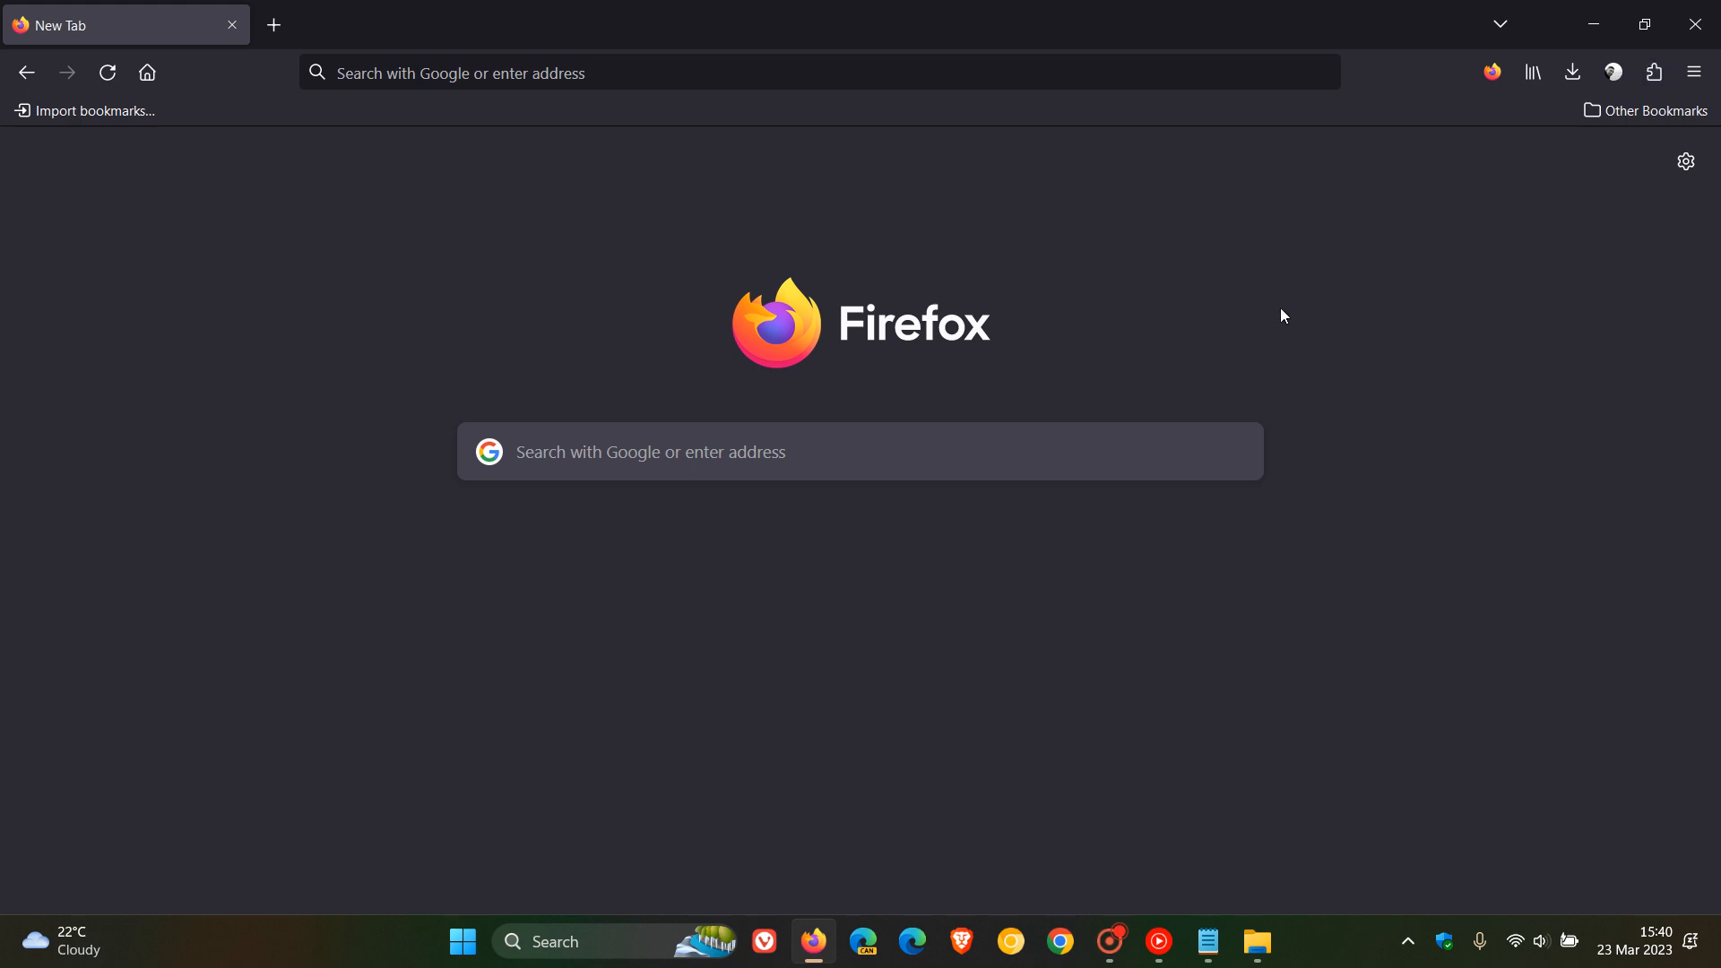
pyautogui.moveTo(427, 583)
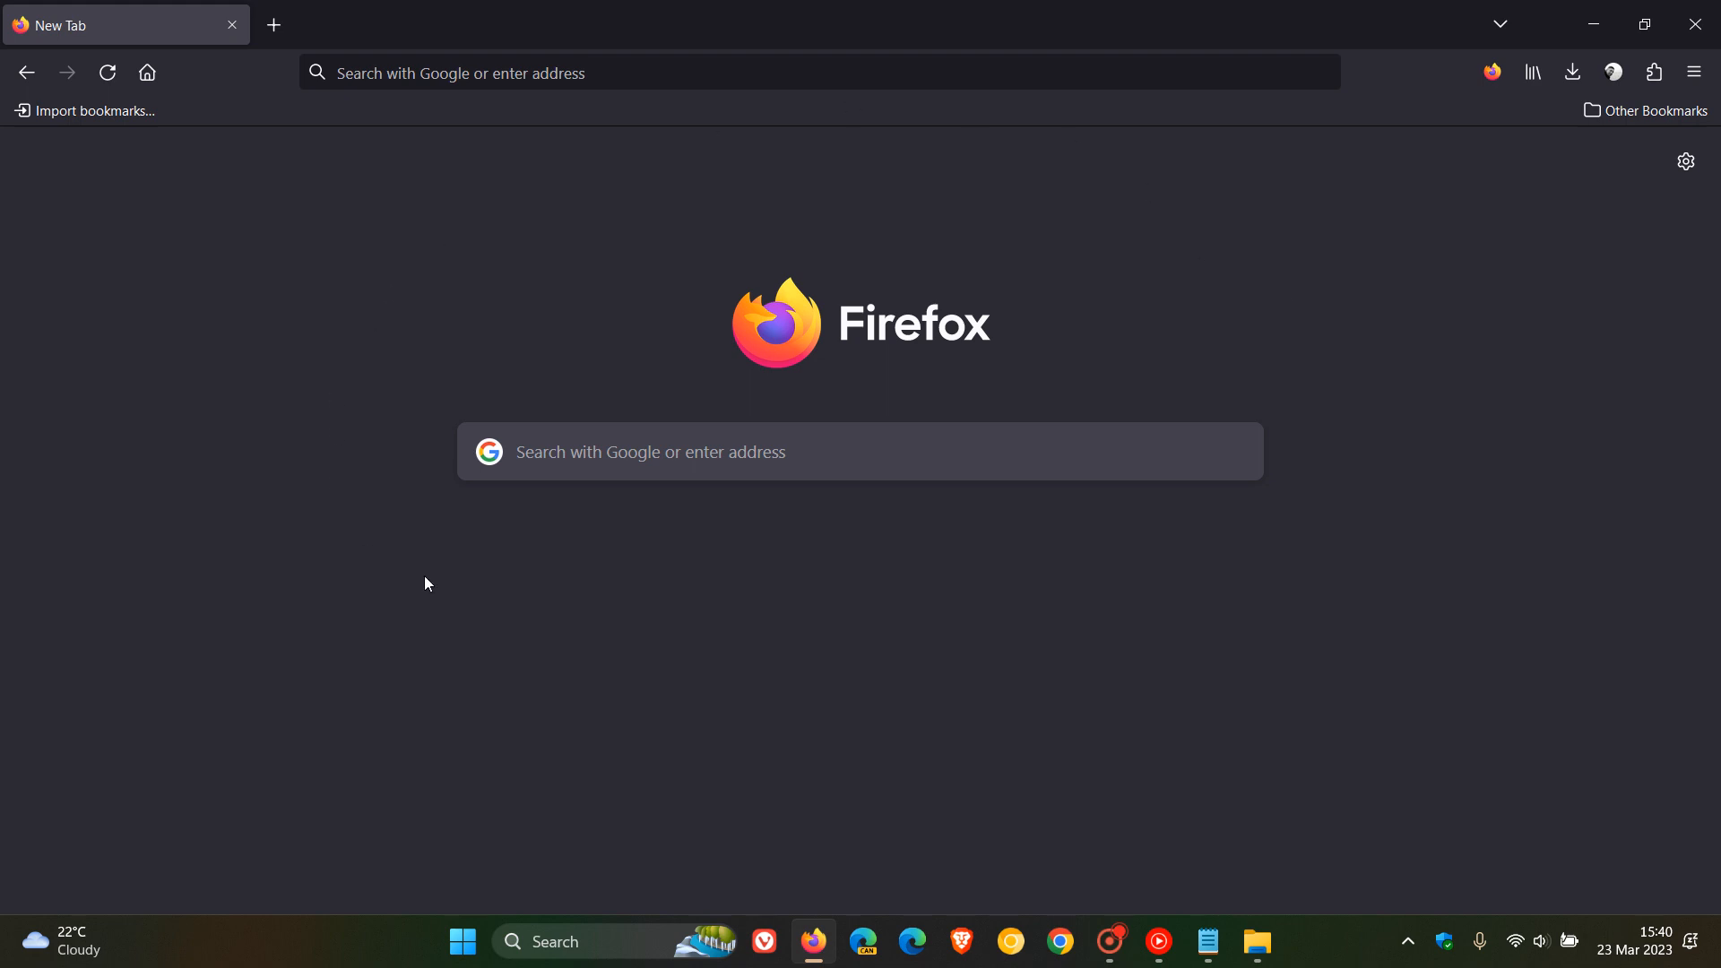
pyautogui.moveTo(1191, 279)
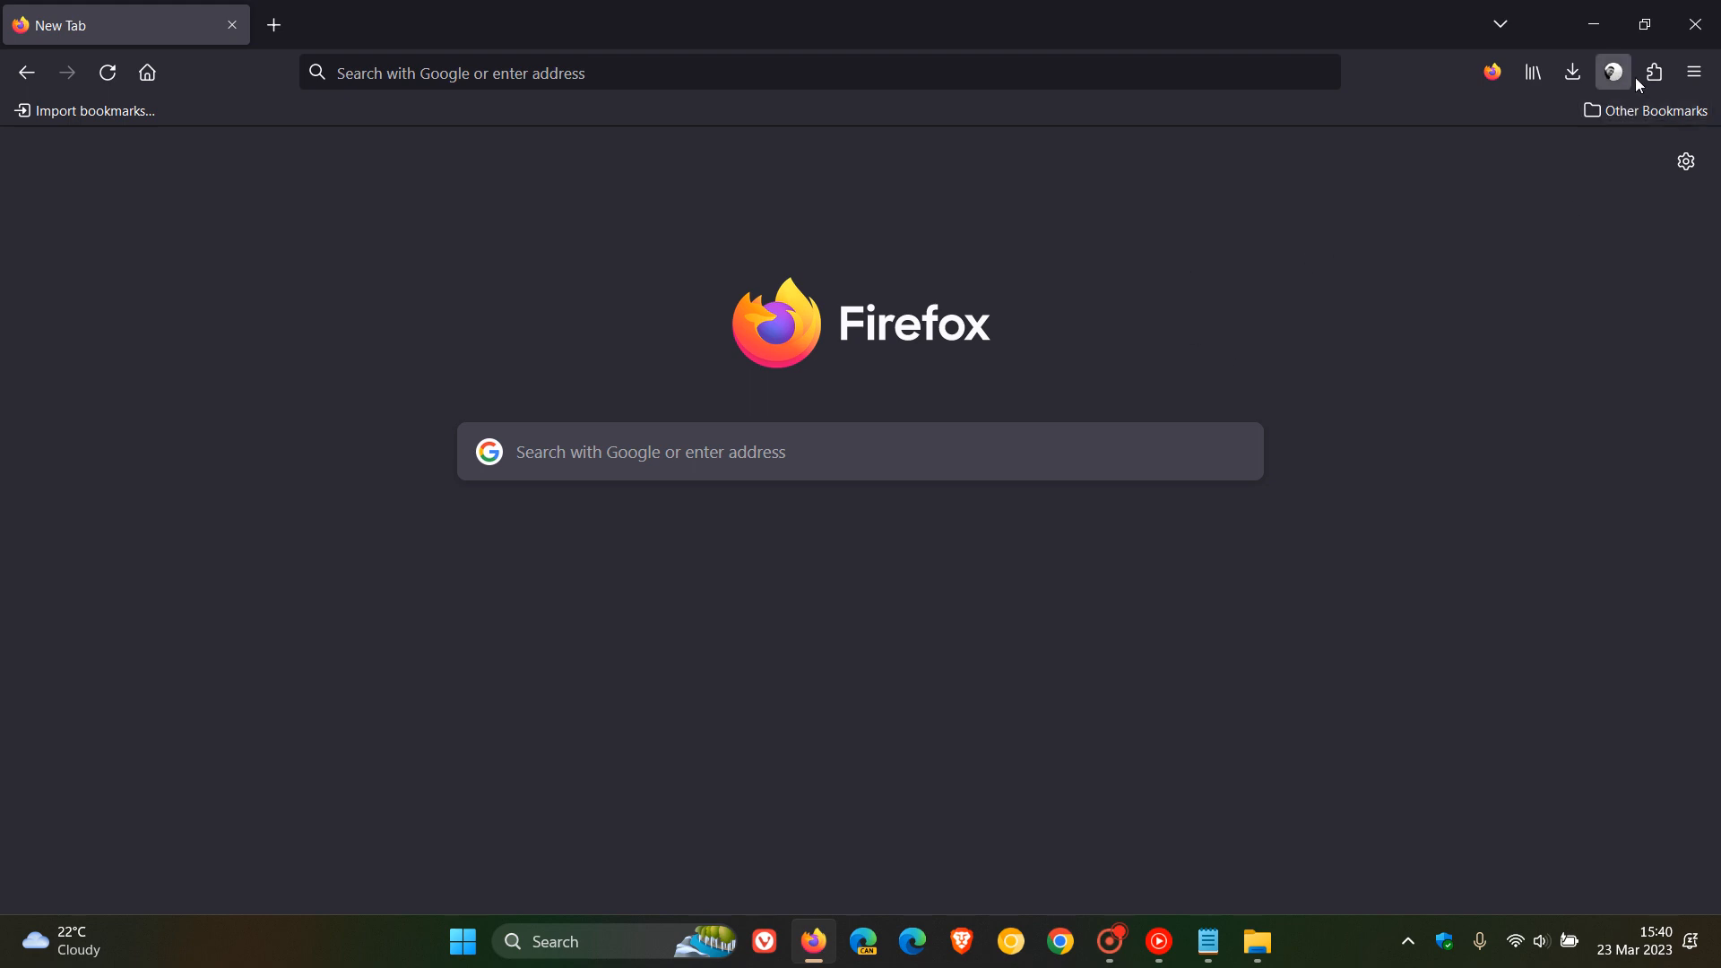
pyautogui.moveTo(1305, 307)
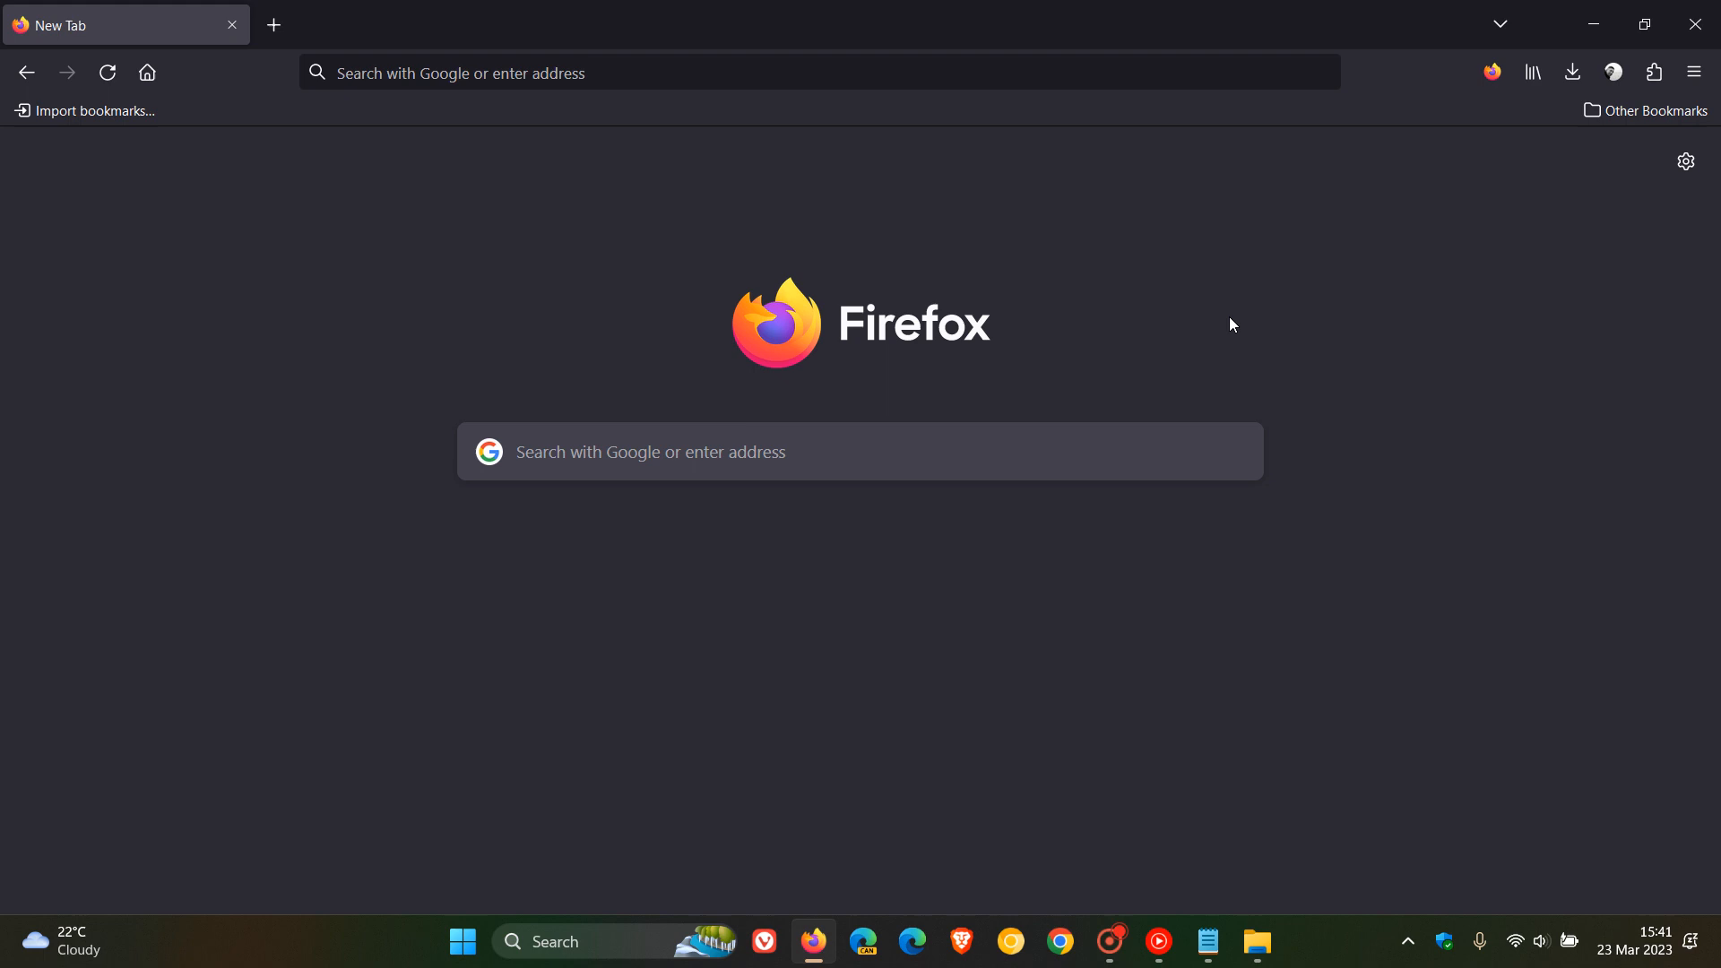
pyautogui.moveTo(1205, 277)
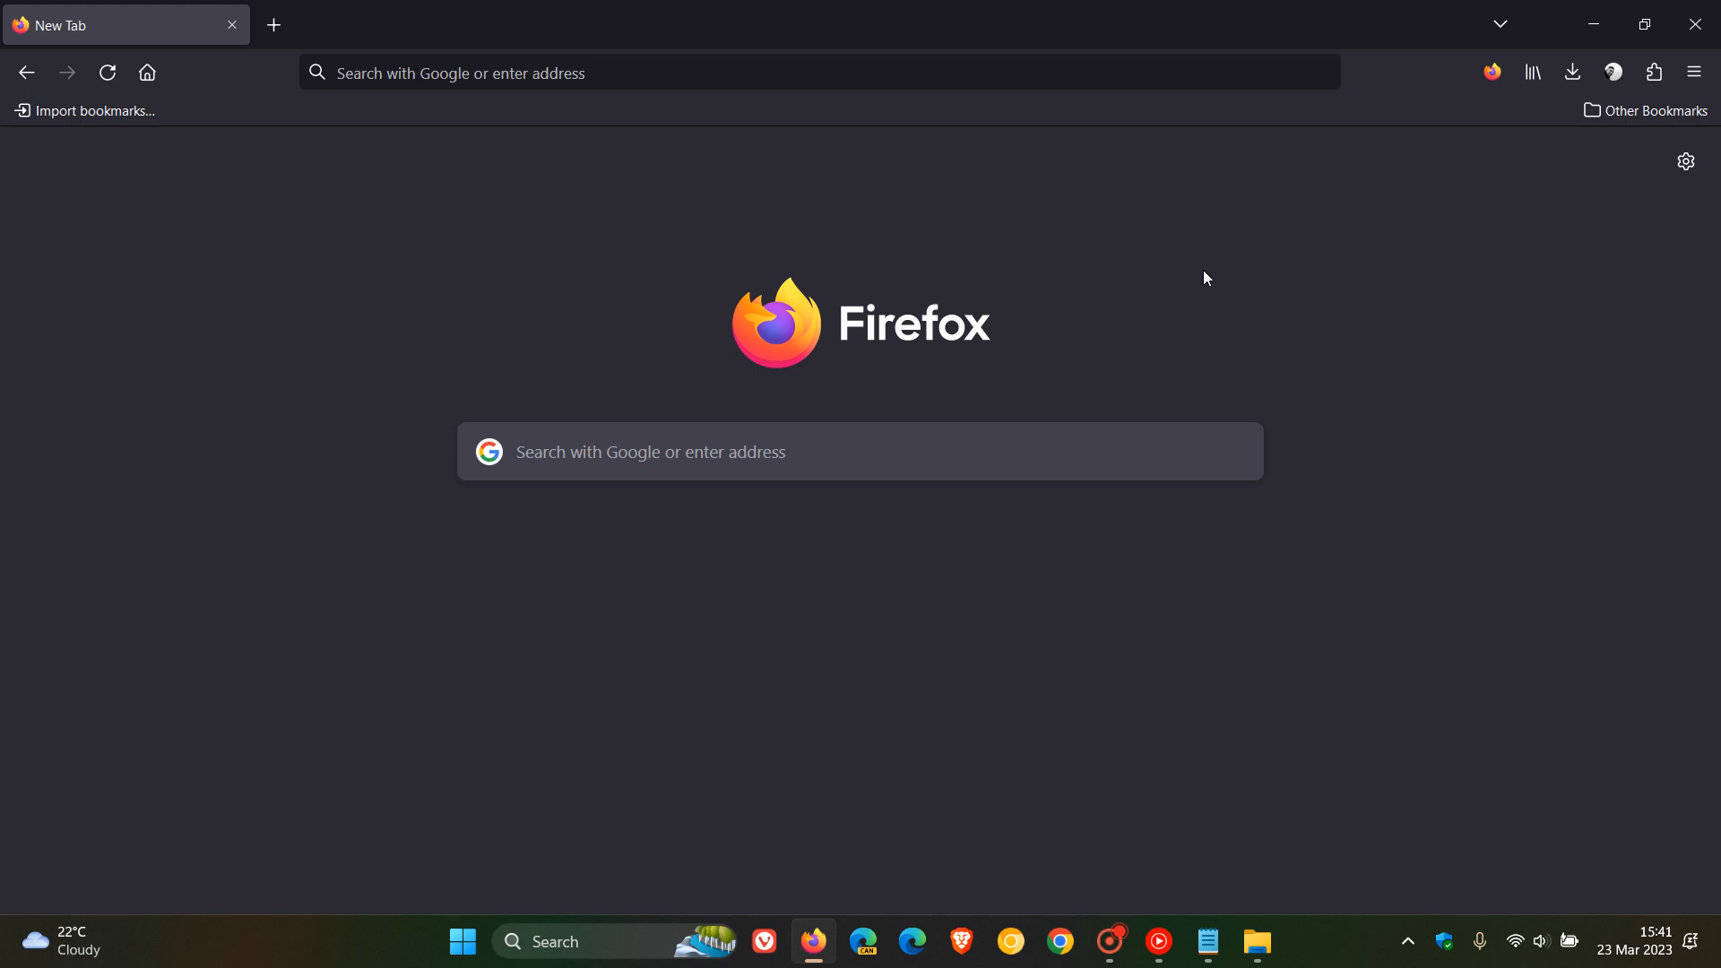
pyautogui.moveTo(811, 231)
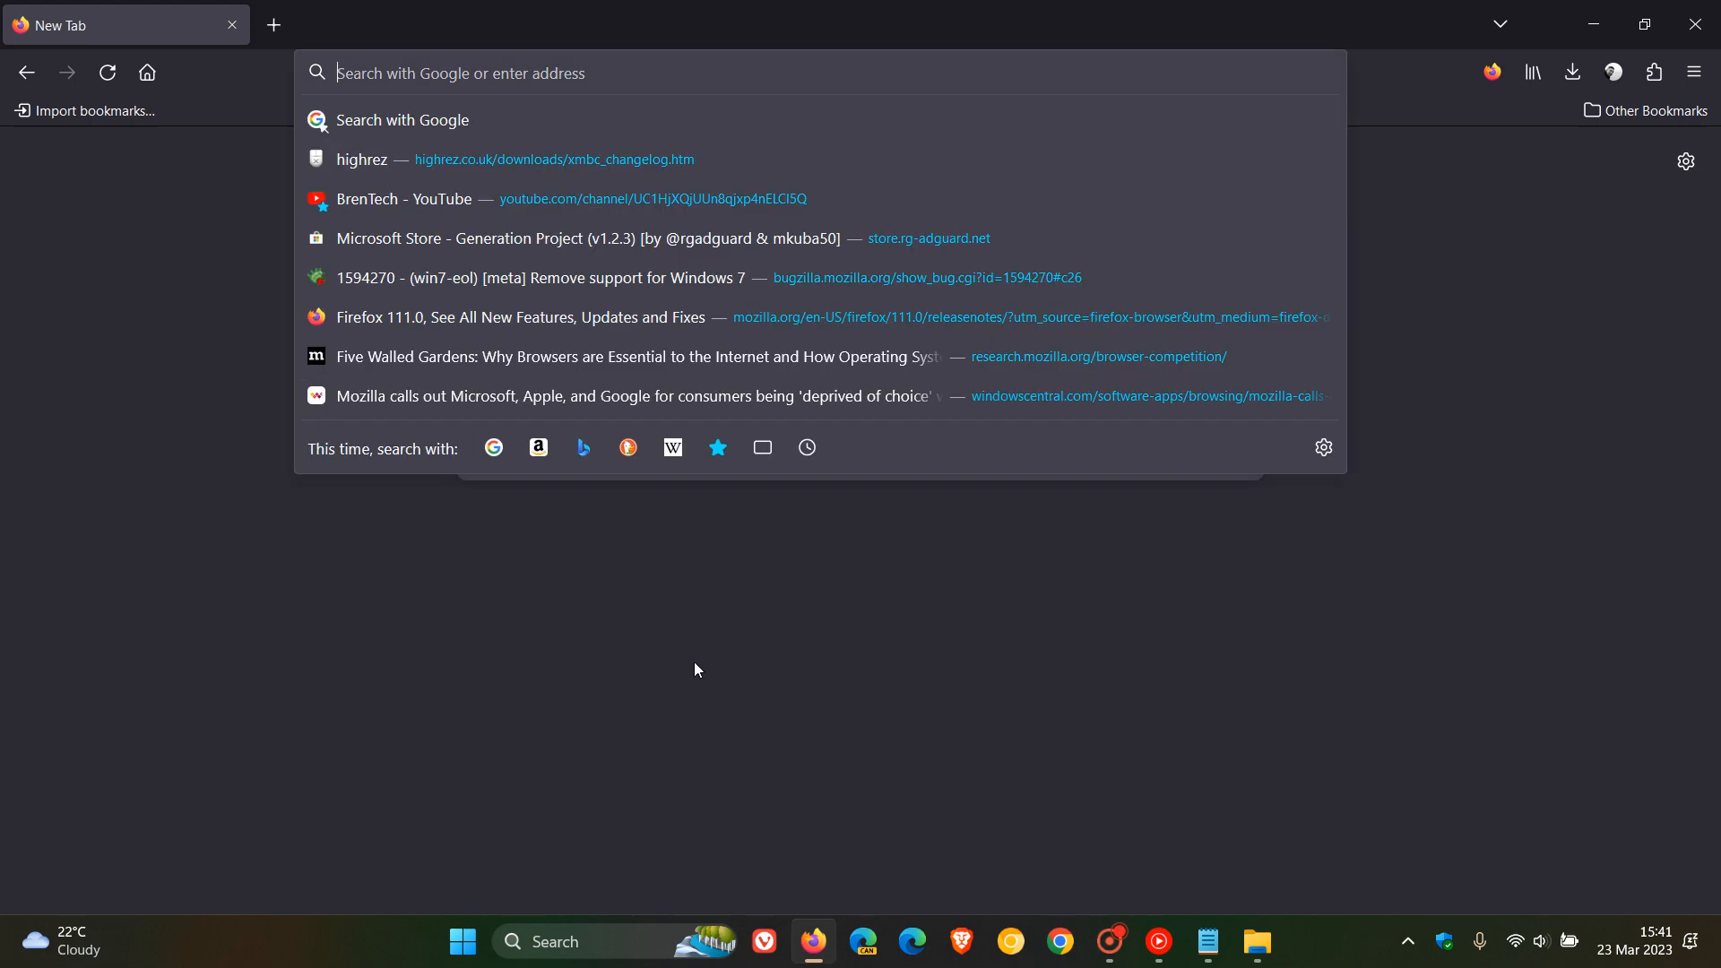
# Start entering about: in the address bar to reach about:config
pyautogui.write('about')
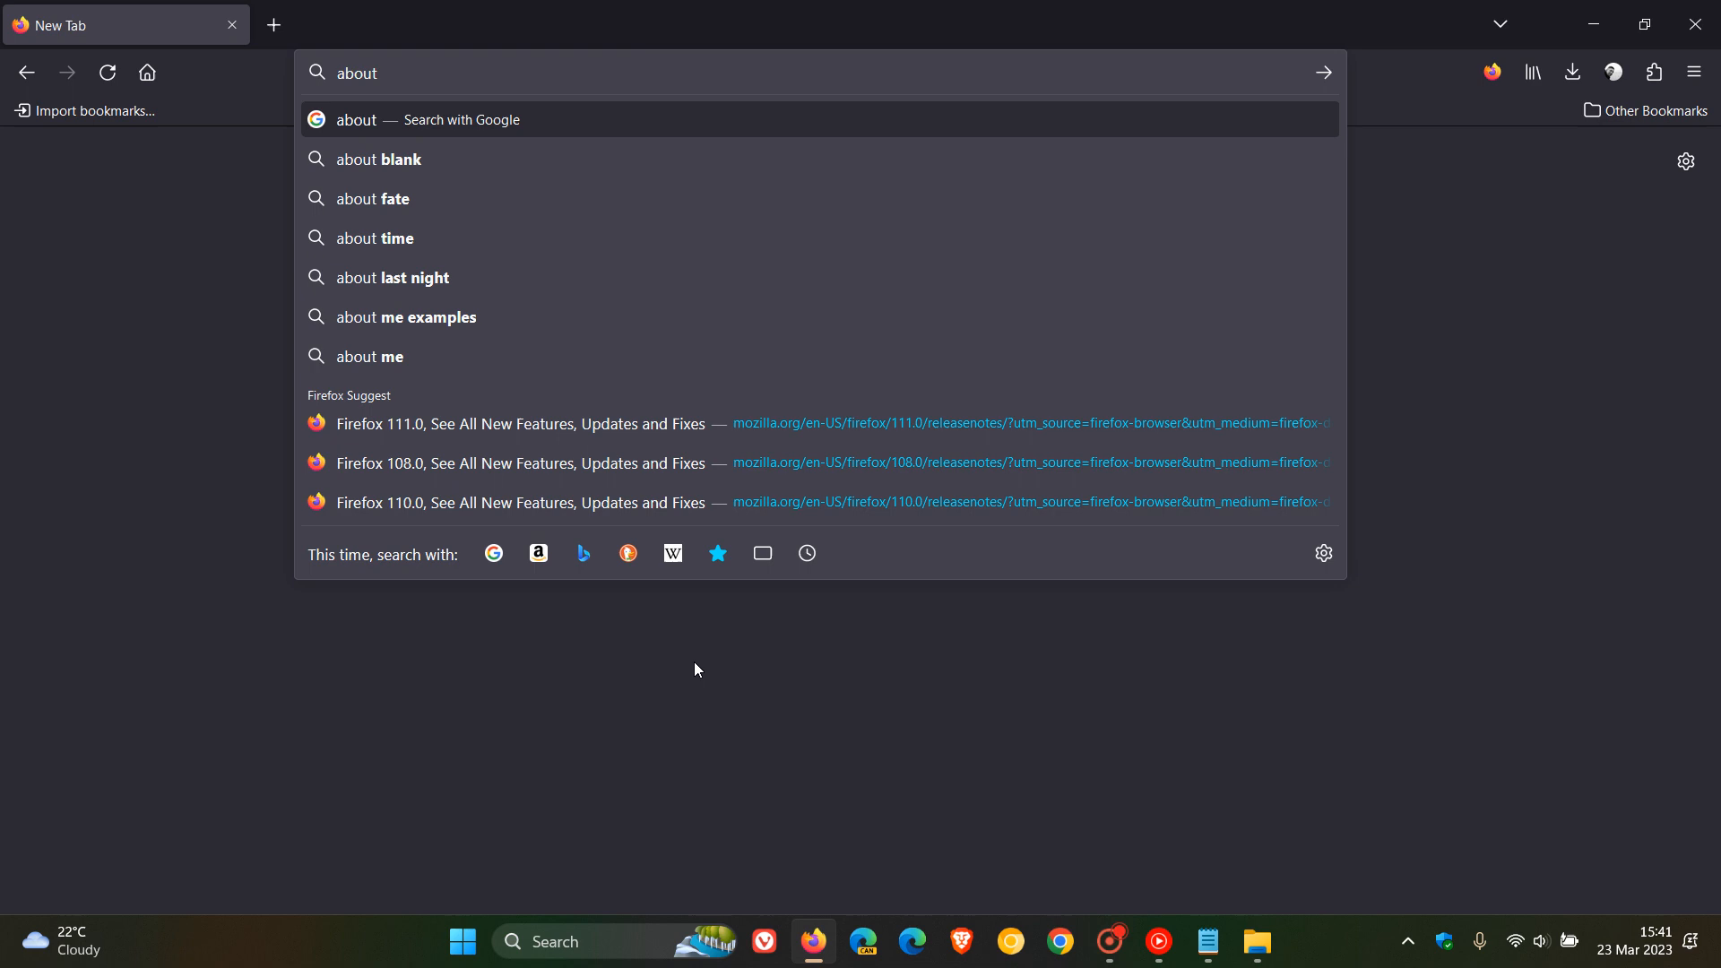
pyautogui.write(':')
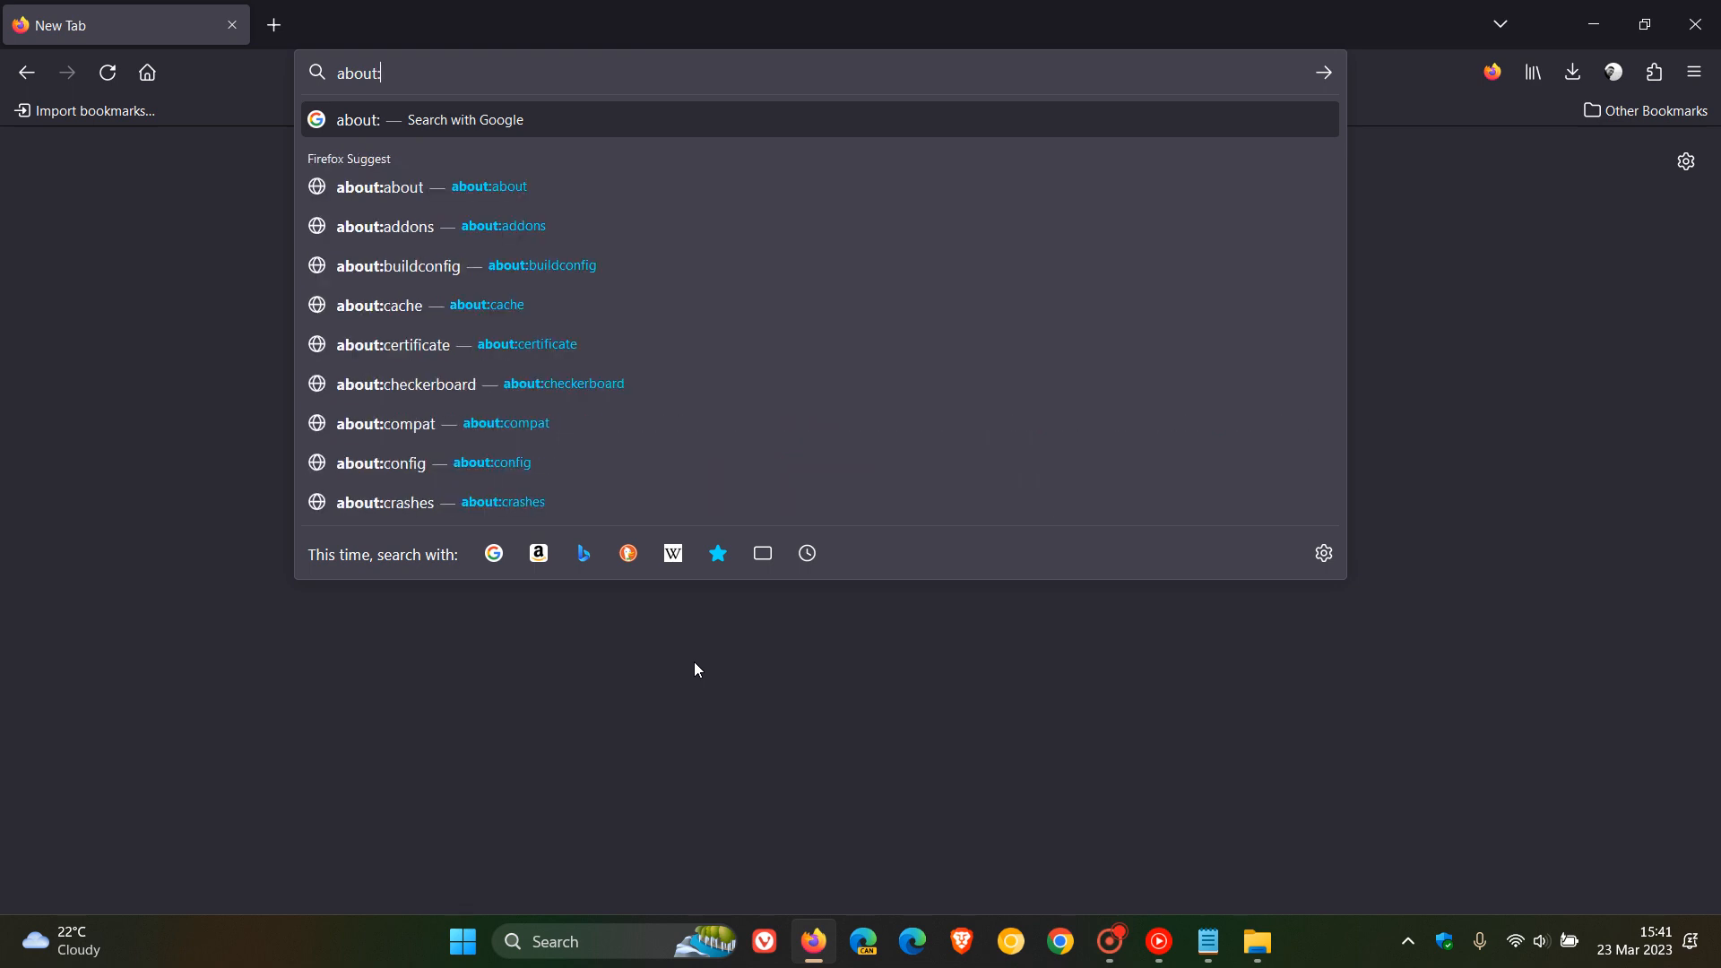
pyautogui.moveTo(527, 463)
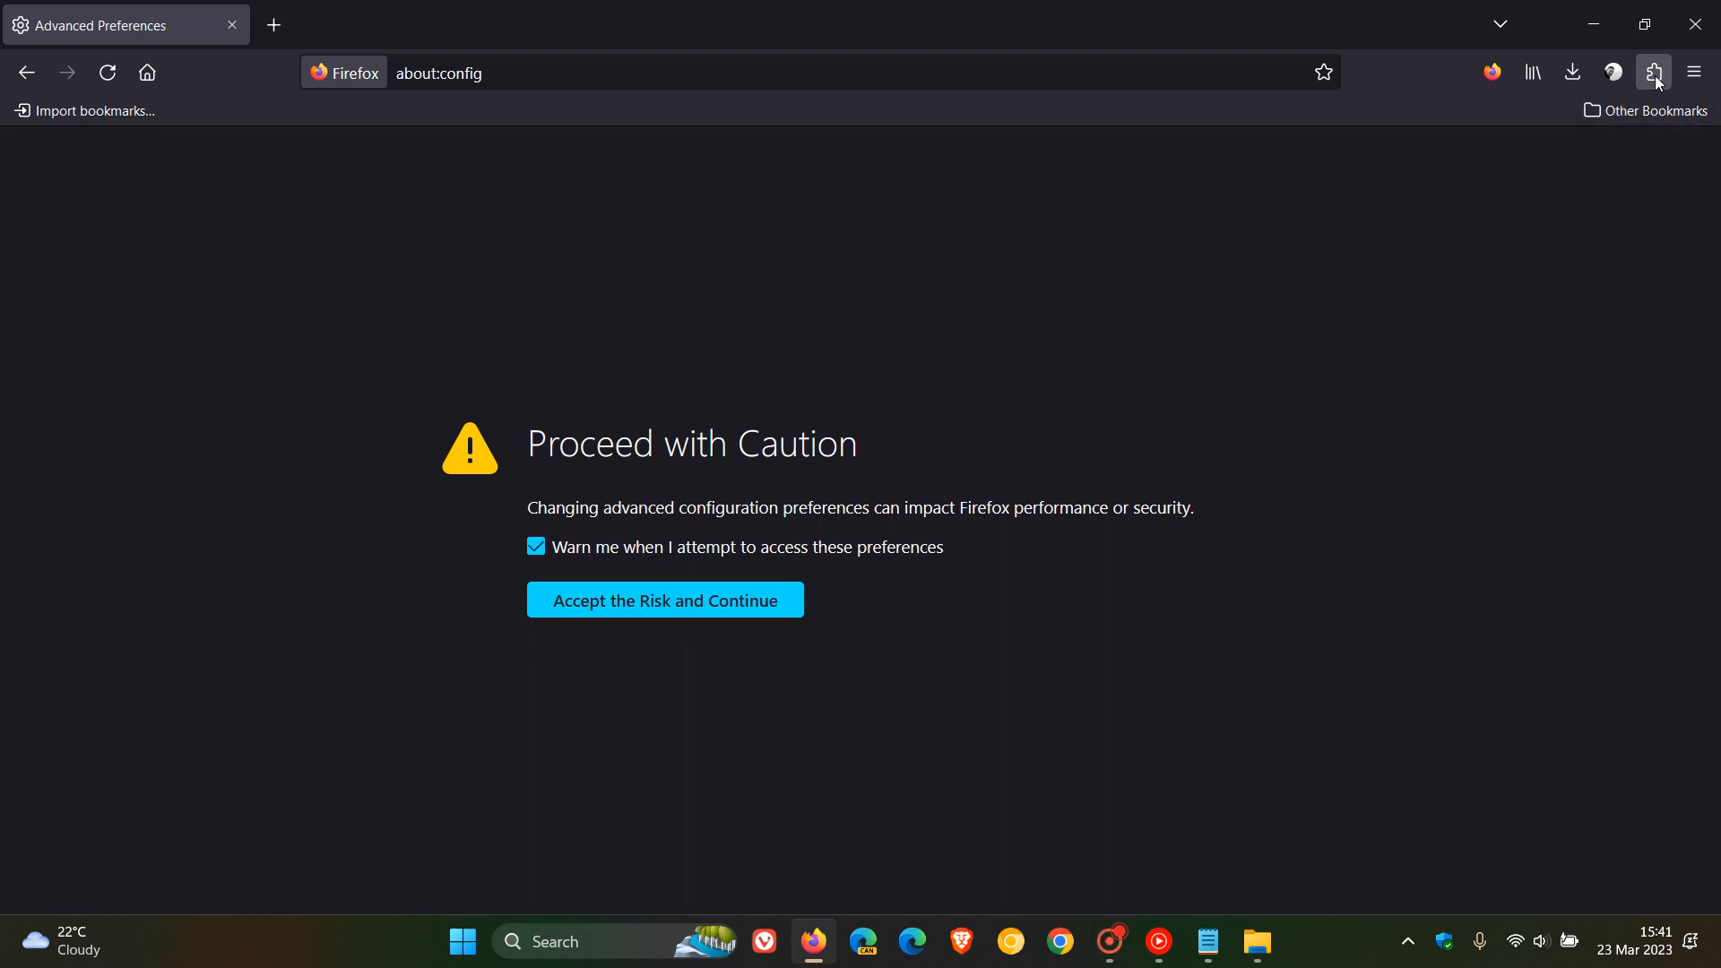
pyautogui.moveTo(1133, 346)
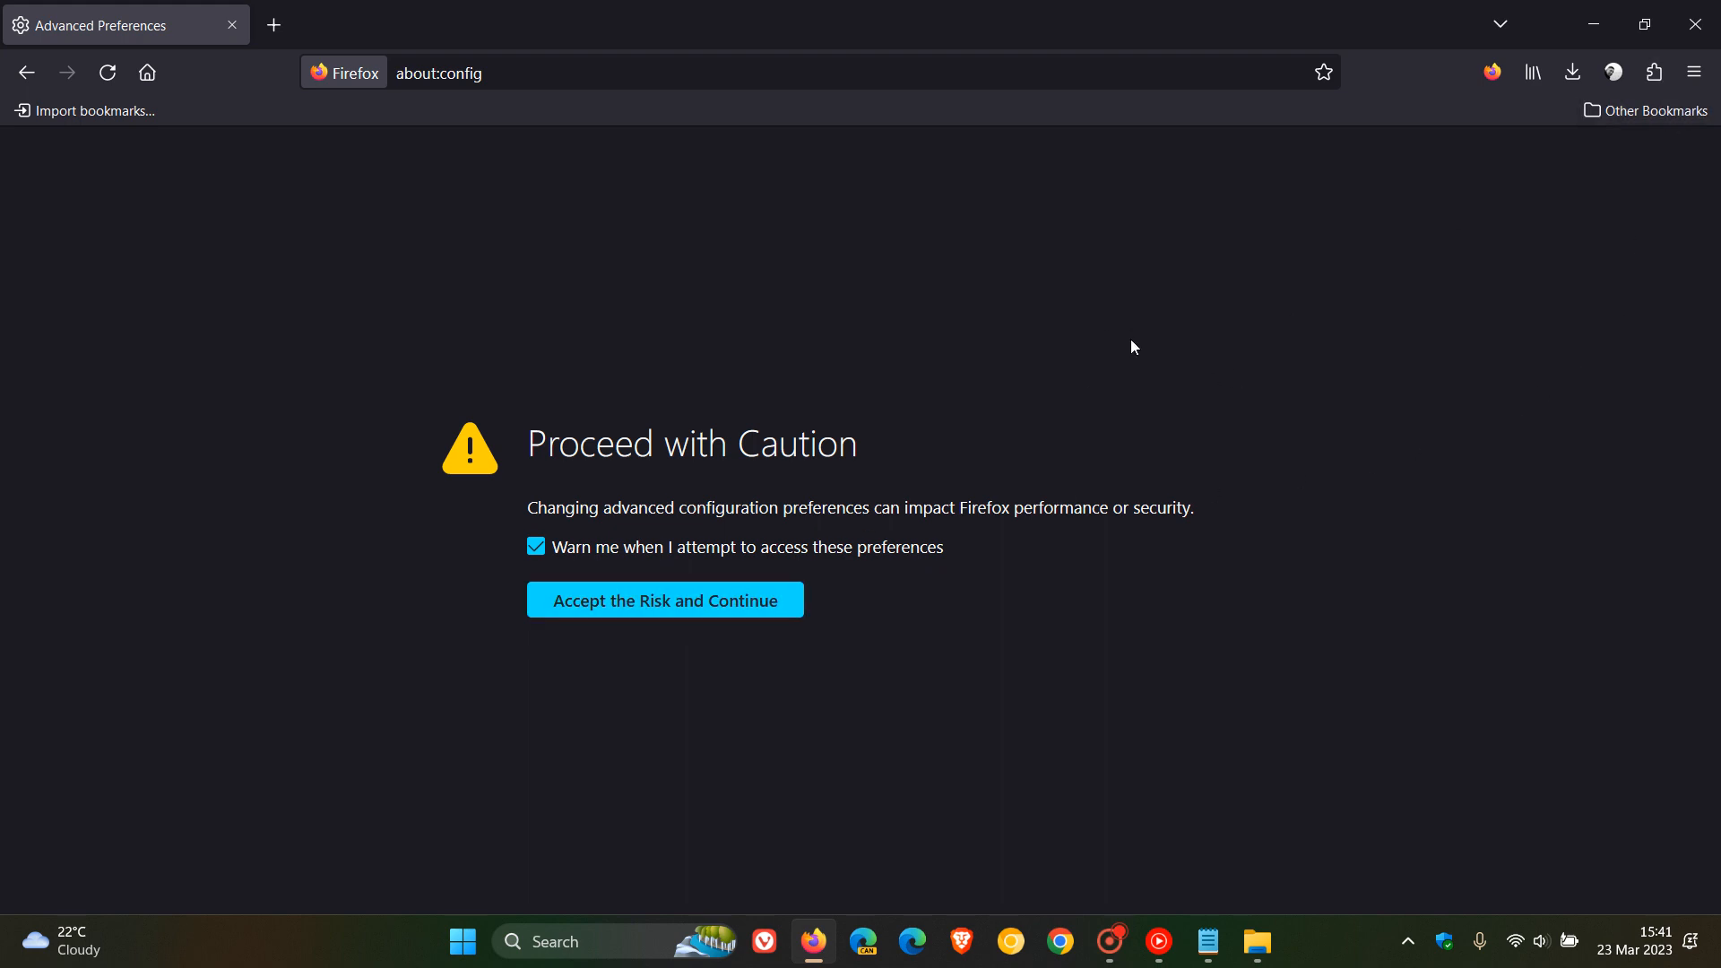
# Accept the risk, search toolkit.legacyUserProfileCustomizations.stylesheets and toggle it from false to true
pyautogui.click(663, 599)
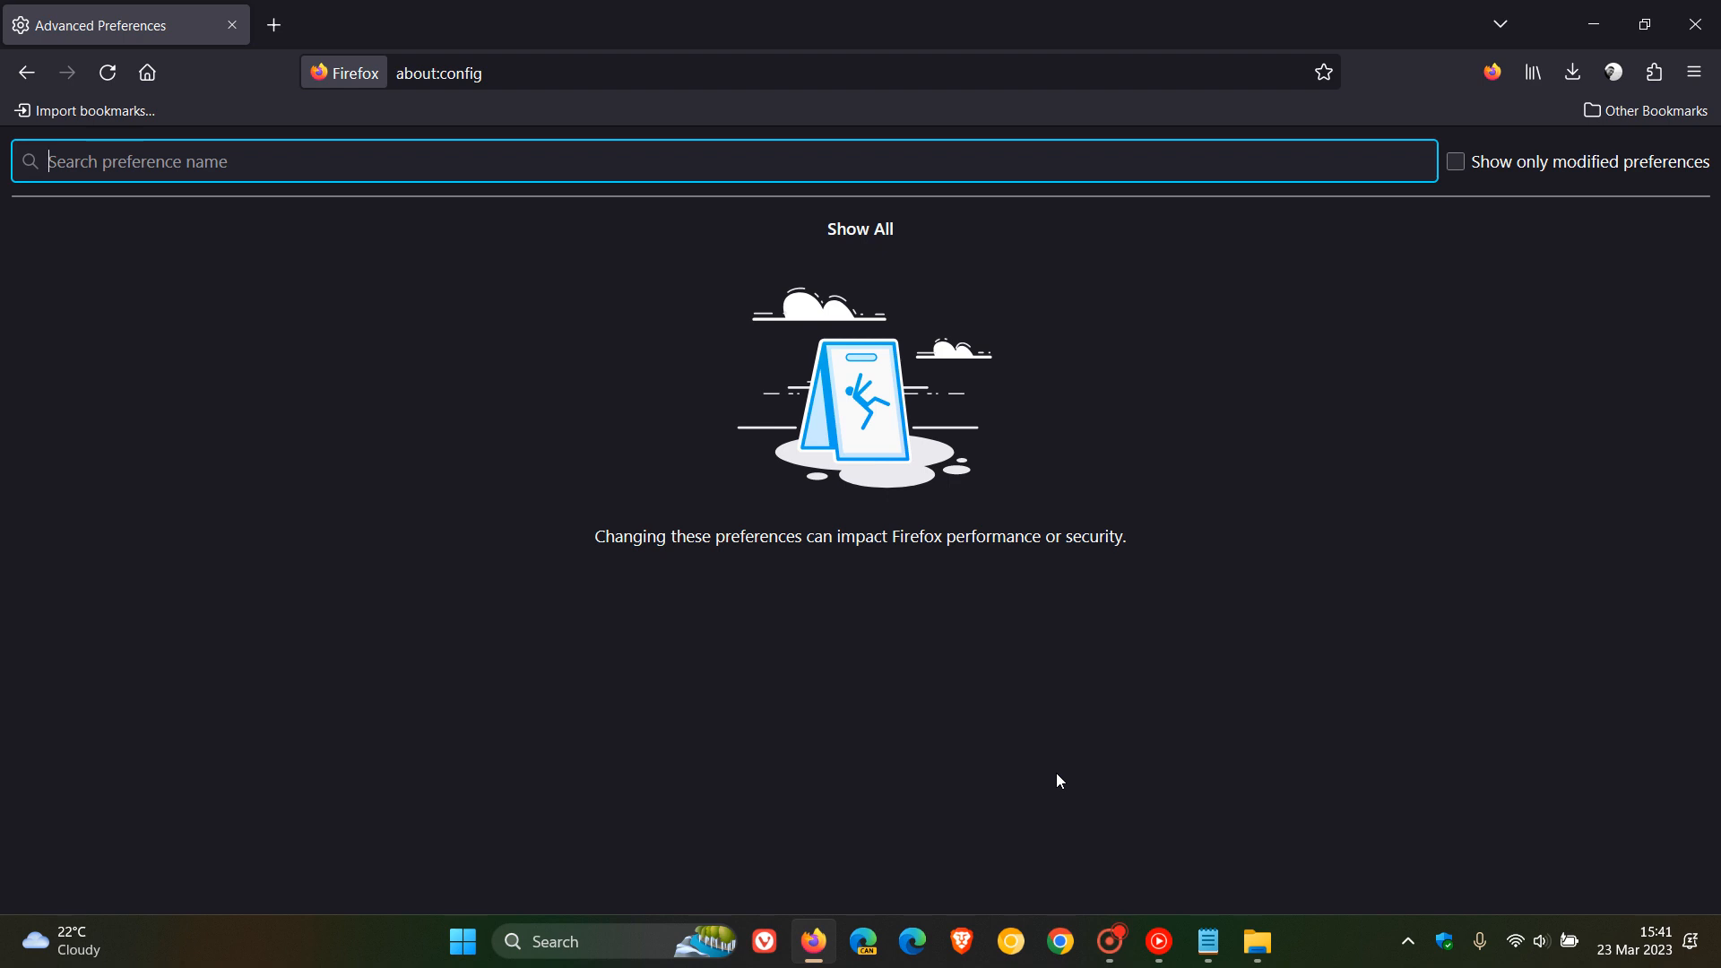
pyautogui.moveTo(1124, 771)
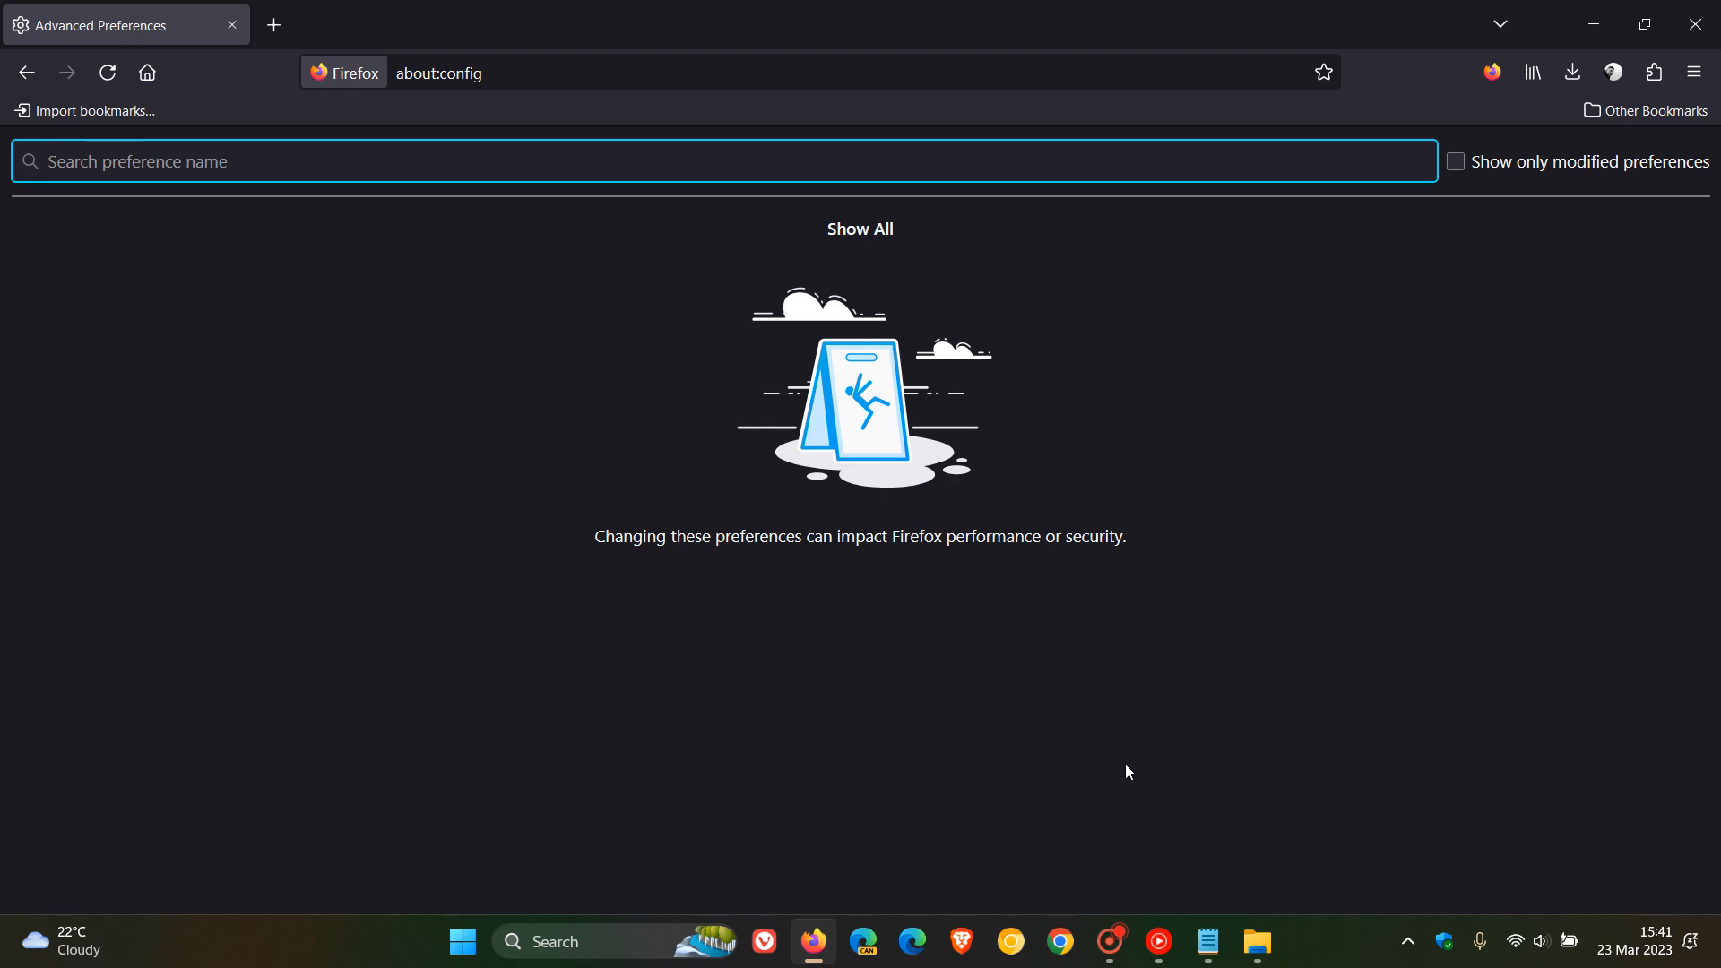
pyautogui.moveTo(1209, 941)
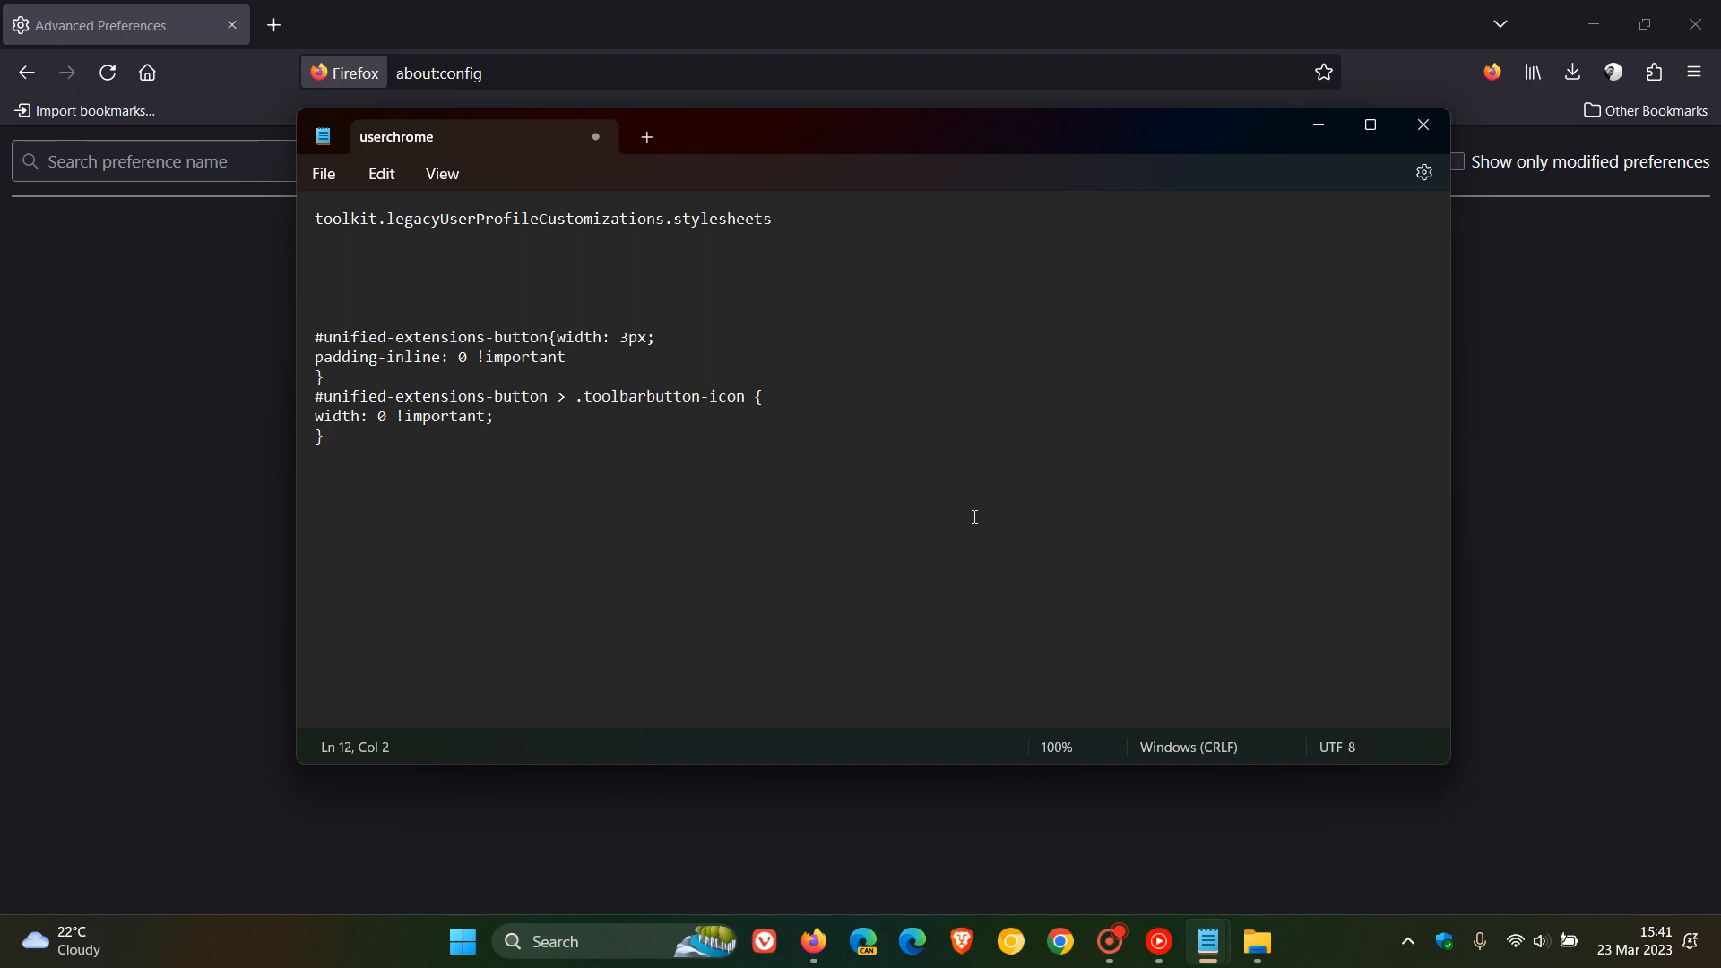
pyautogui.moveTo(310, 231)
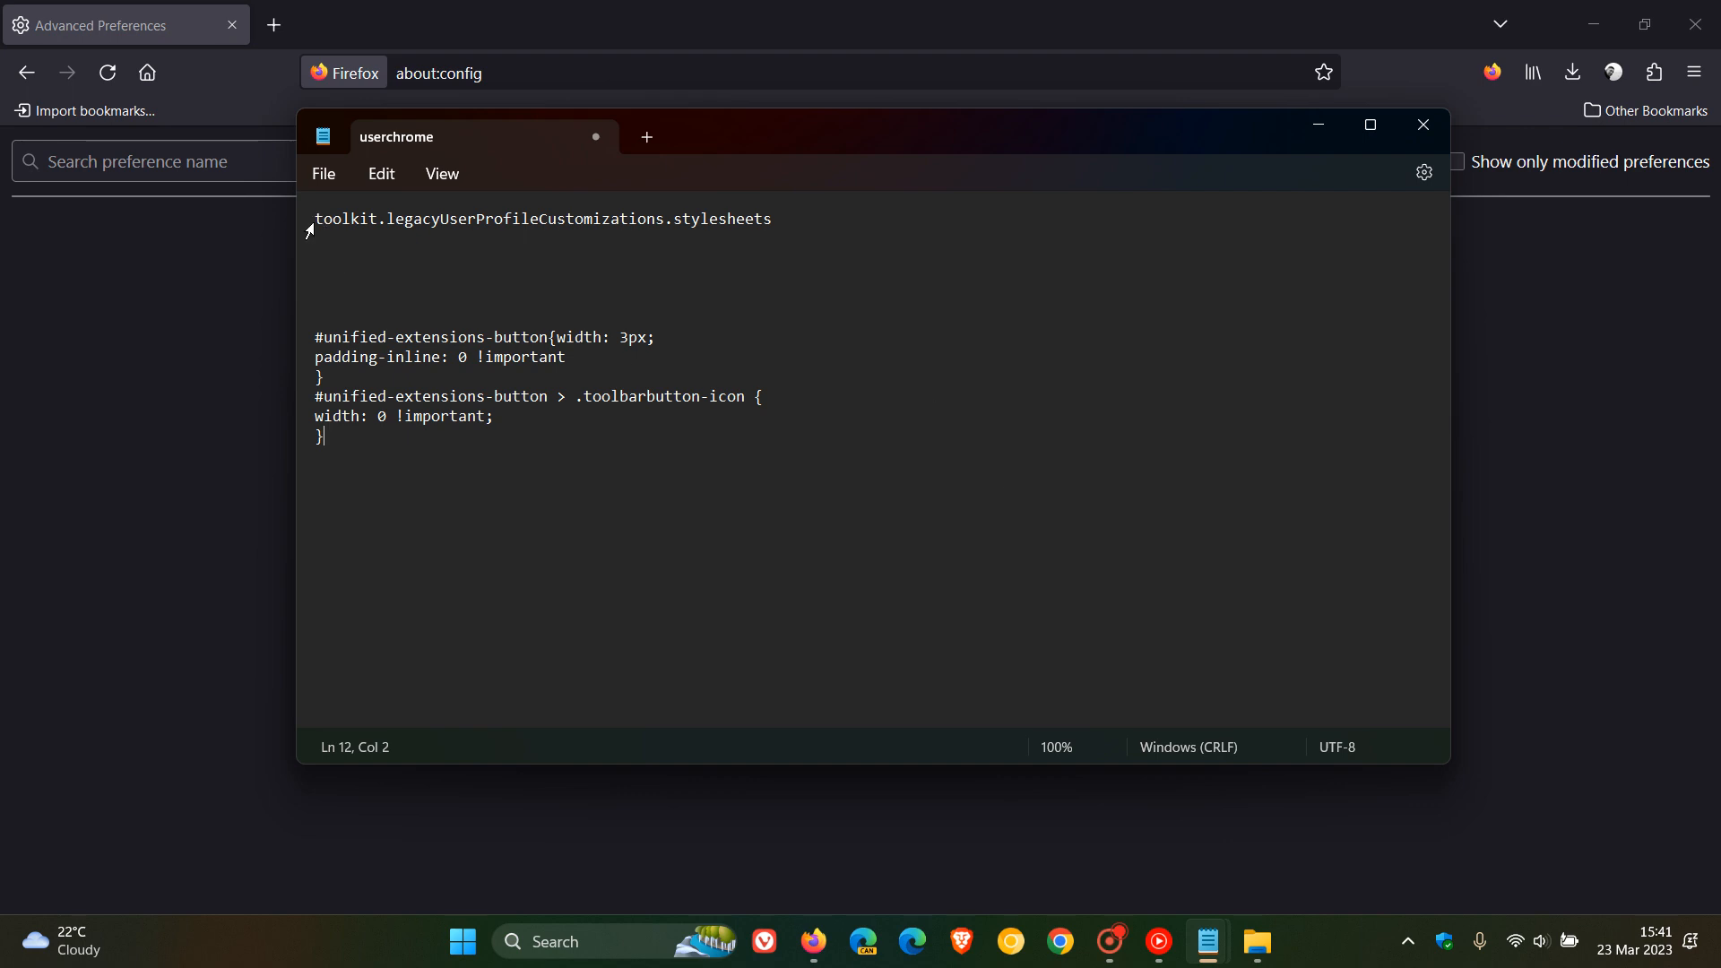
pyautogui.click(317, 219)
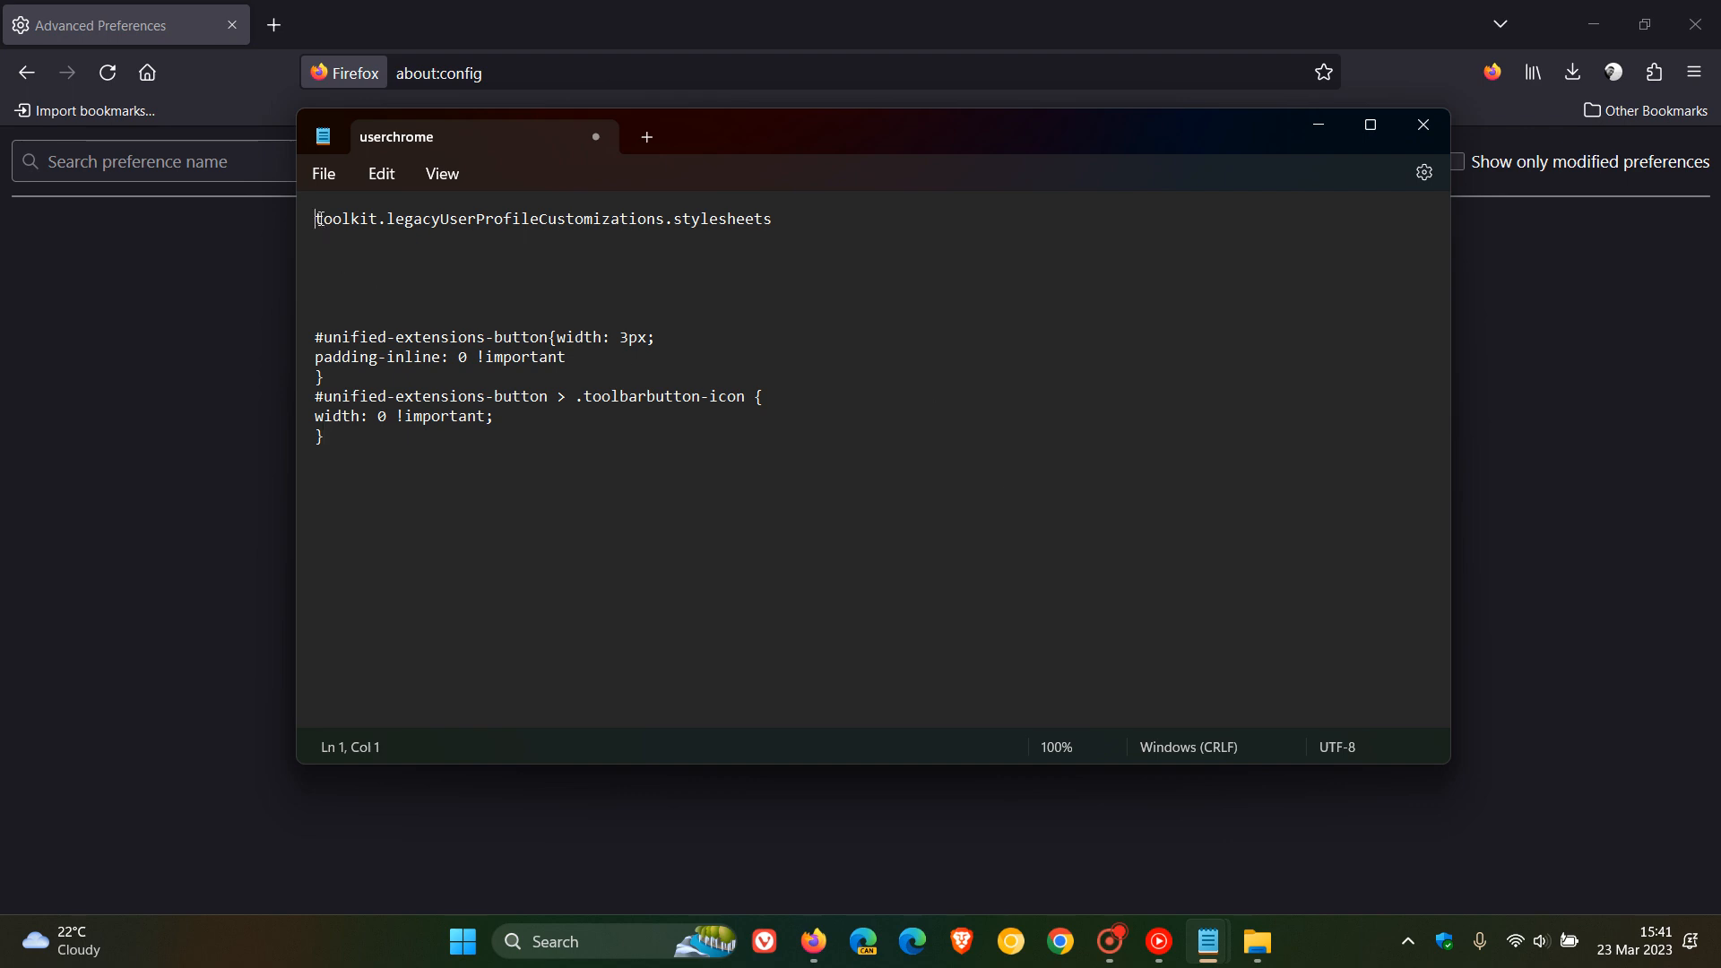
pyautogui.tripleClick(542, 219)
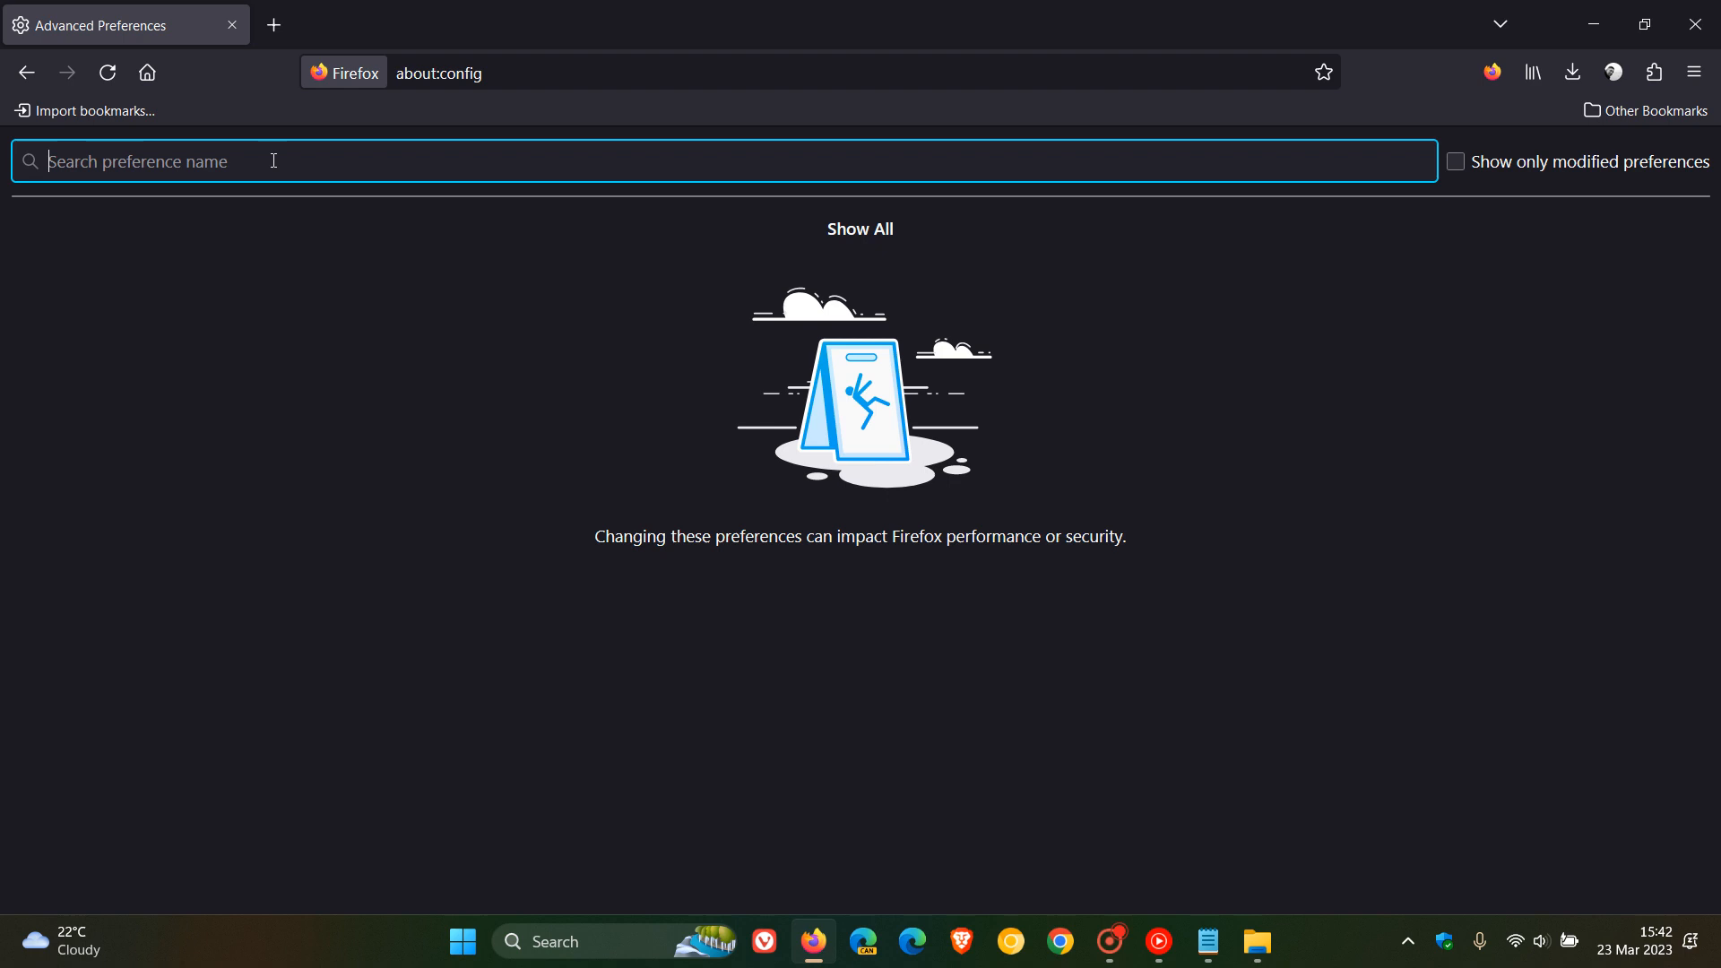
pyautogui.write('toolkit.legacyUserProfileCustomizations.stylesheets')
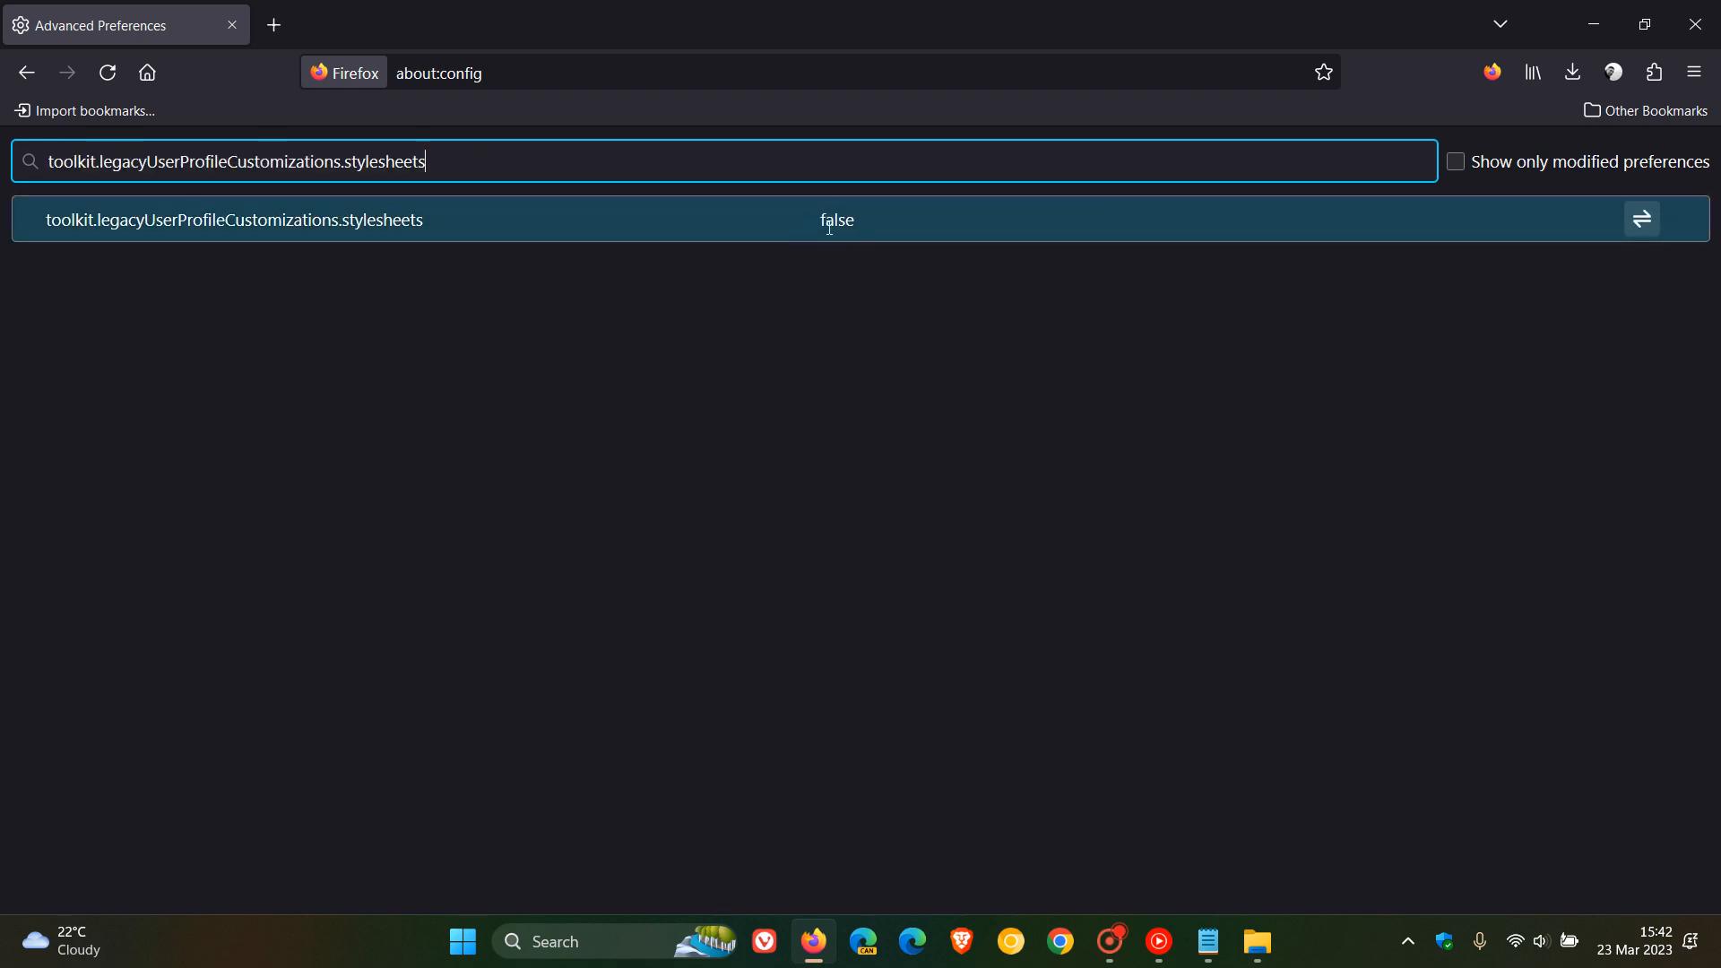
pyautogui.click(1642, 219)
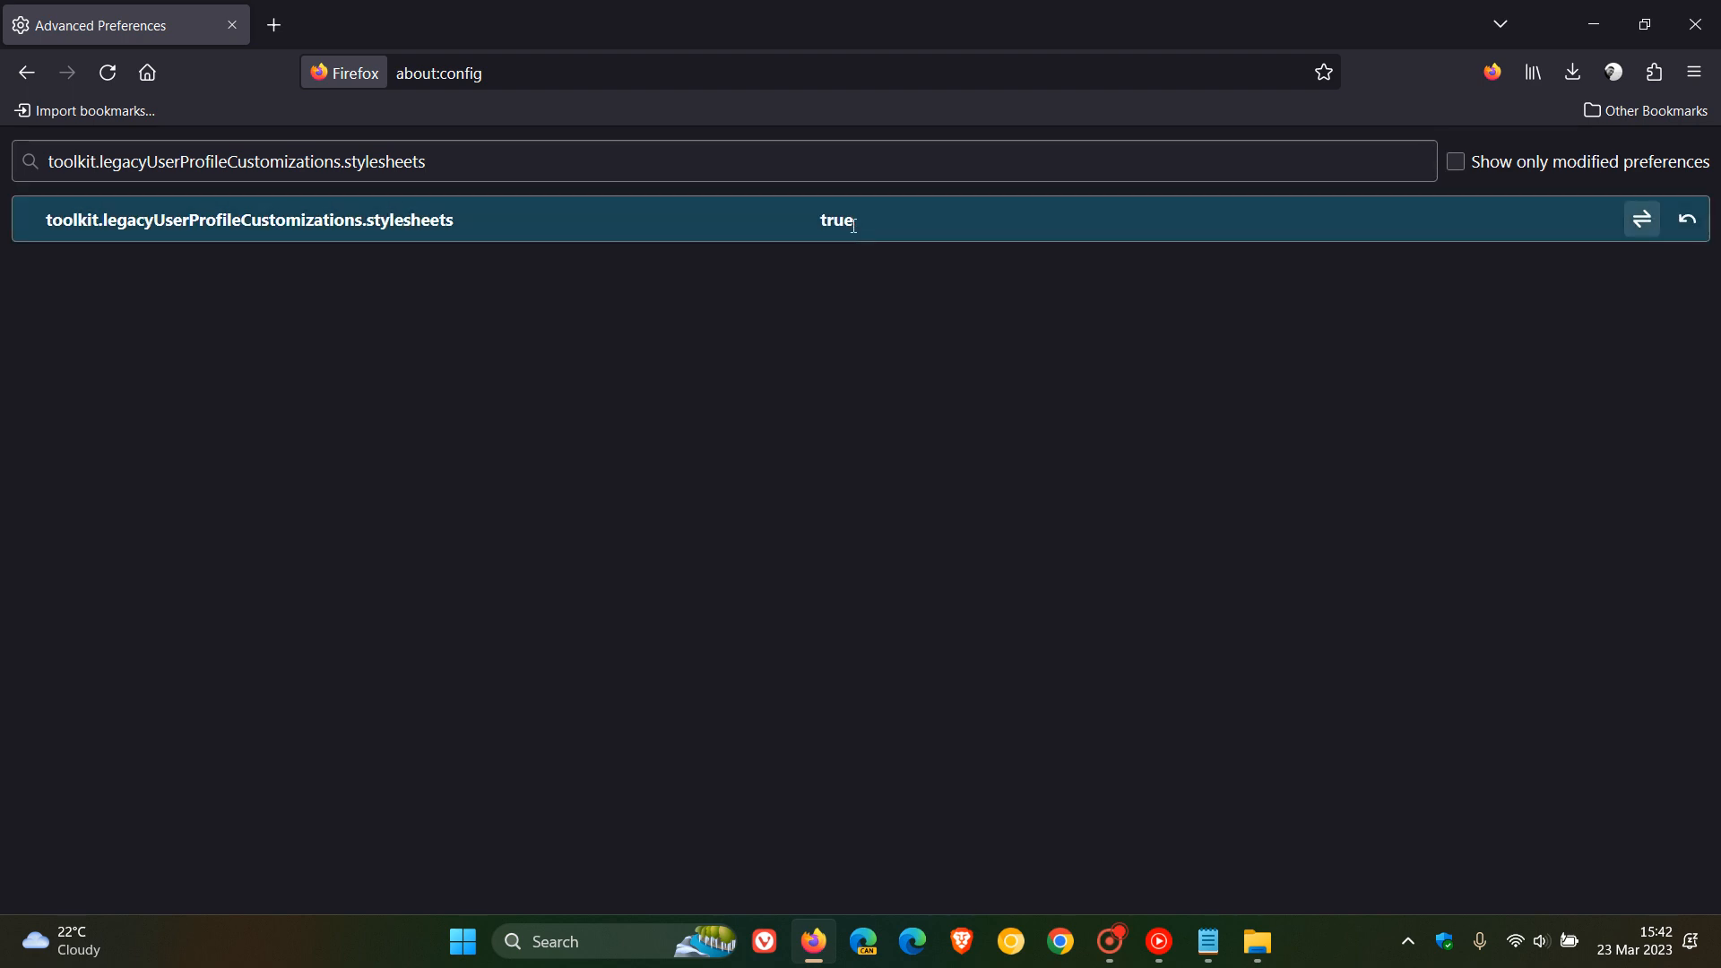
pyautogui.moveTo(1221, 519)
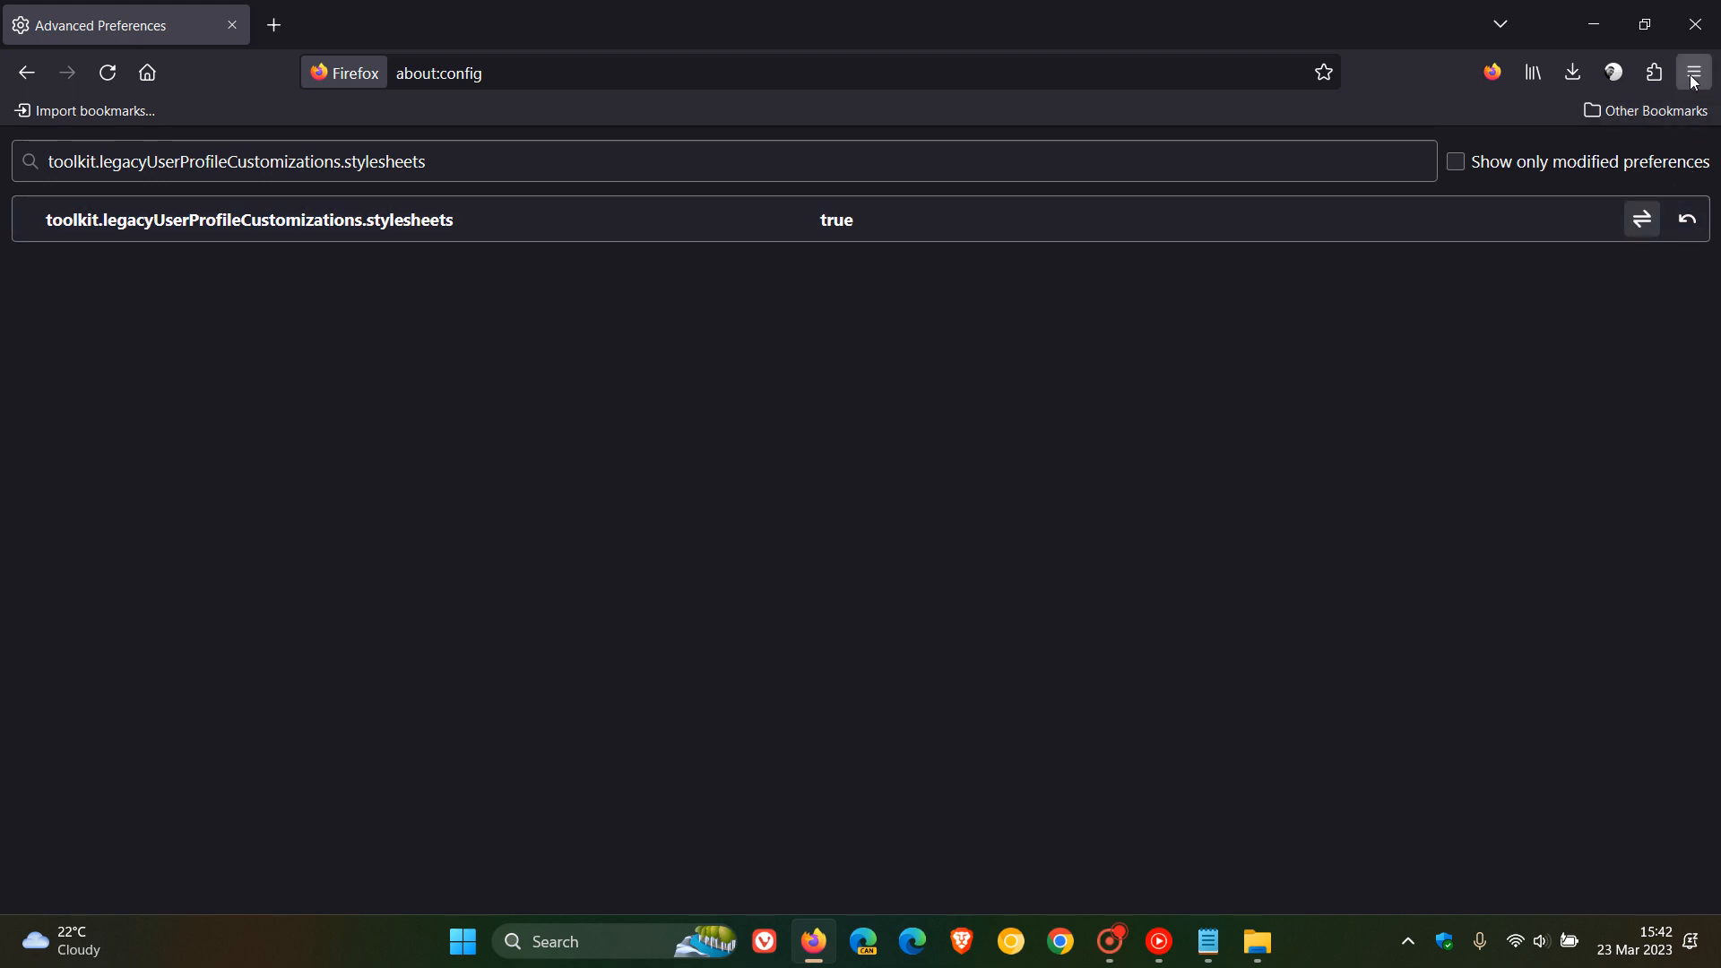
# Reach Troubleshooting Information via Help and scroll to the Profile Folder row
pyautogui.click(1690, 72)
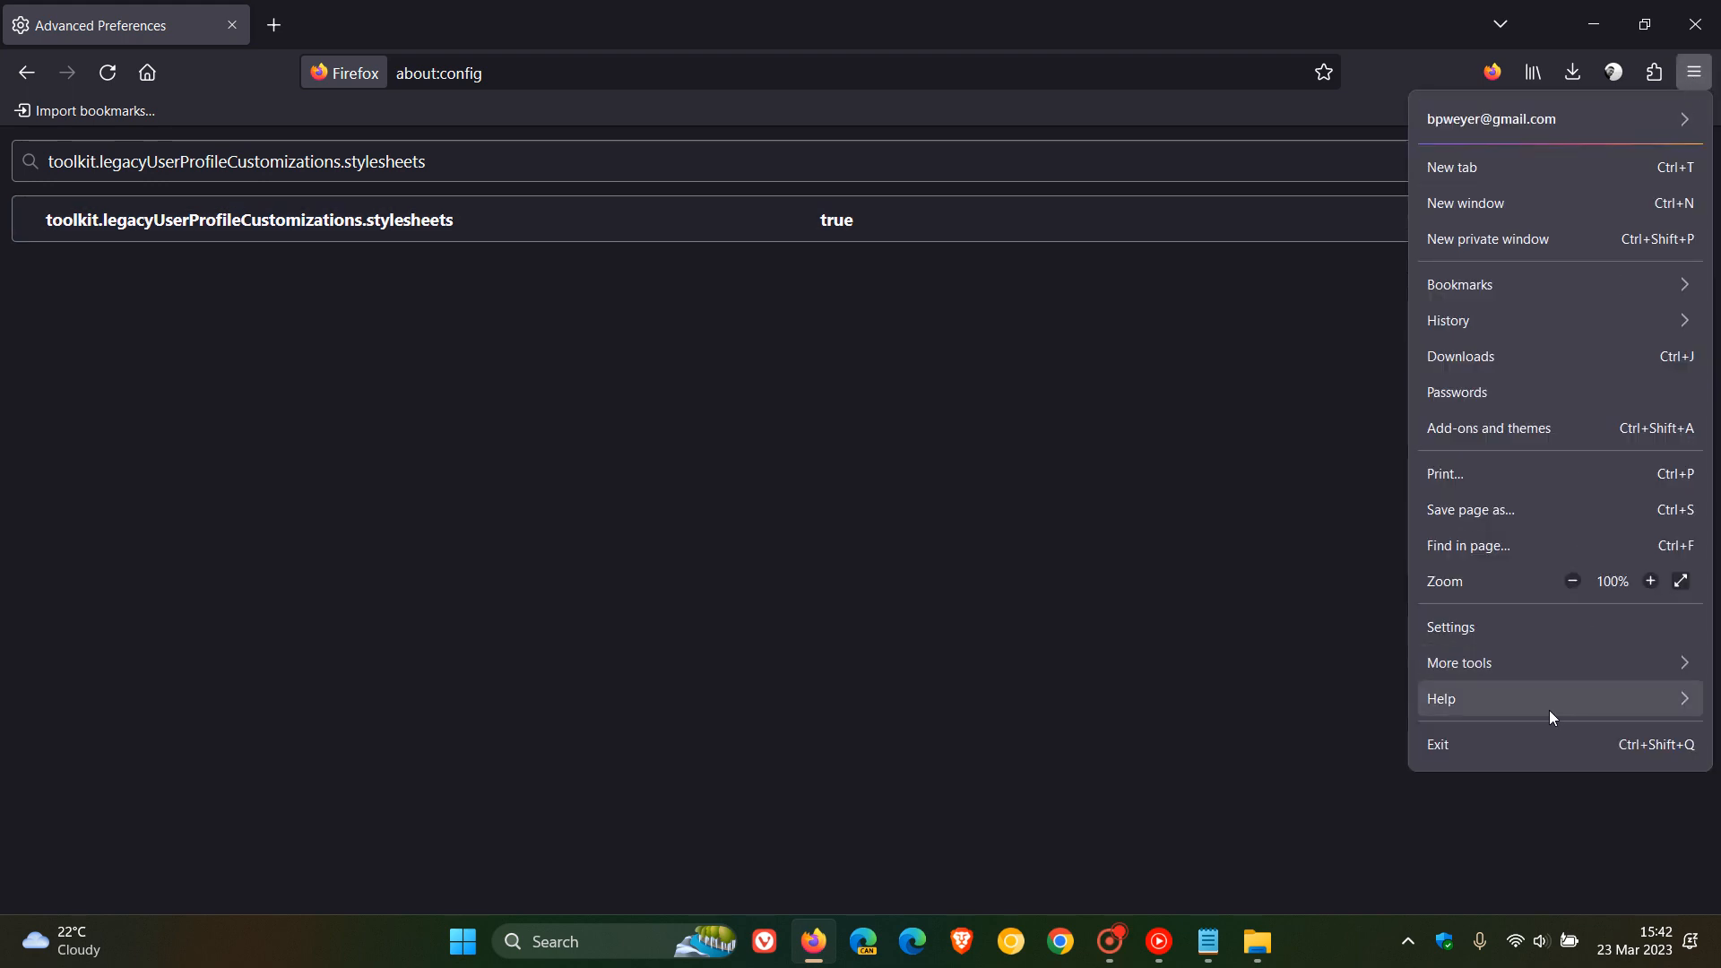
pyautogui.click(1441, 698)
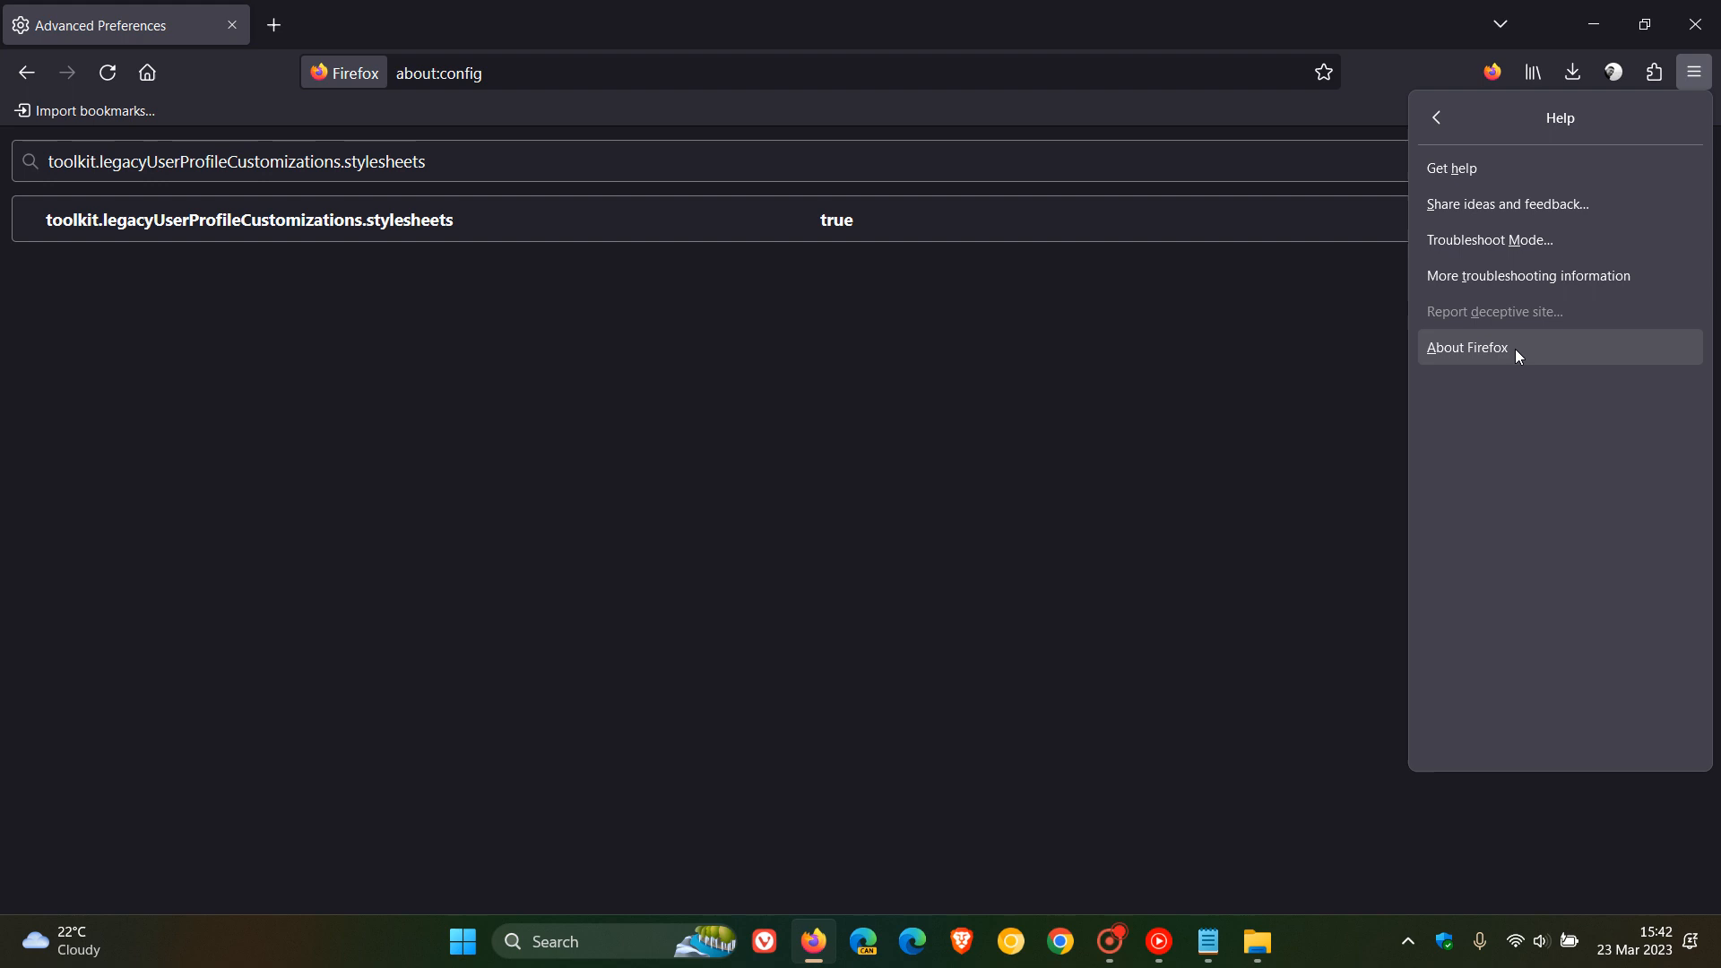
pyautogui.moveTo(1527, 276)
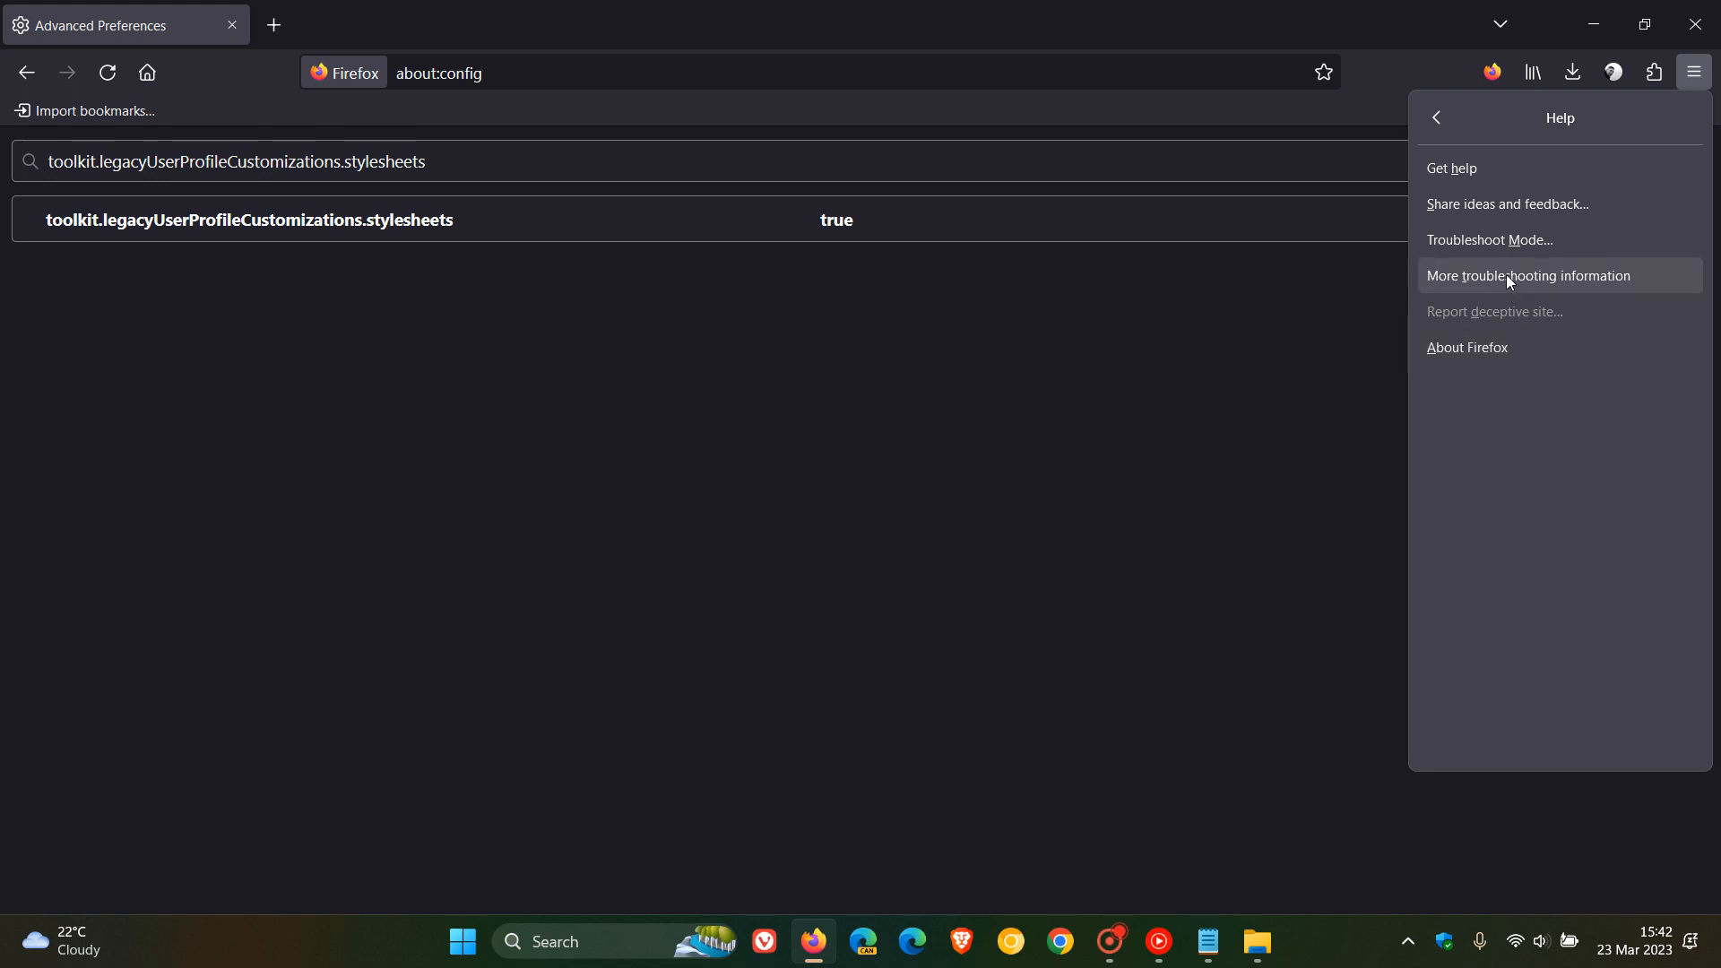
pyautogui.click(1527, 276)
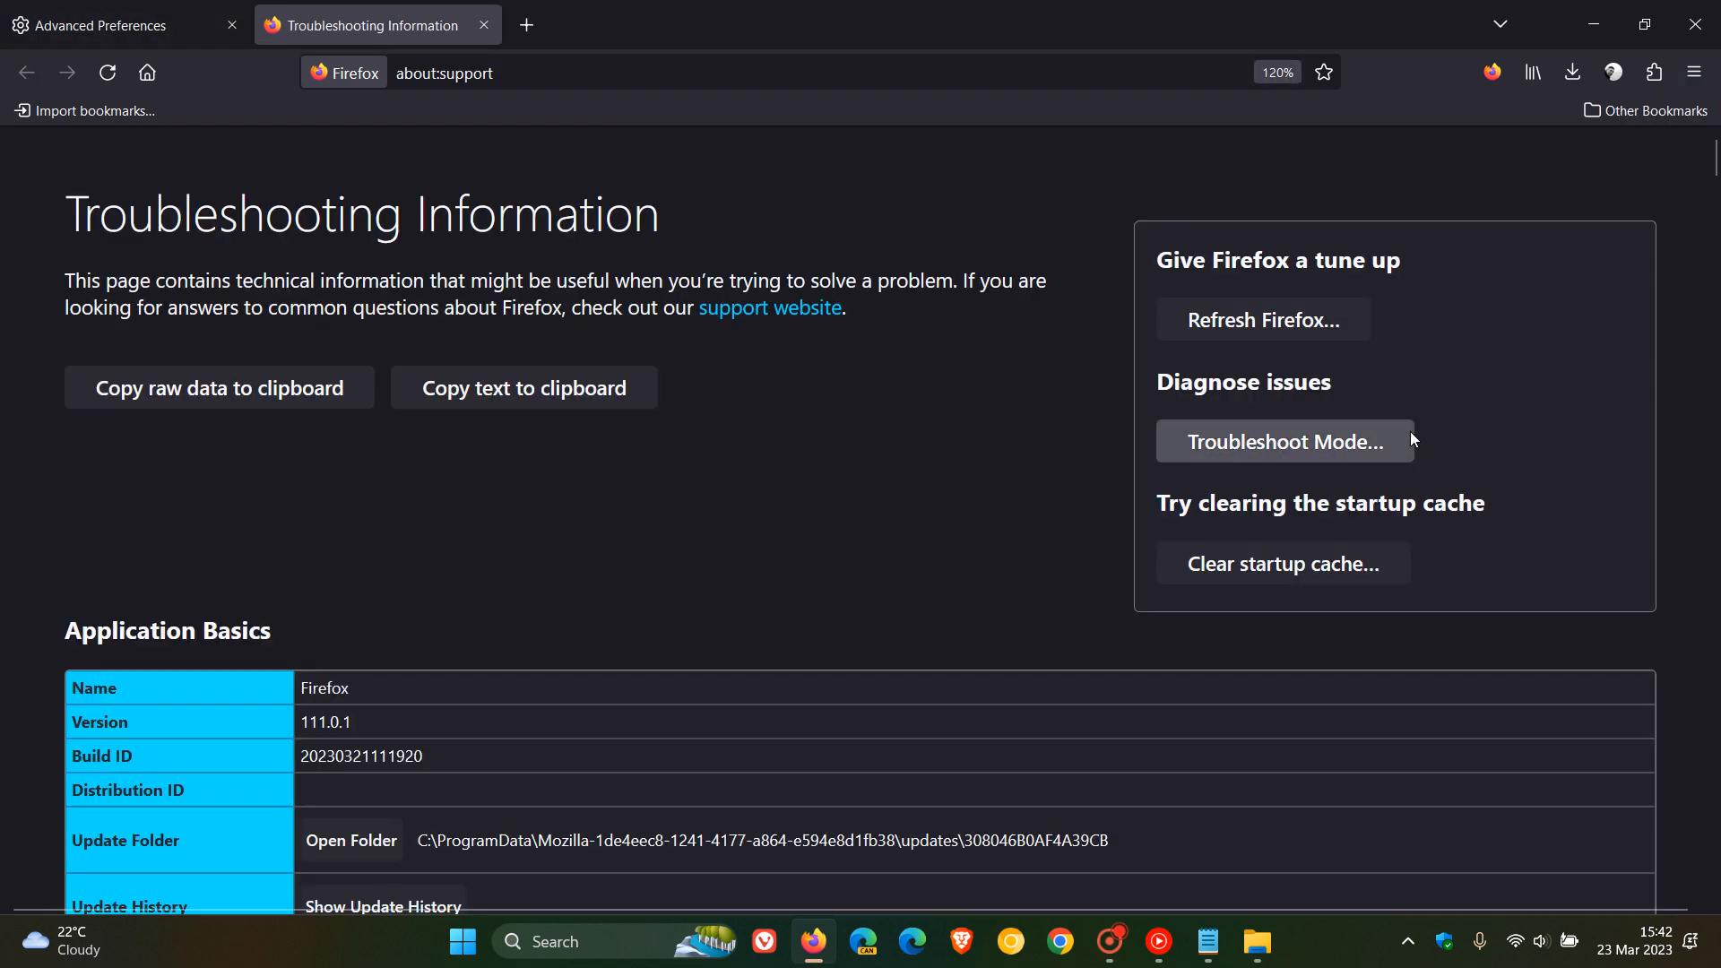
pyautogui.moveTo(557, 477)
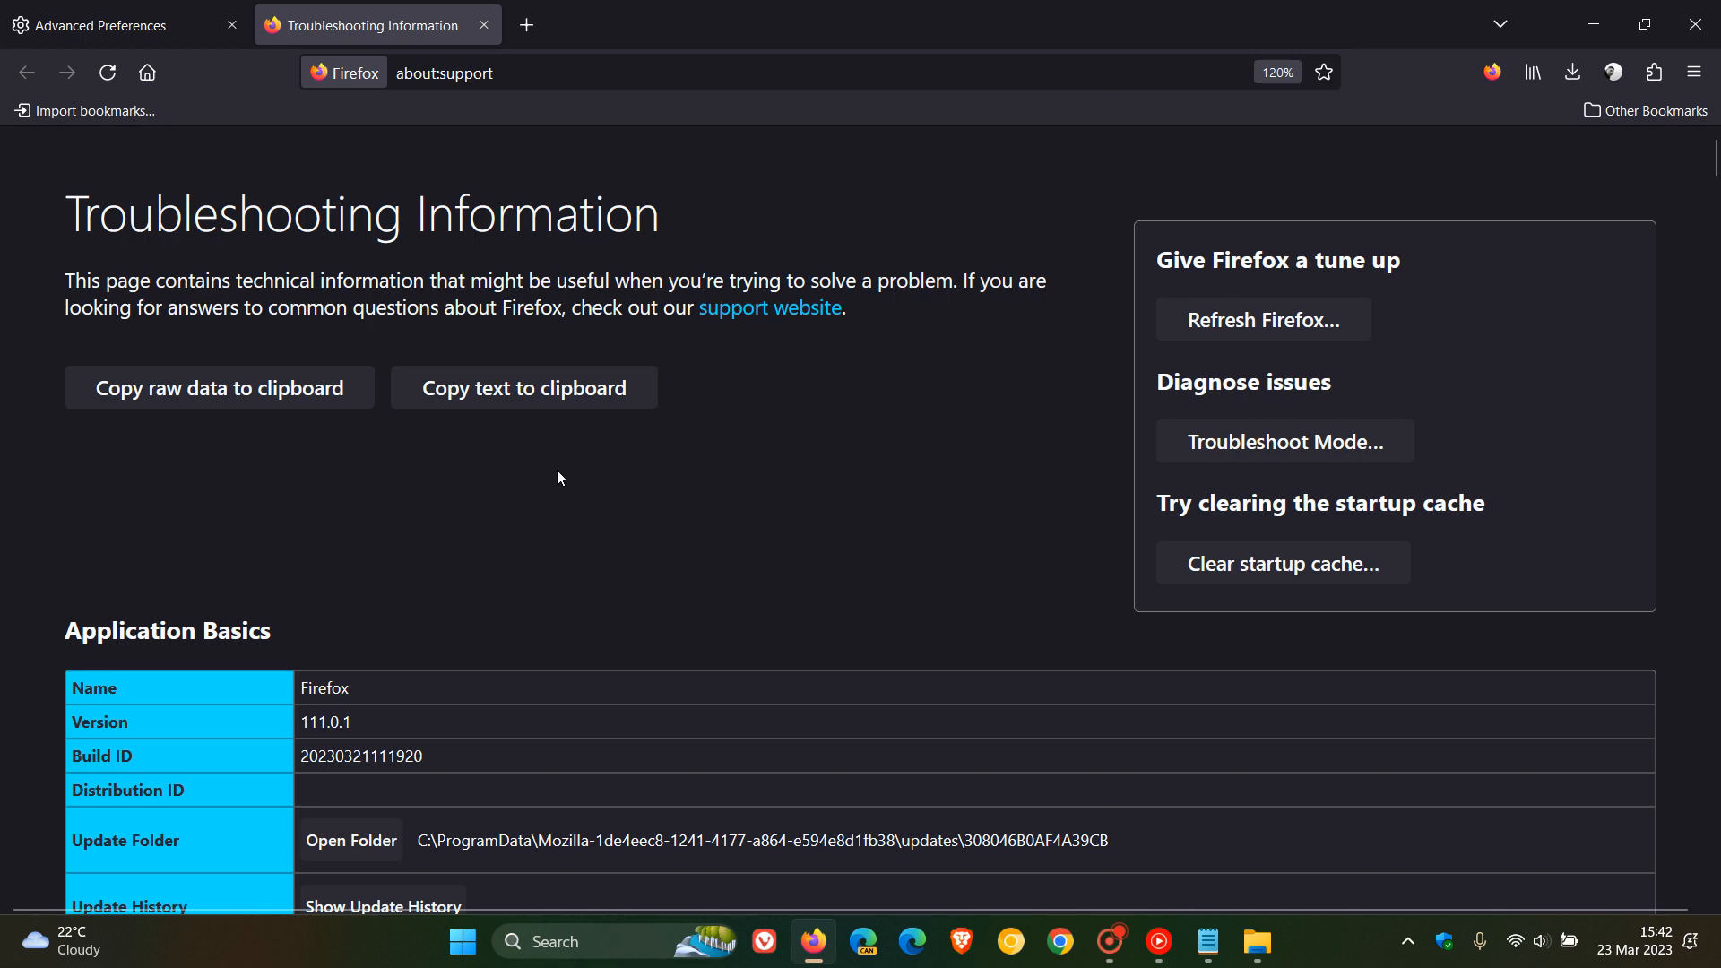
pyautogui.scroll(-3)
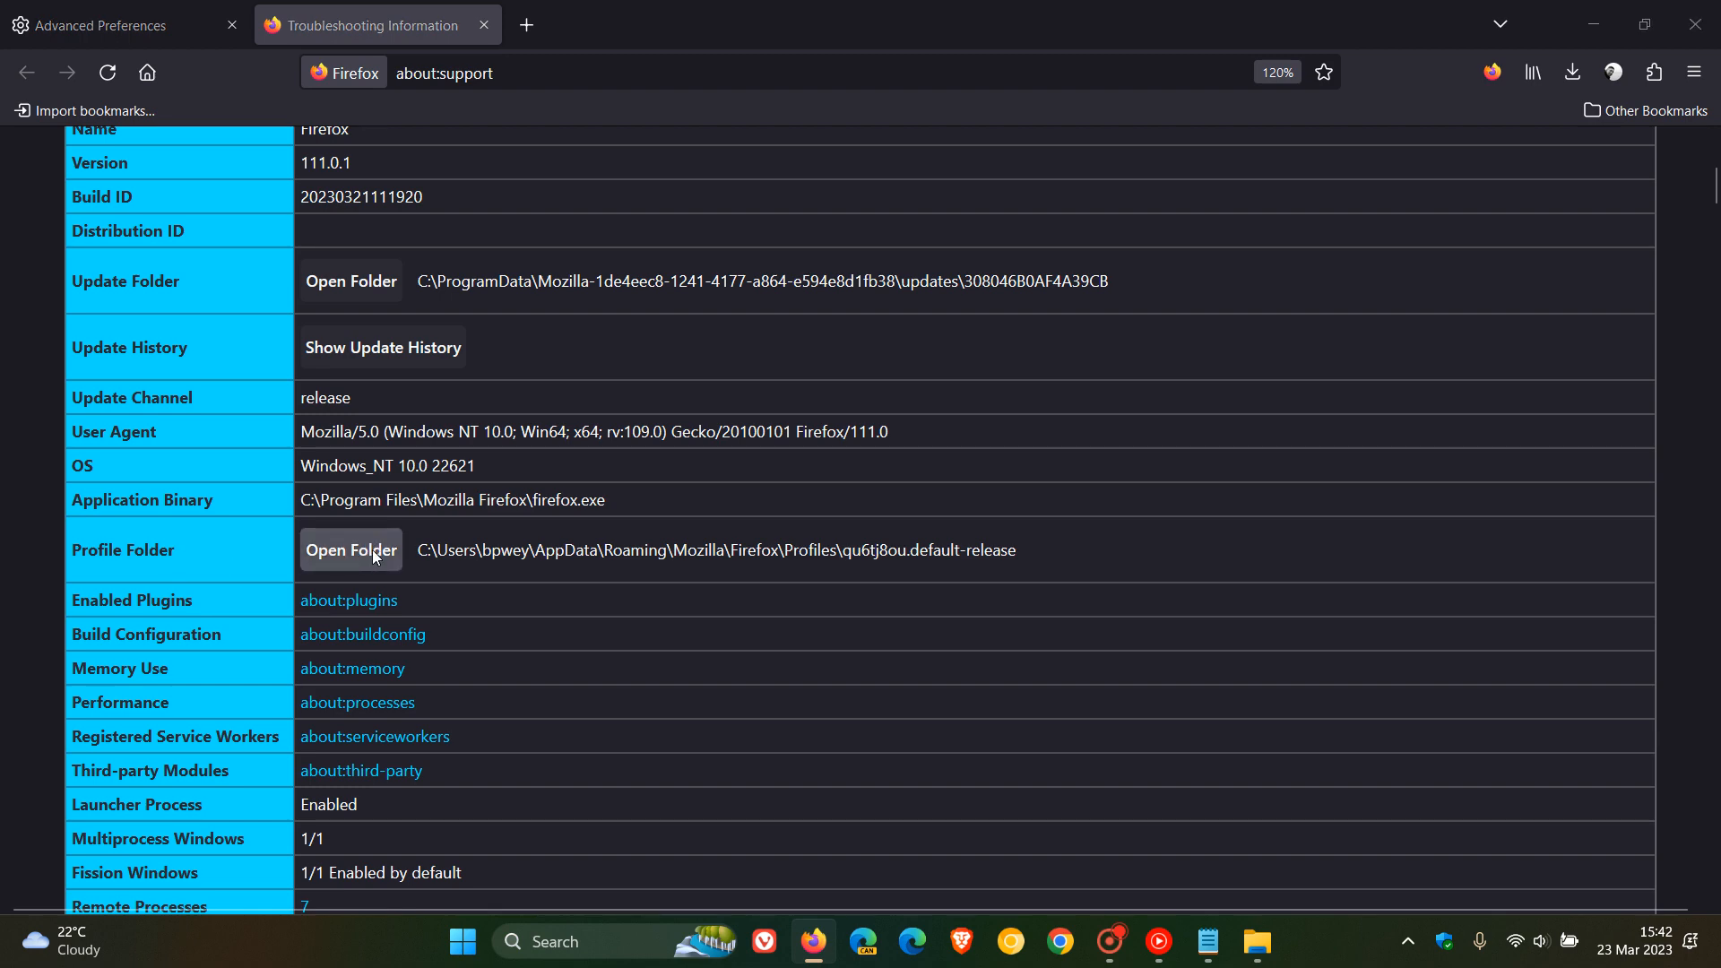
# Open the profile folder in File Explorer and create a new folder named chrome
pyautogui.click(352, 550)
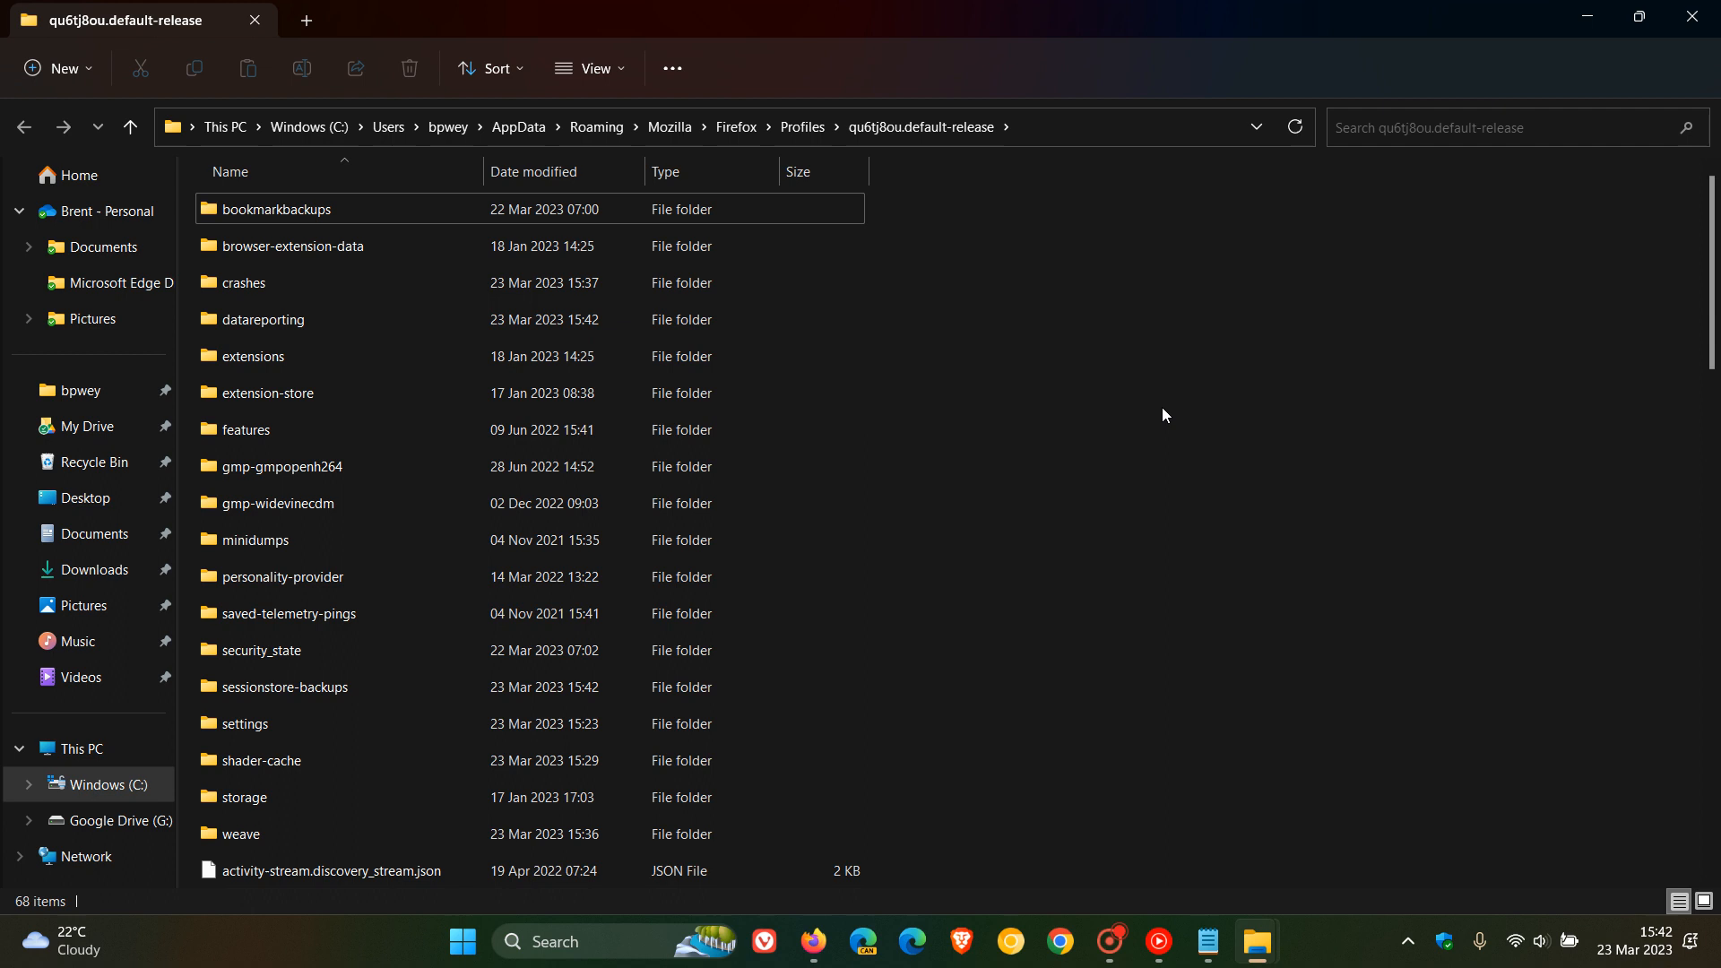
pyautogui.moveTo(990, 455)
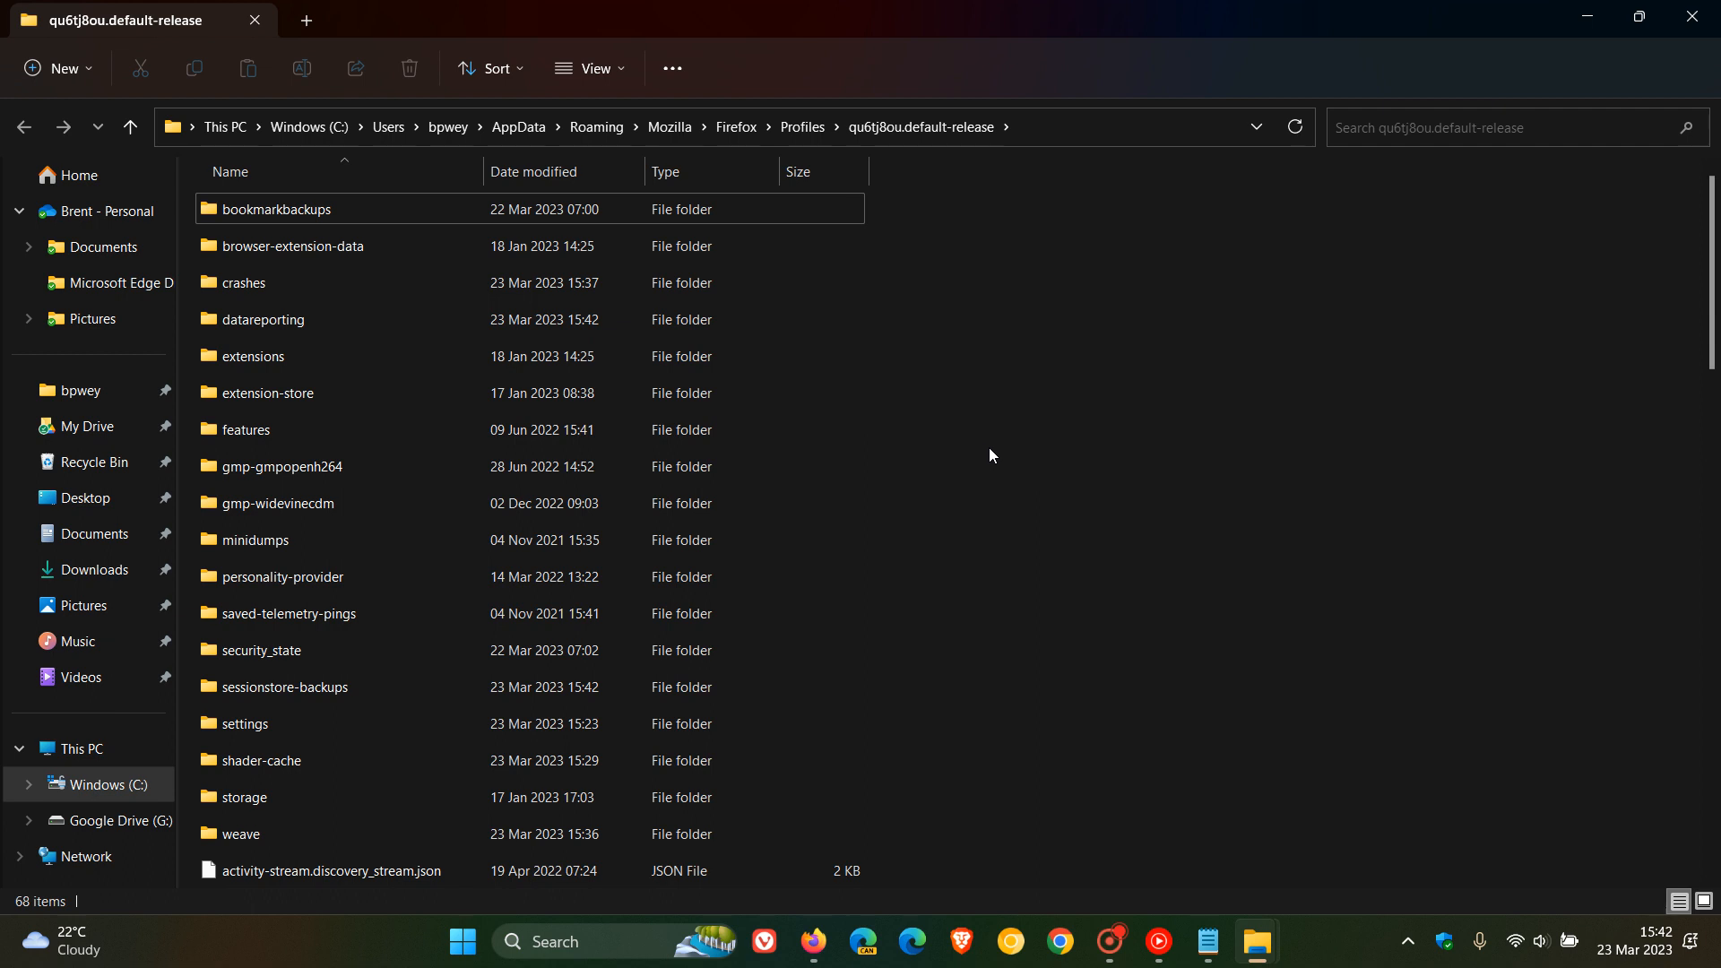
pyautogui.moveTo(1070, 441)
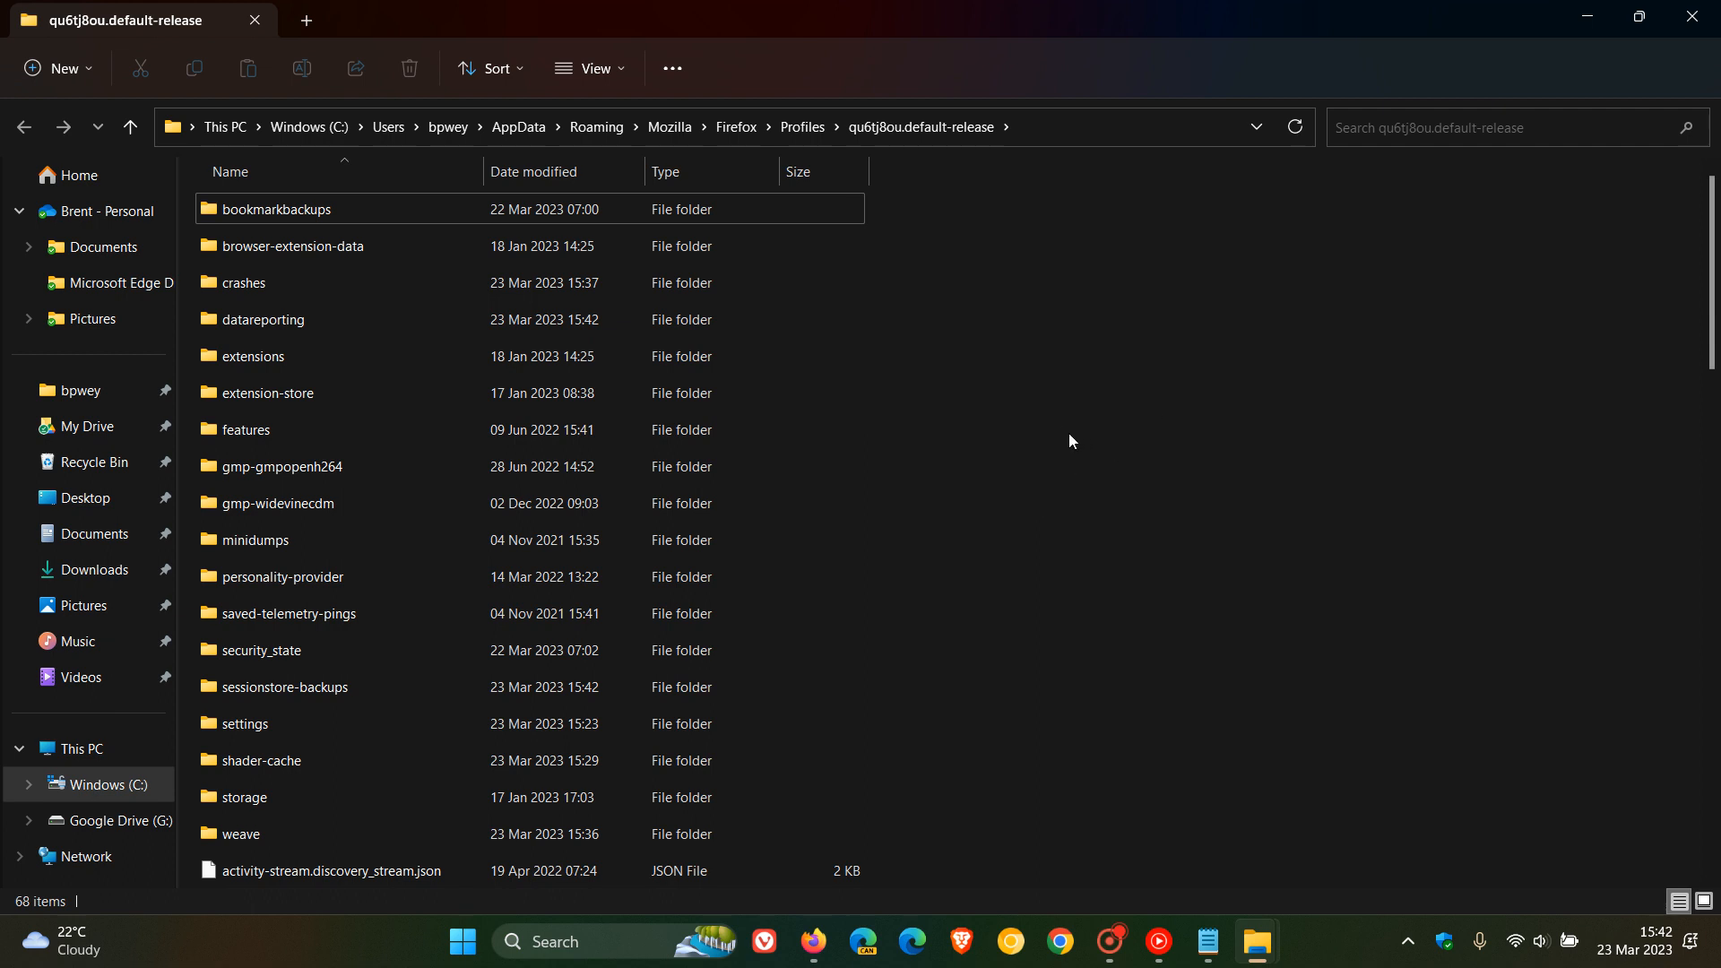
pyautogui.moveTo(964, 348)
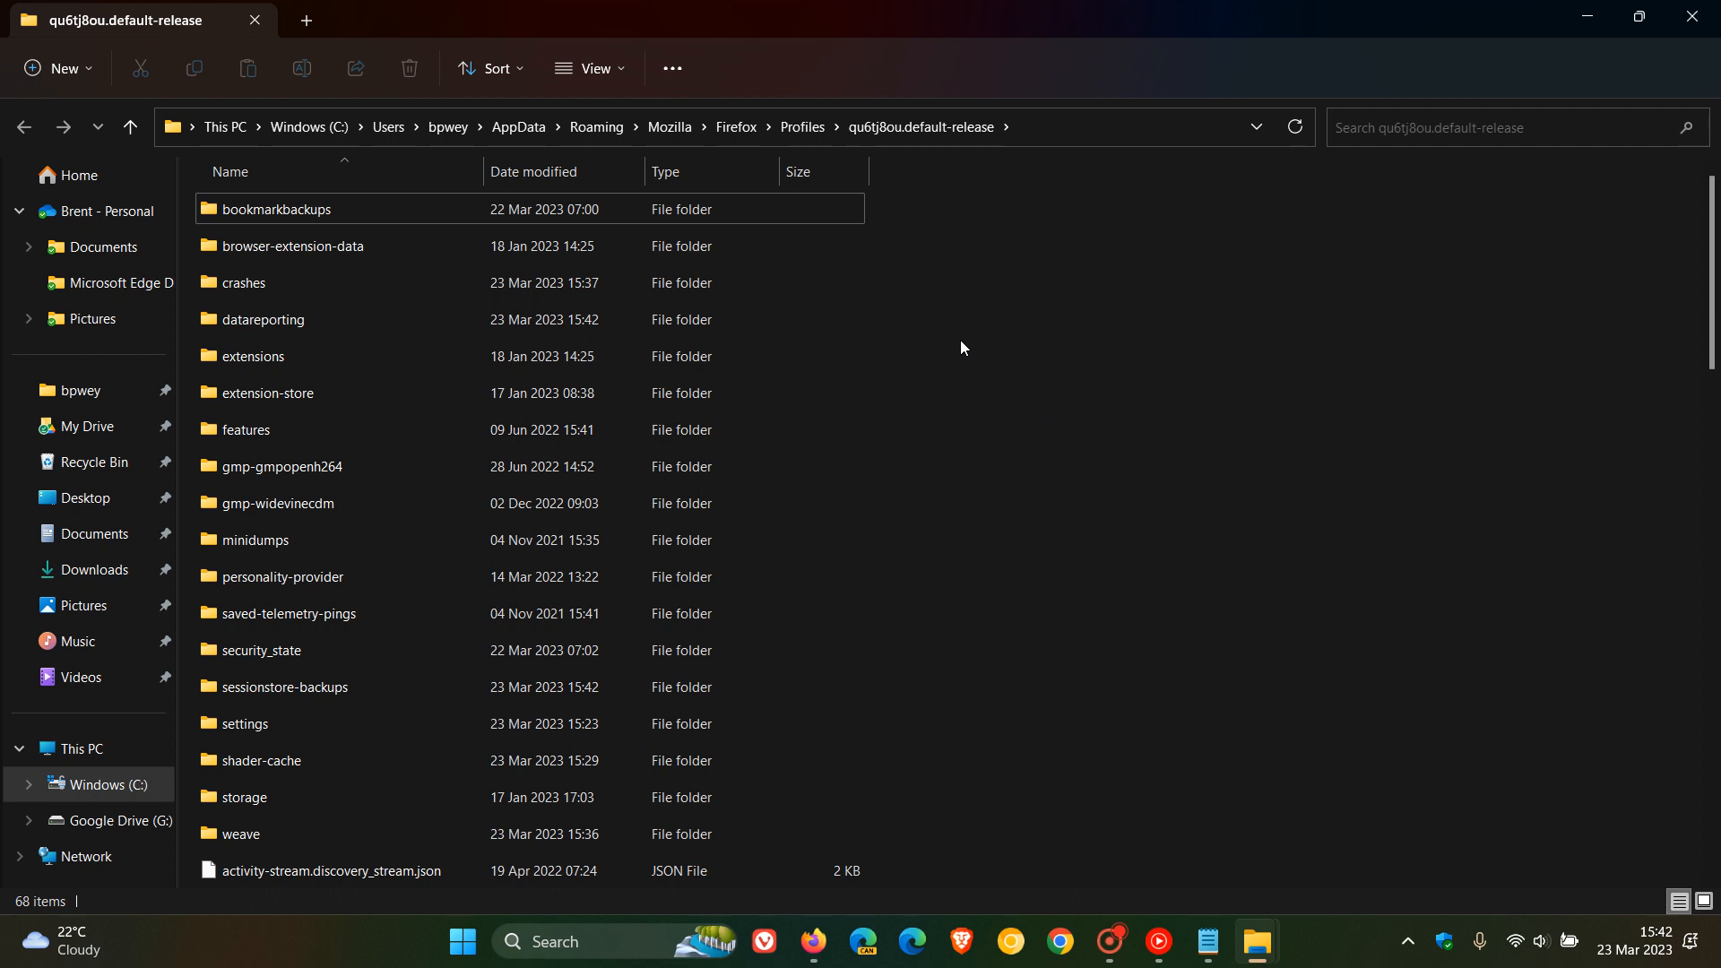
pyautogui.rightClick(961, 350)
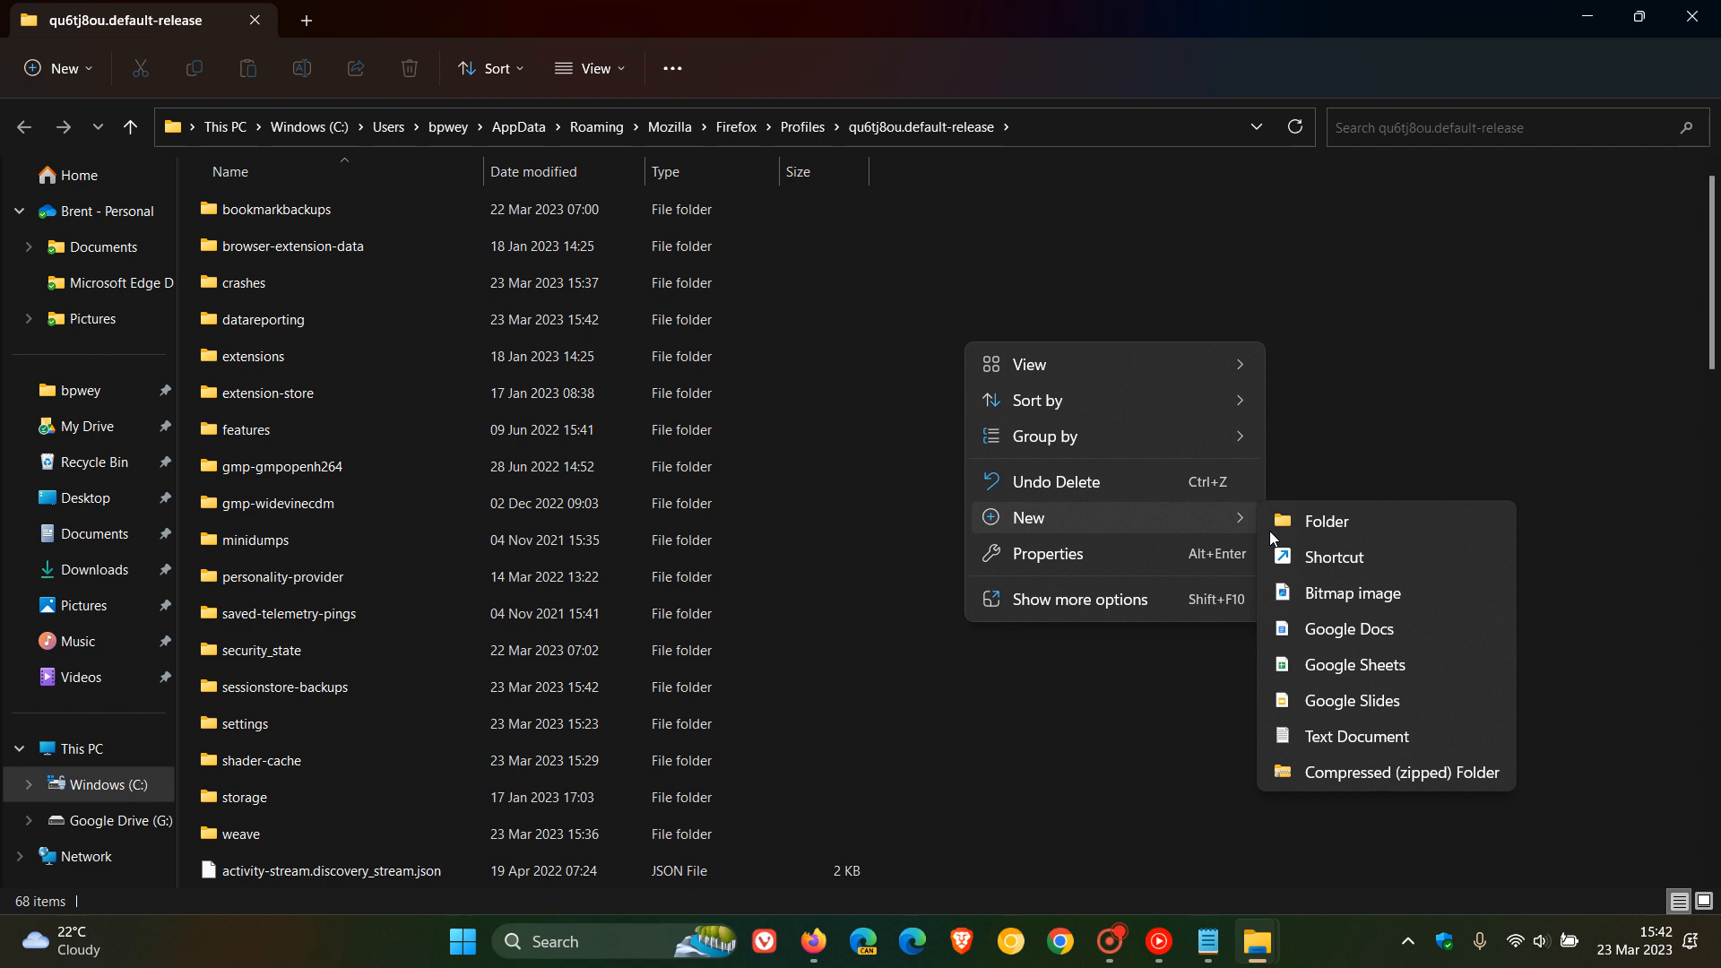
pyautogui.click(1327, 520)
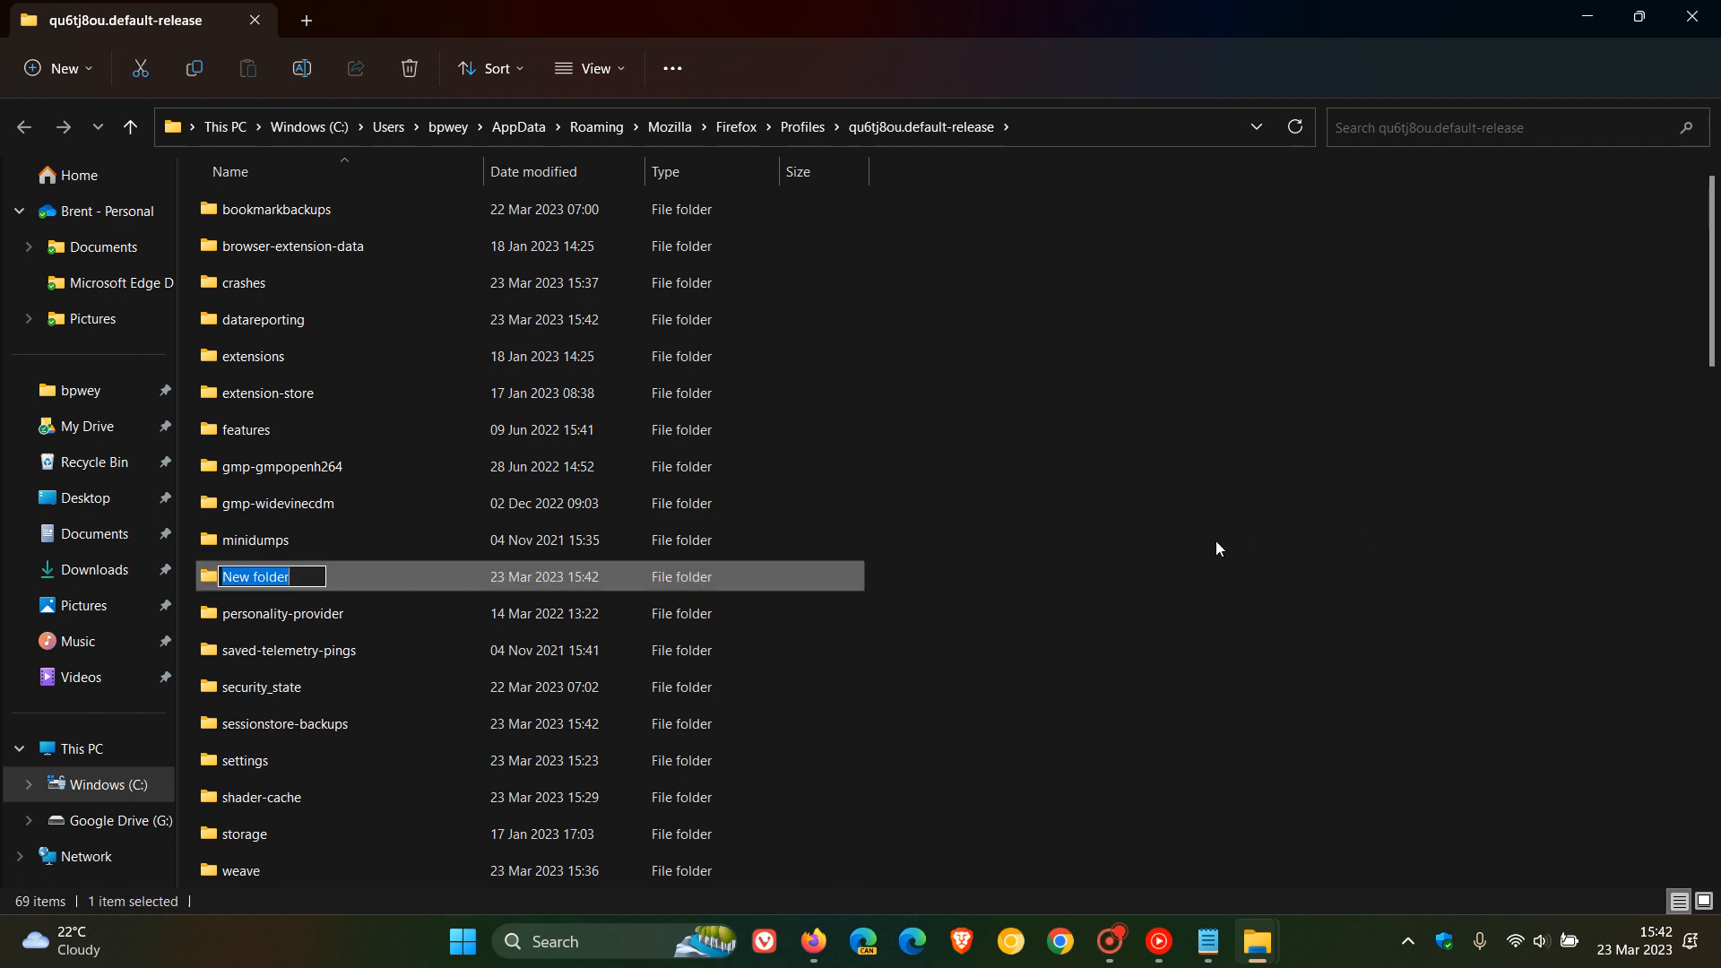
pyautogui.moveTo(1103, 473)
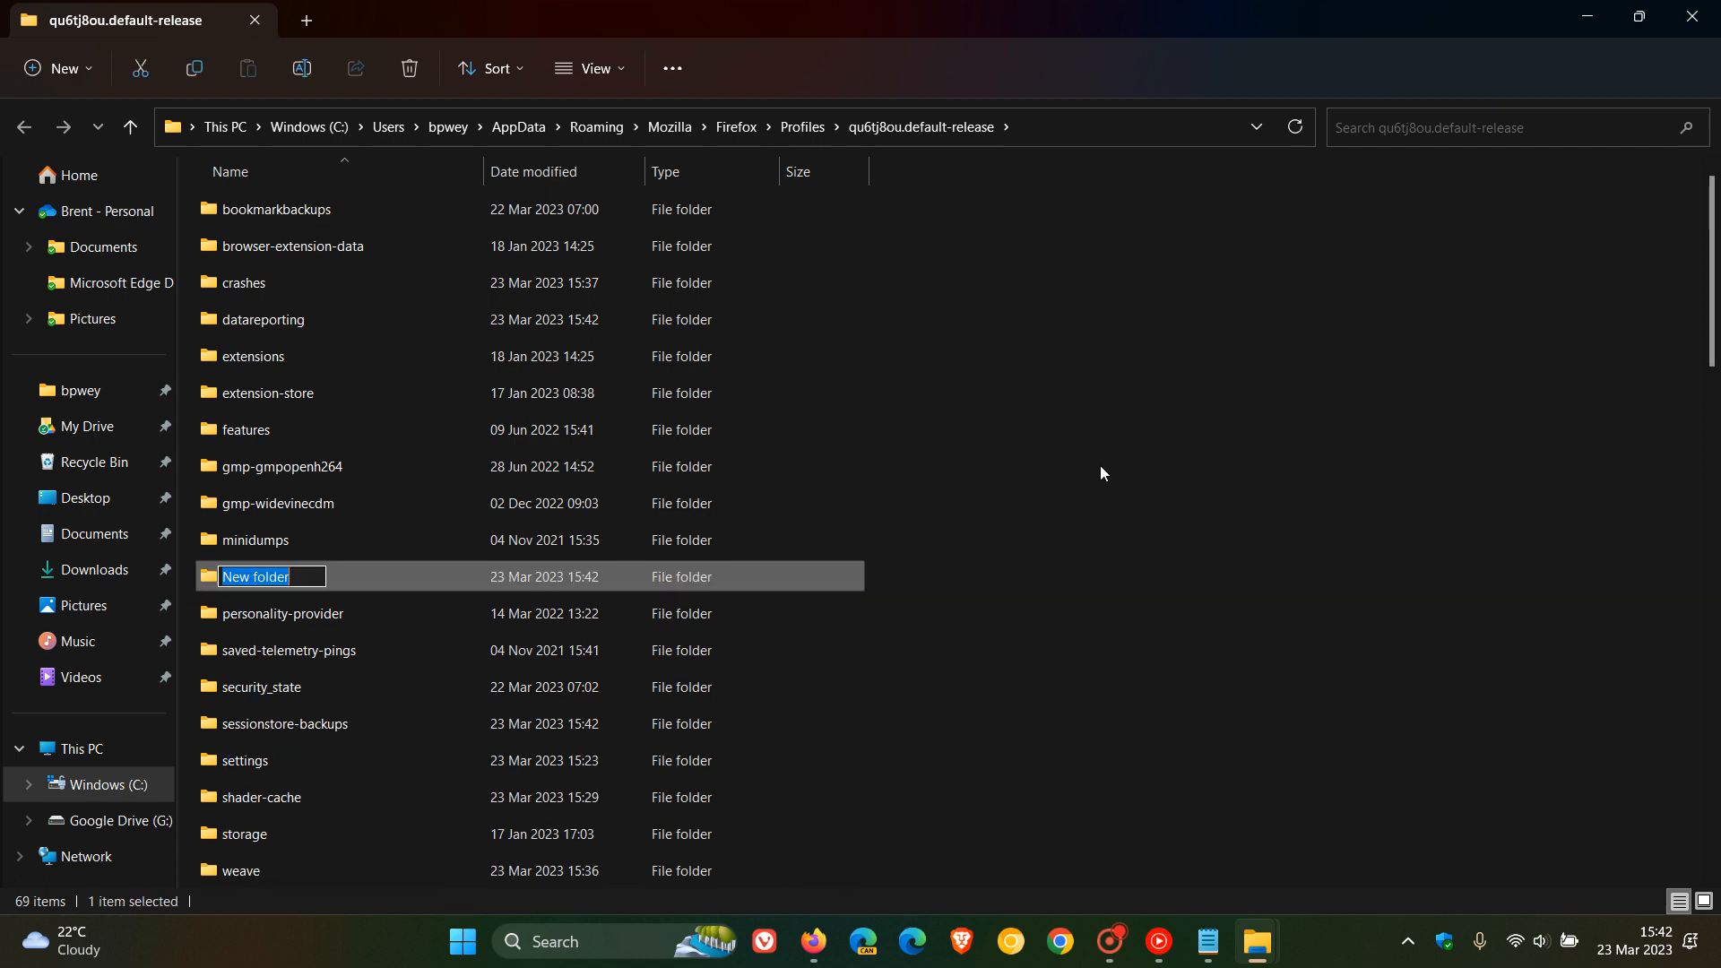
pyautogui.write('chrome')
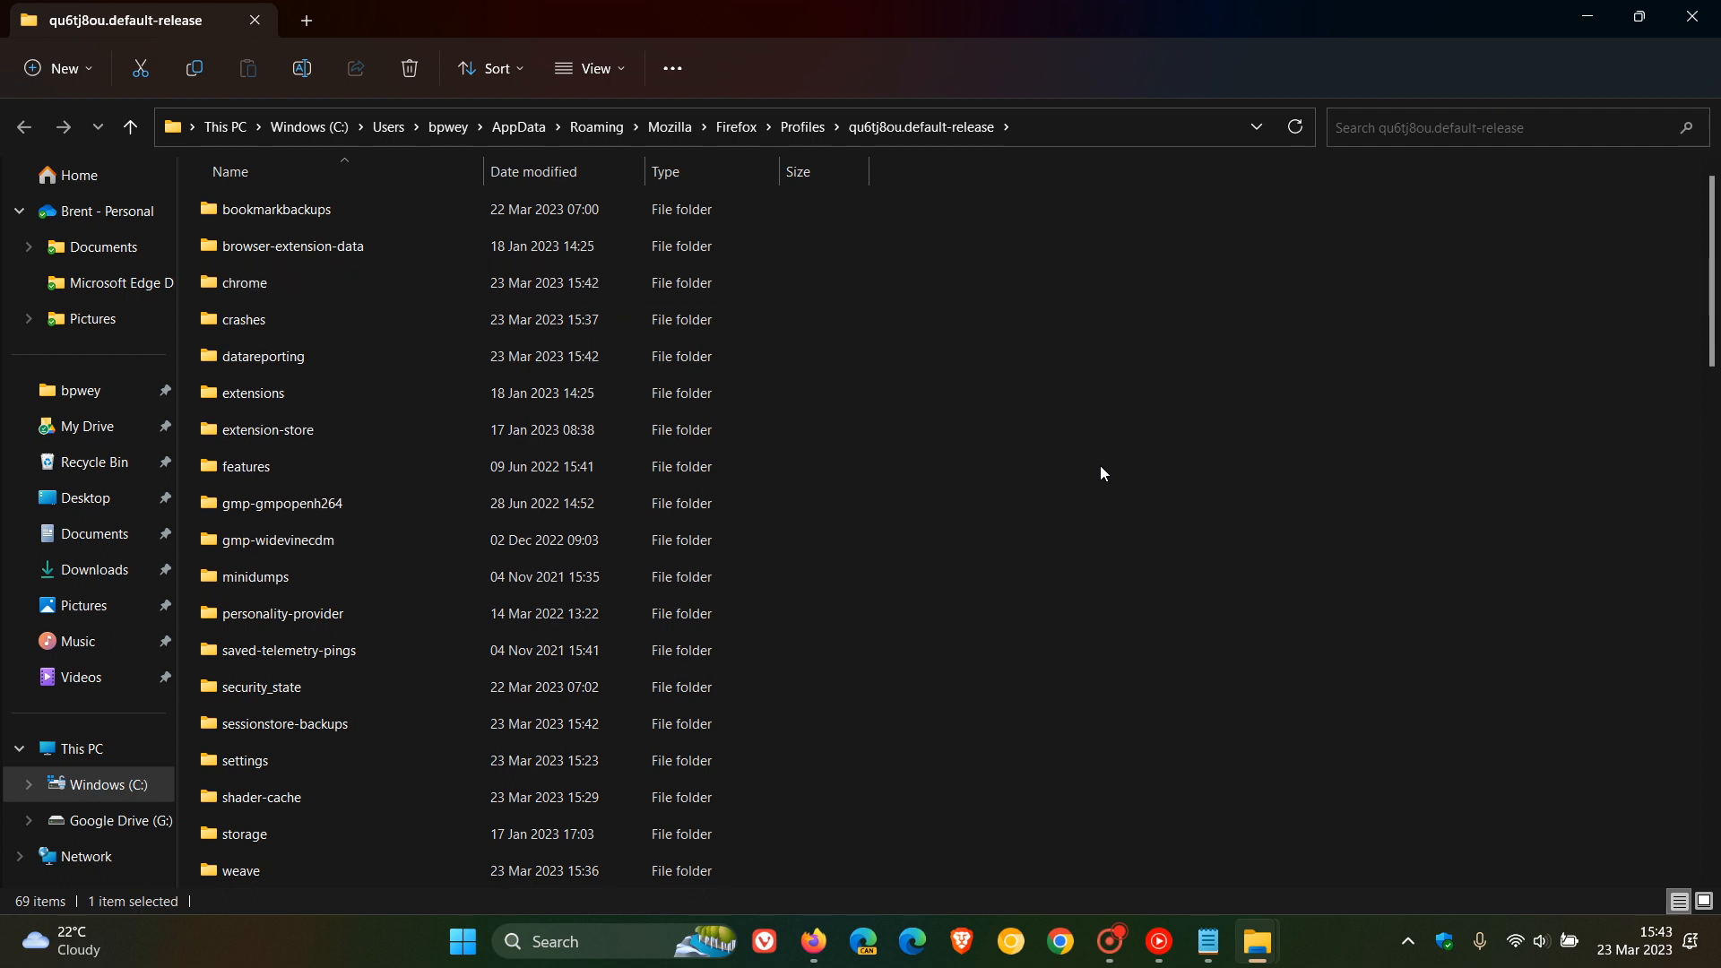
pyautogui.click(1100, 473)
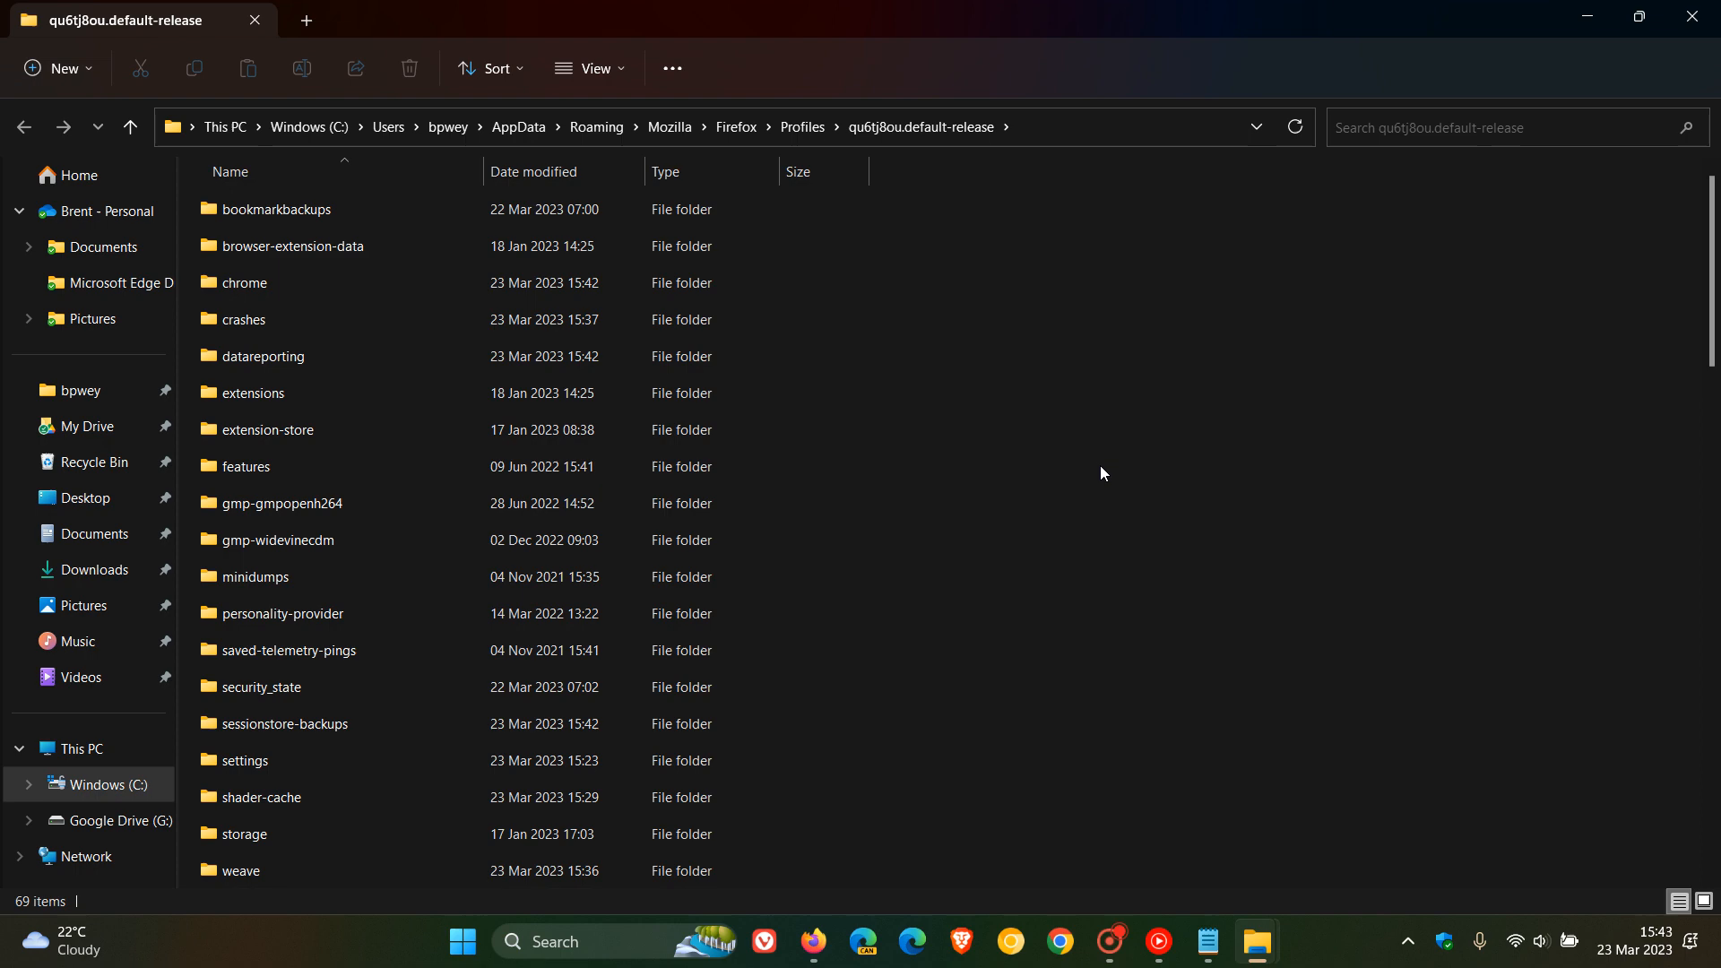
pyautogui.moveTo(1206, 941)
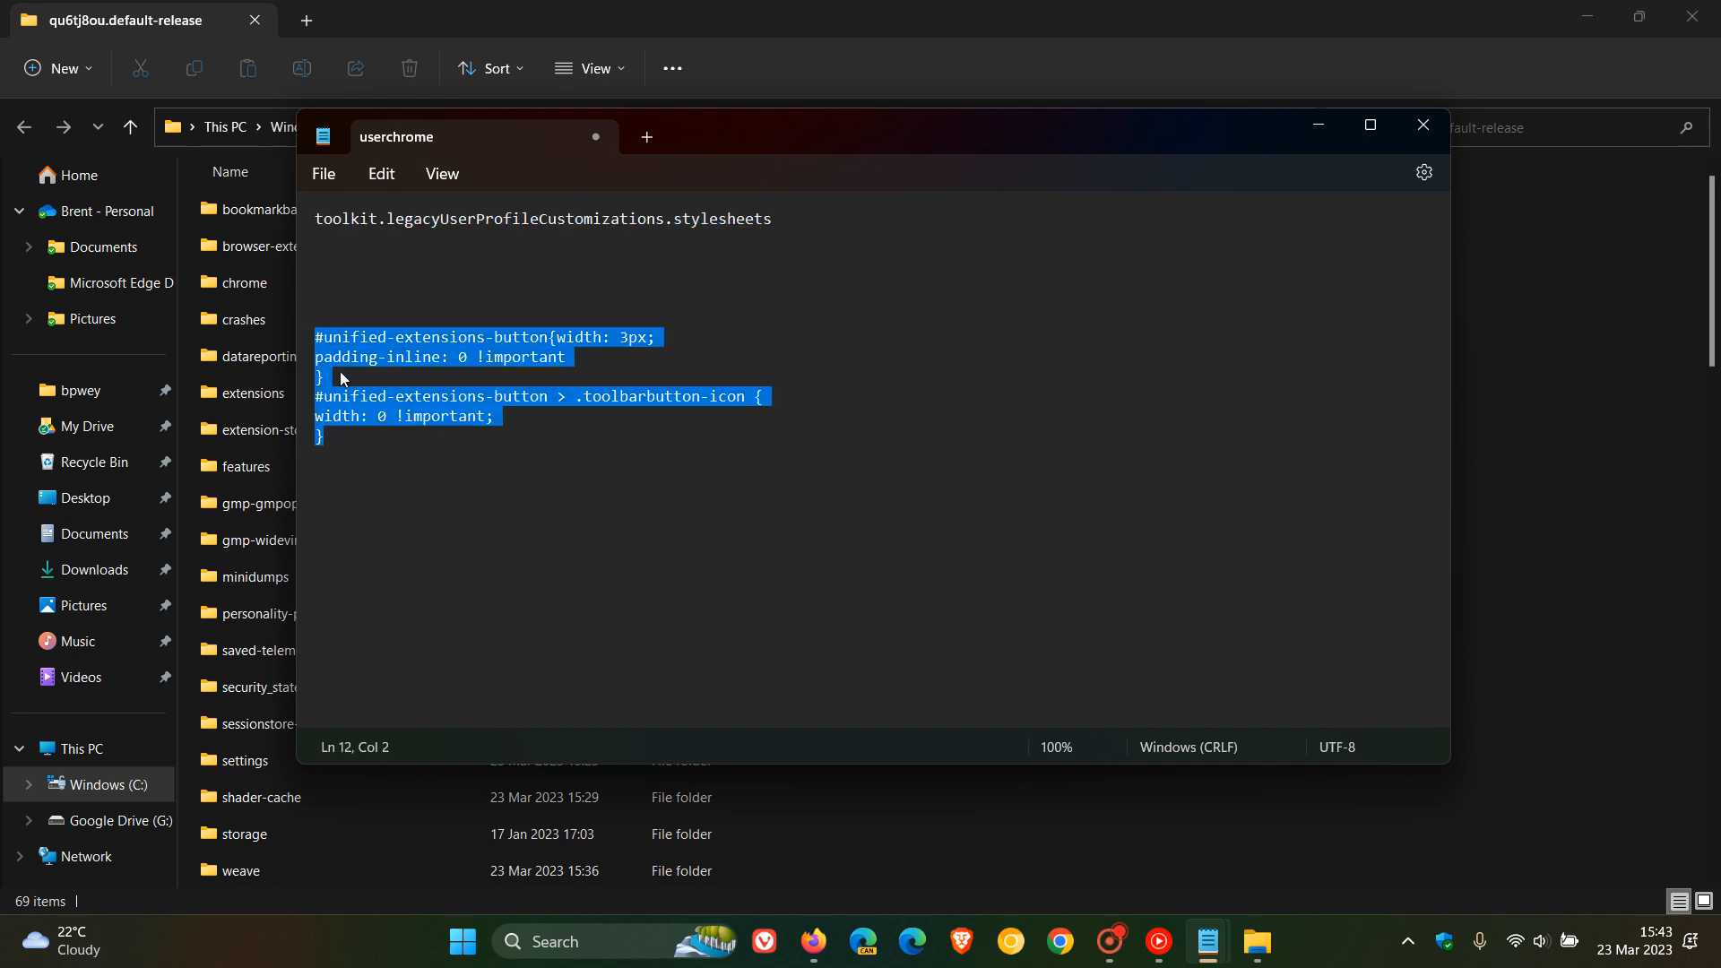
# Copy the #unified-extensions-button CSS rules into a new blank Notepad note
pyautogui.rightClick(440, 384)
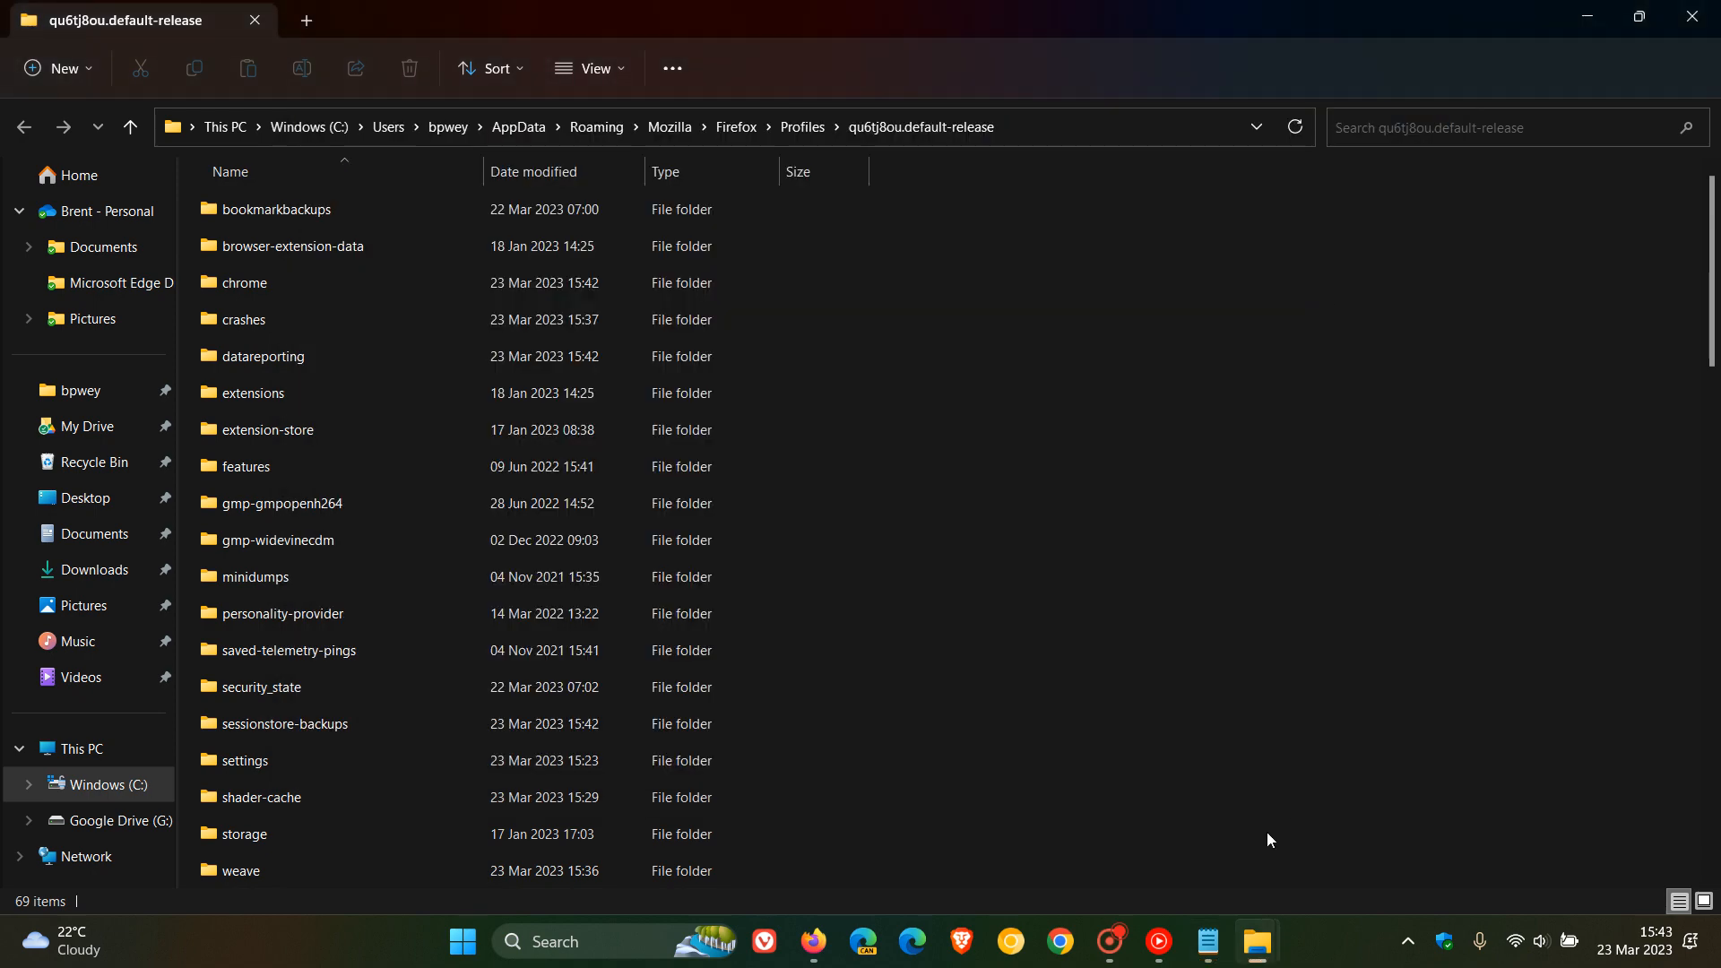
pyautogui.click(1207, 941)
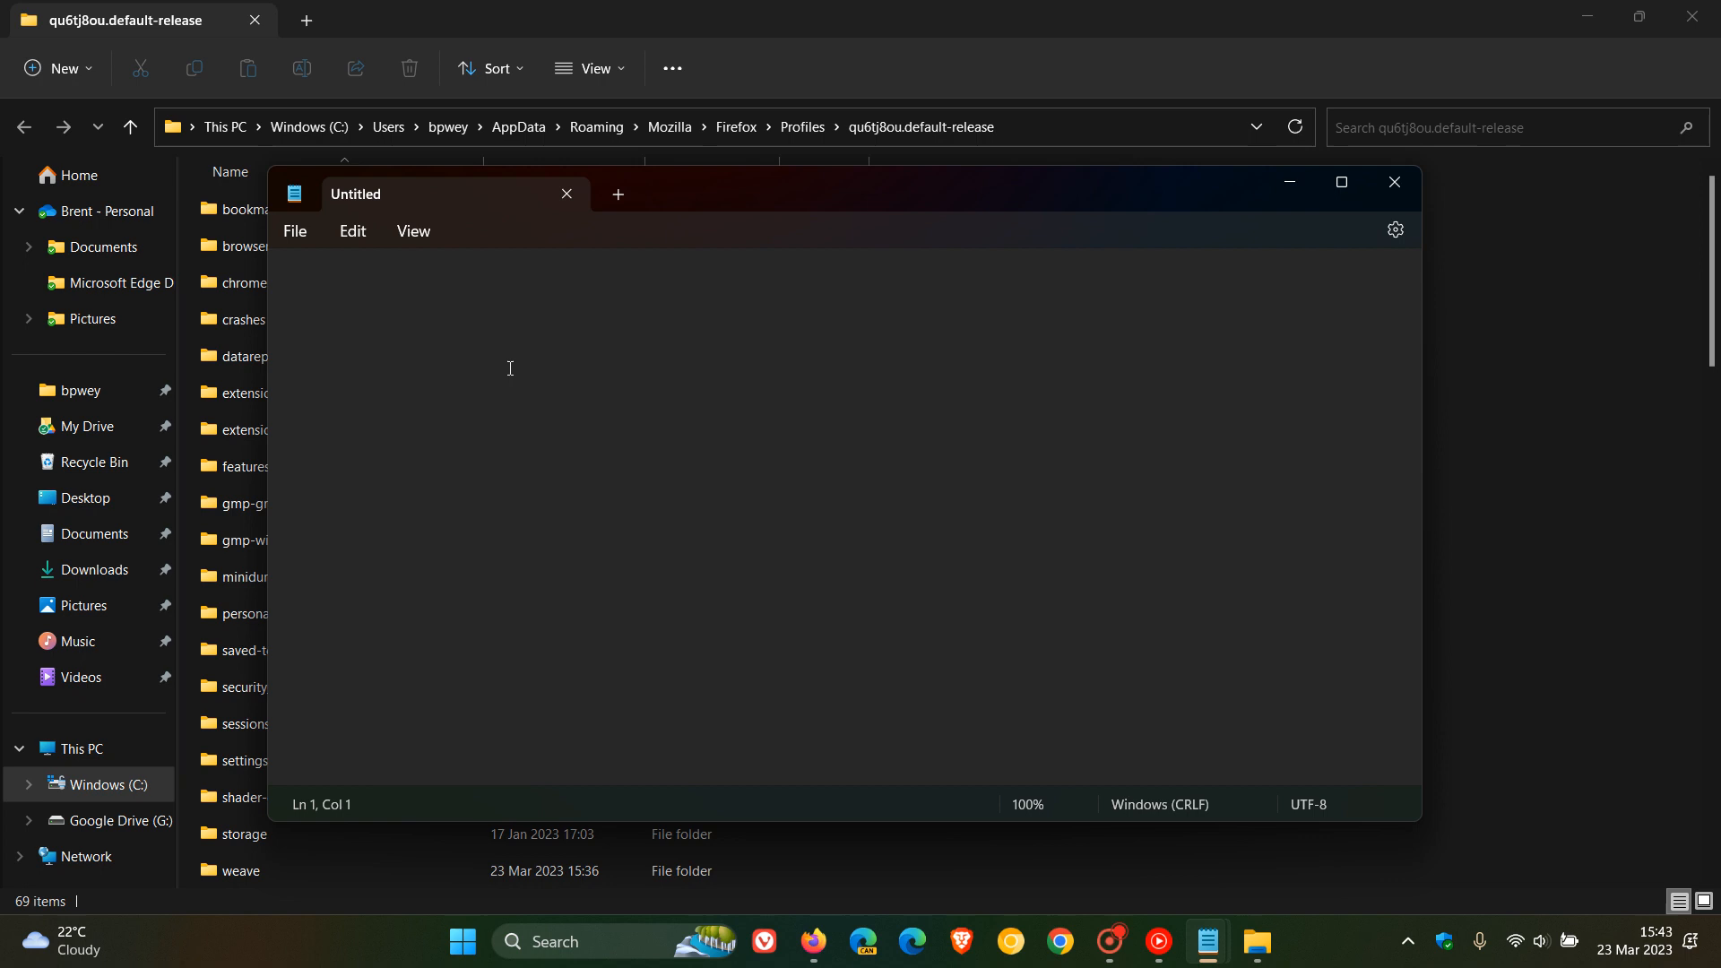
pyautogui.write('#unified-extensions-button{width: 3px;')
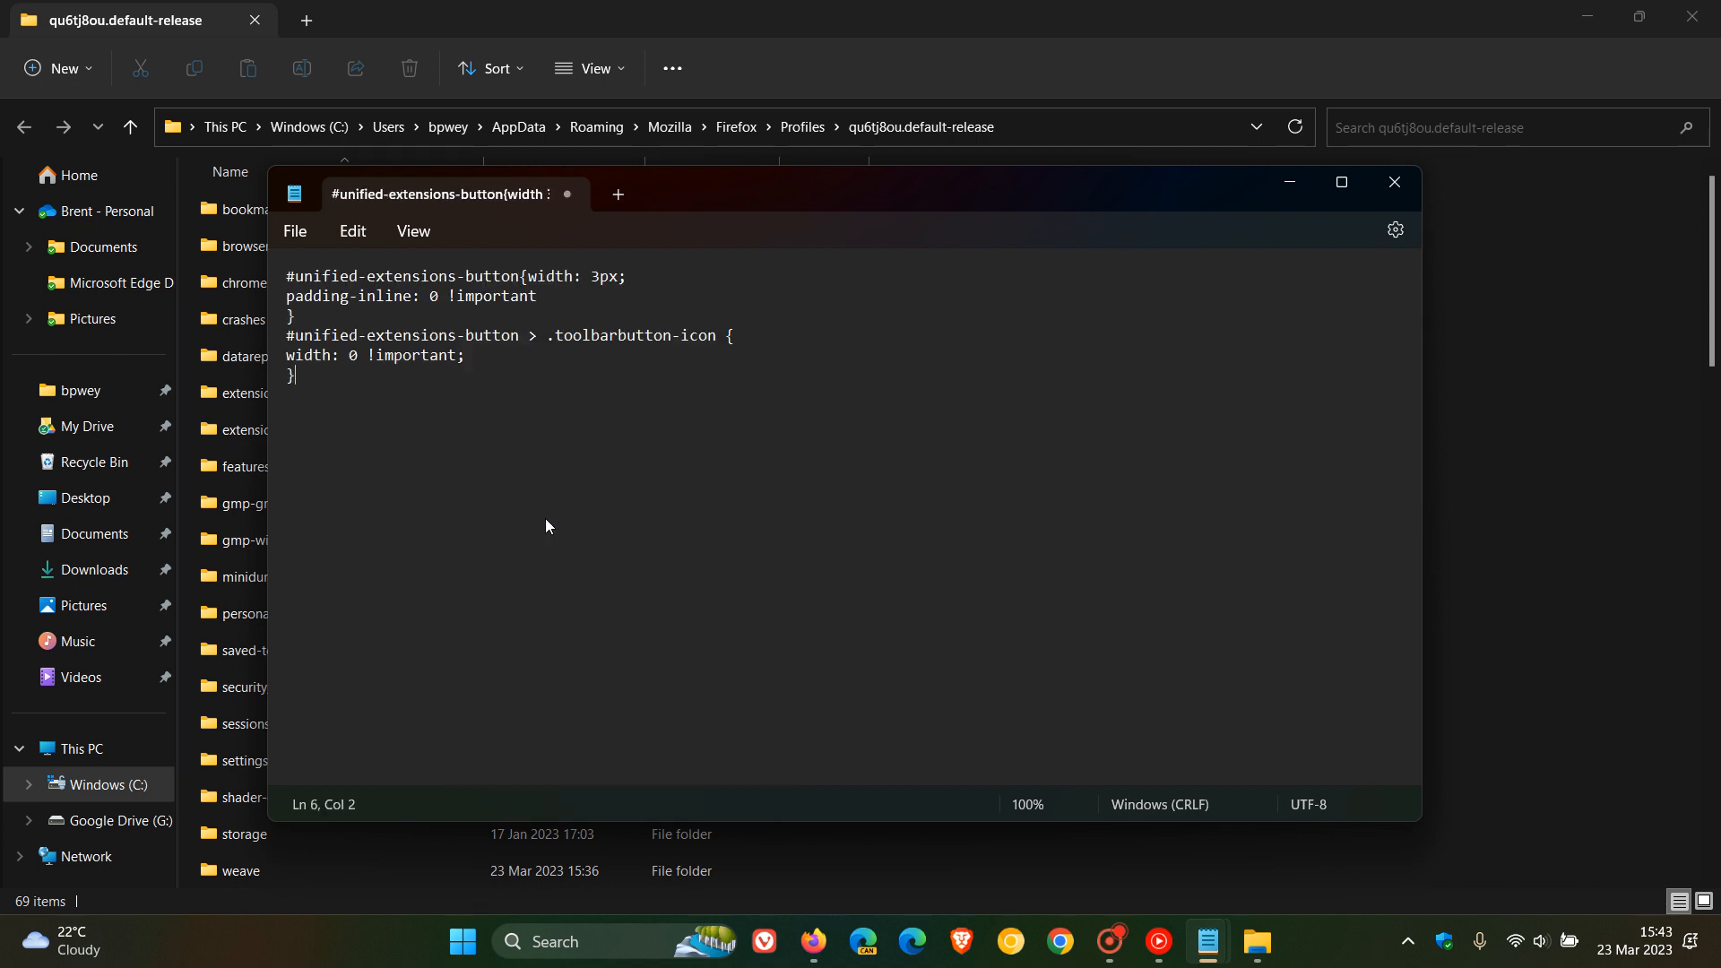
pyautogui.moveTo(746, 579)
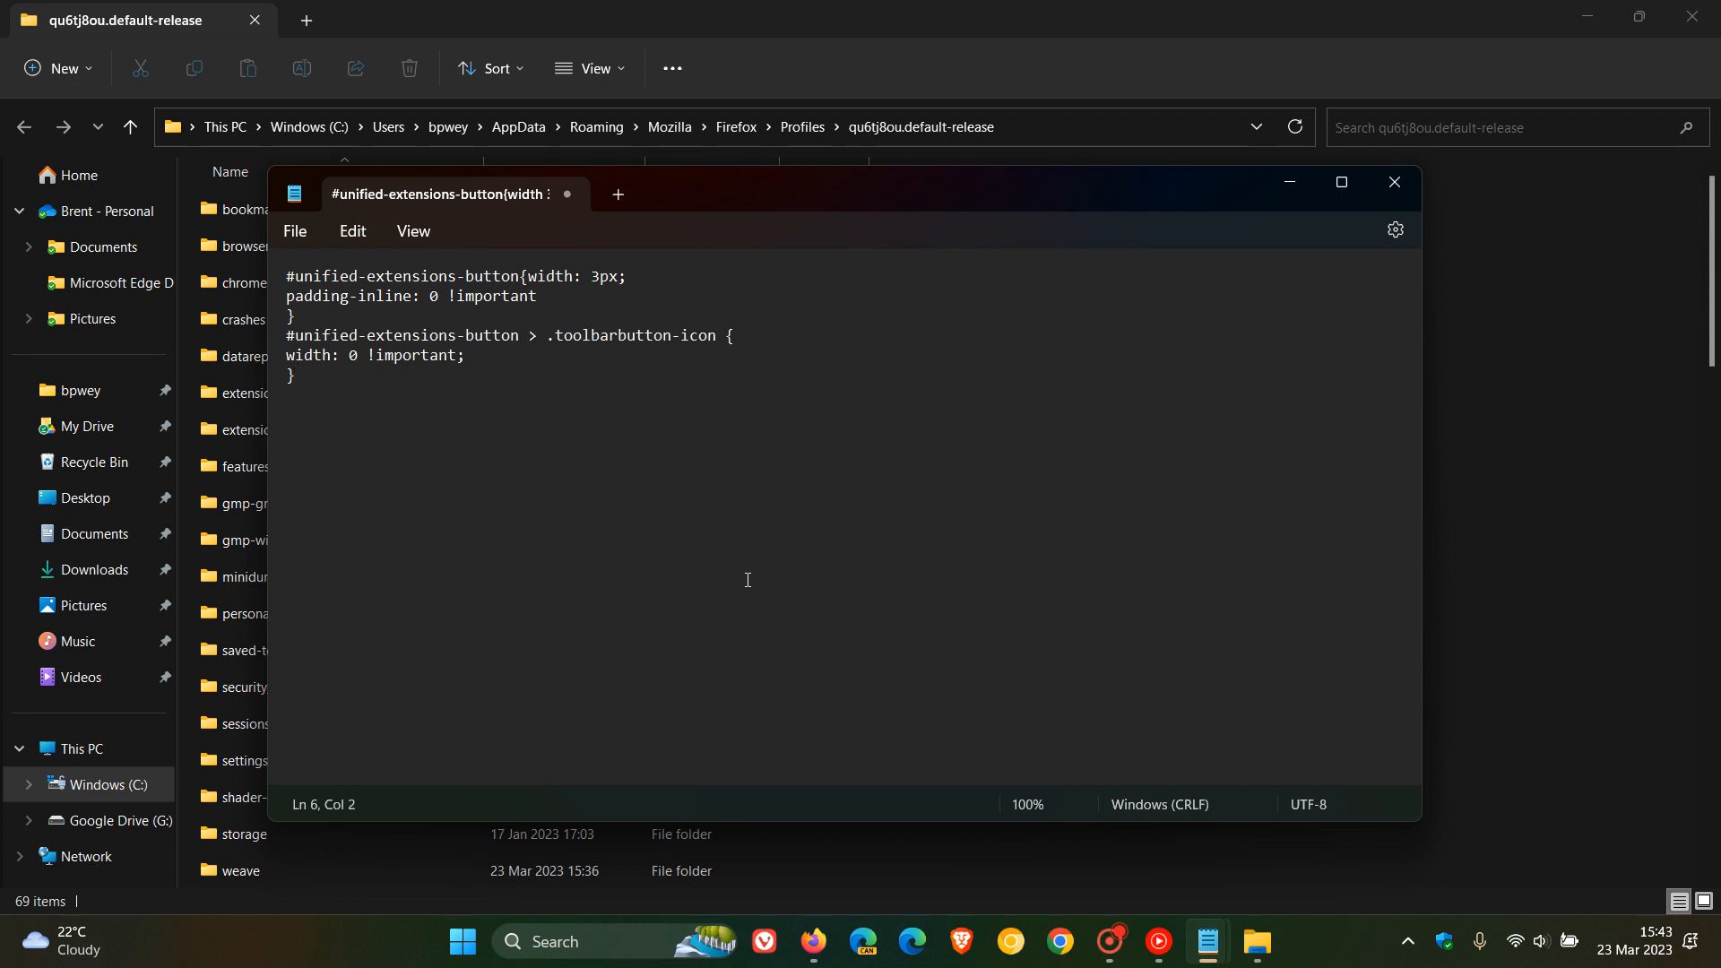
pyautogui.click(294, 231)
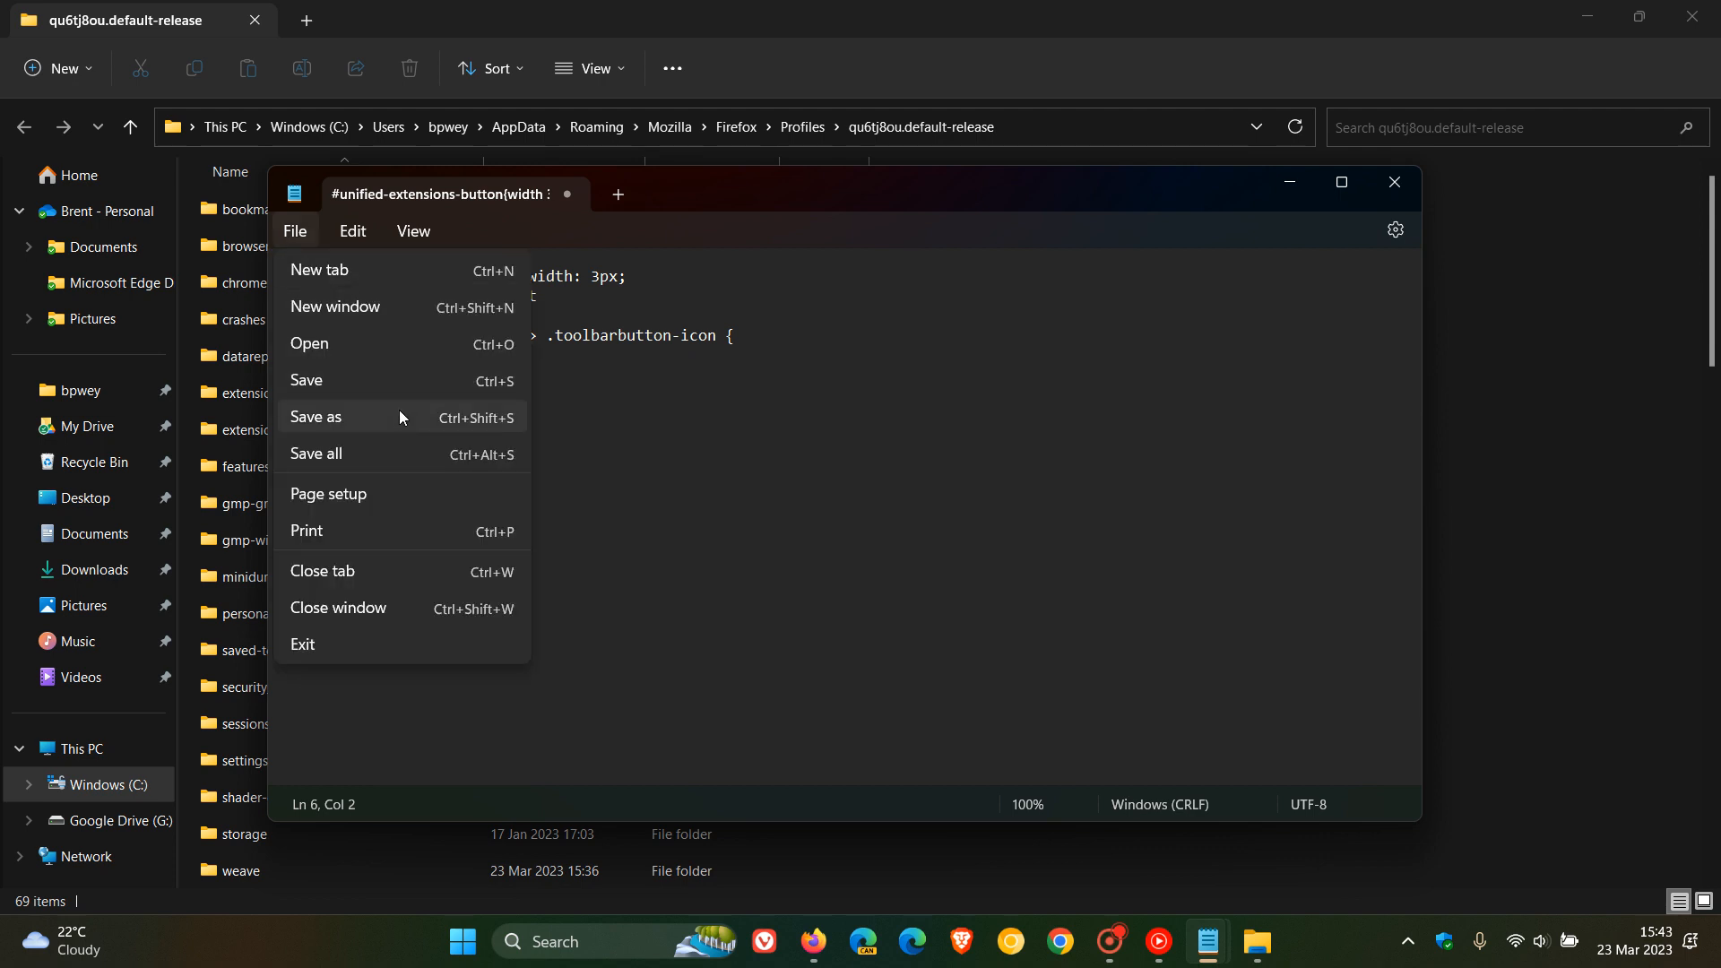
# Save the note as userchrome.css in the Downloads folder via Save as
pyautogui.click(315, 417)
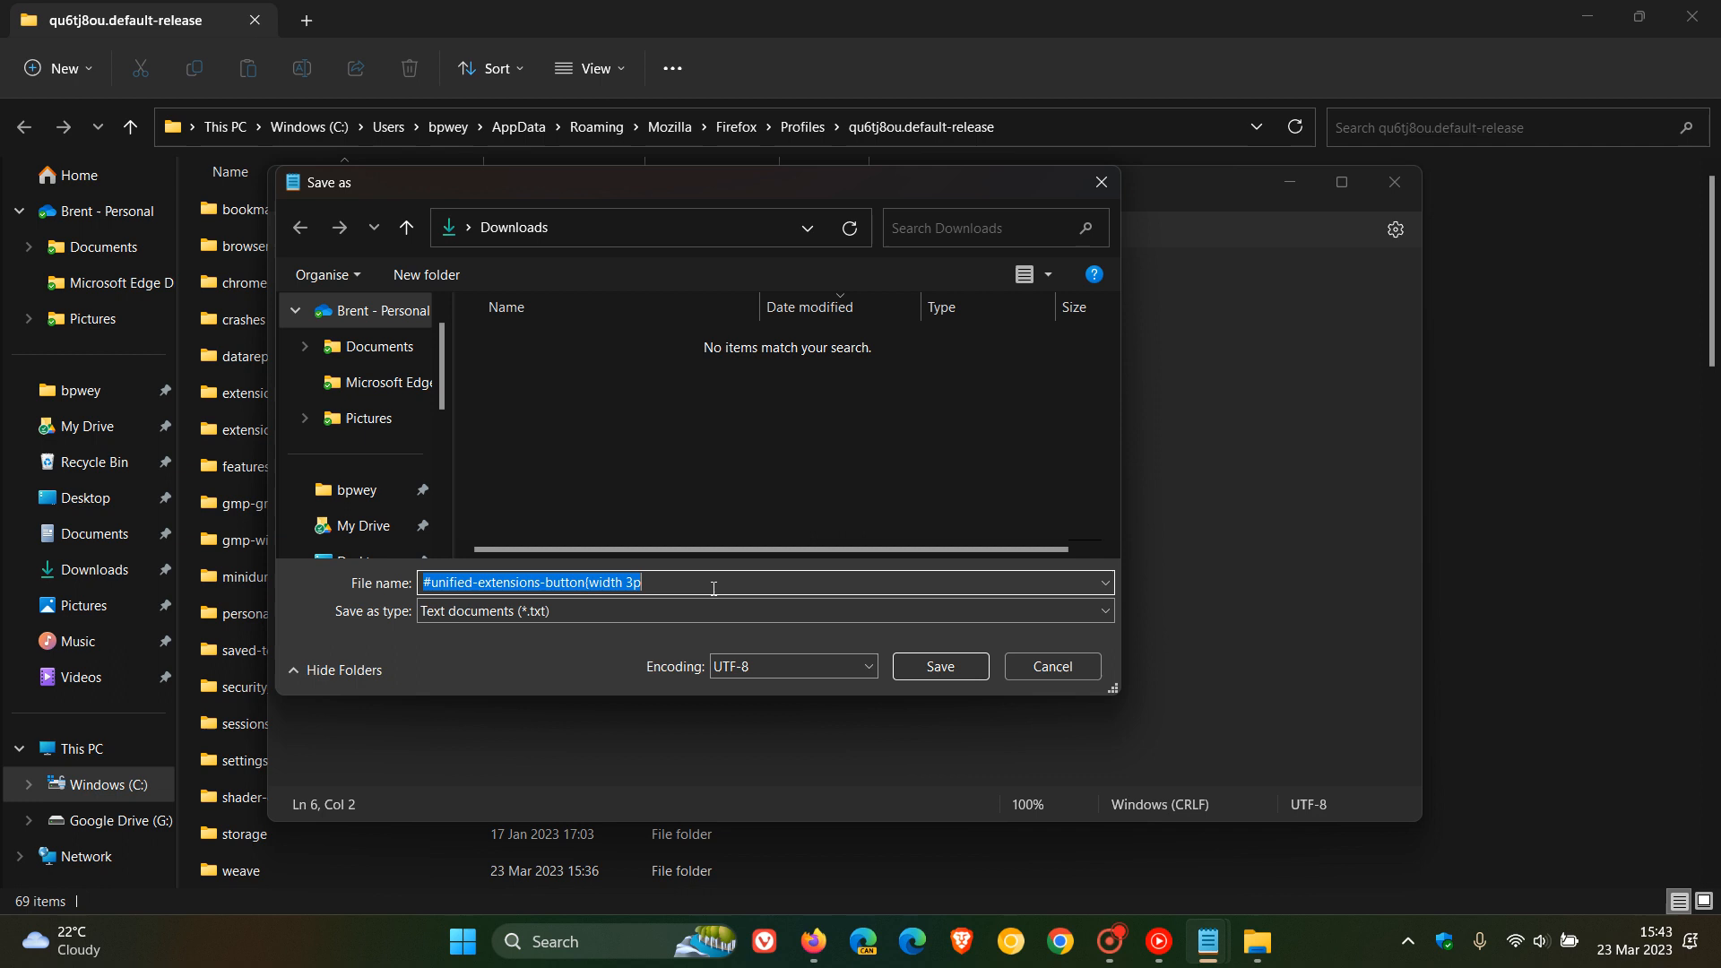
pyautogui.write('user')
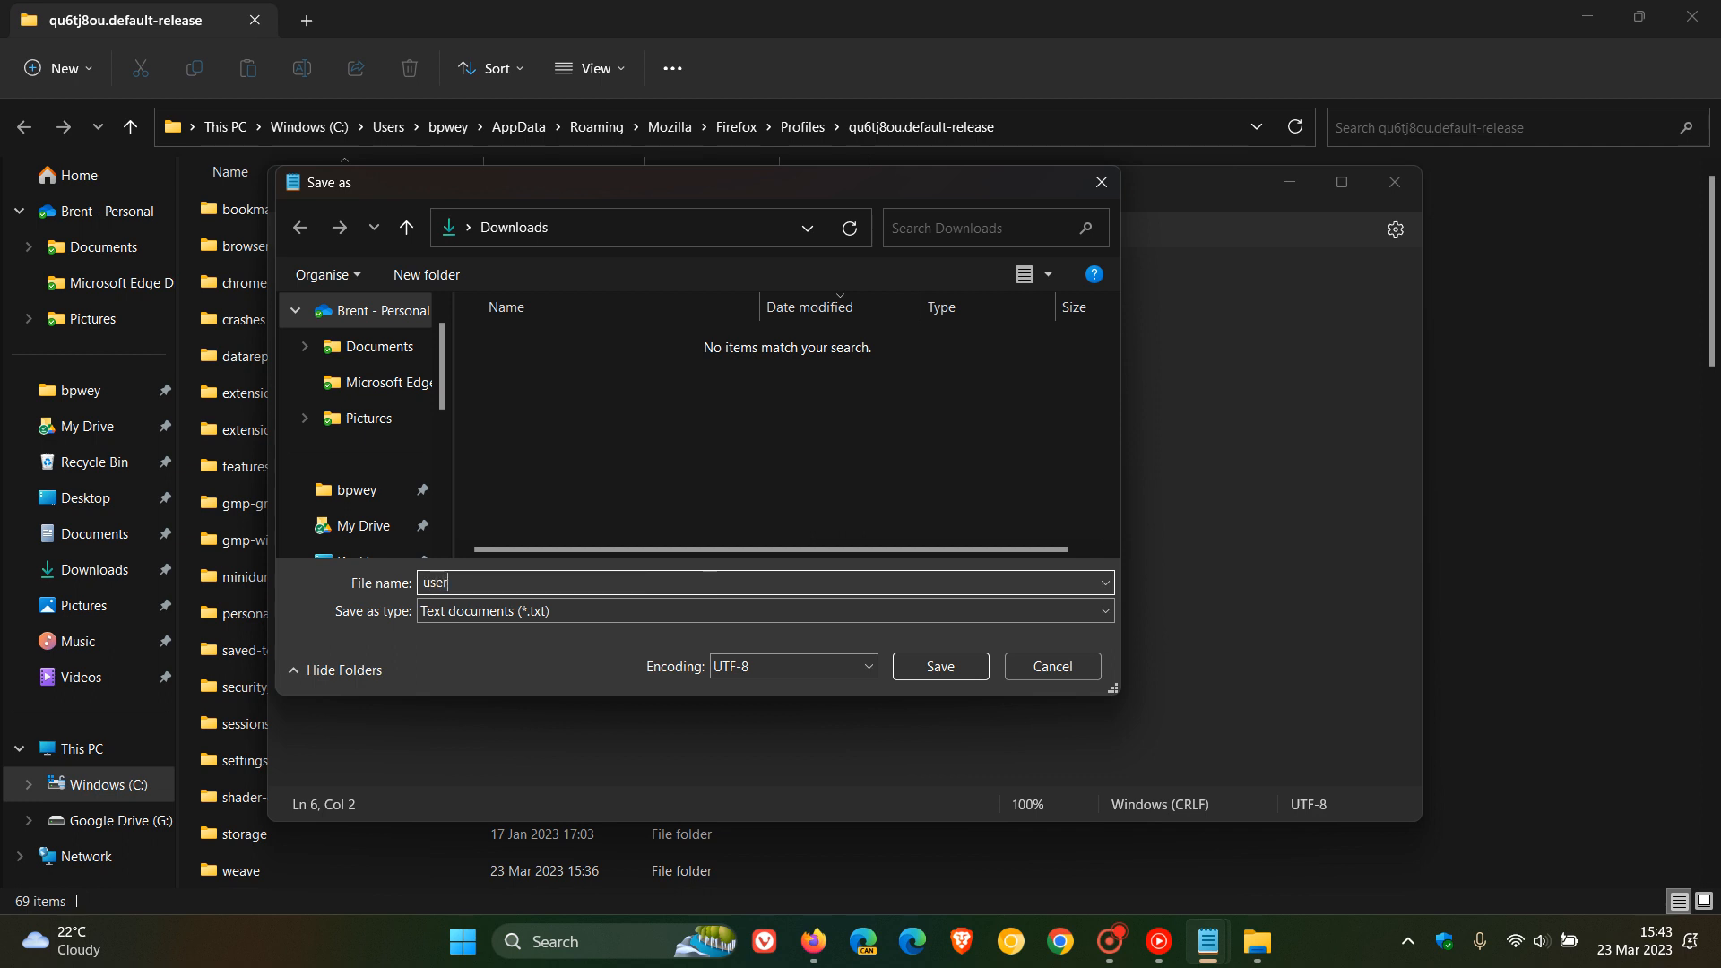
pyautogui.write('chr')
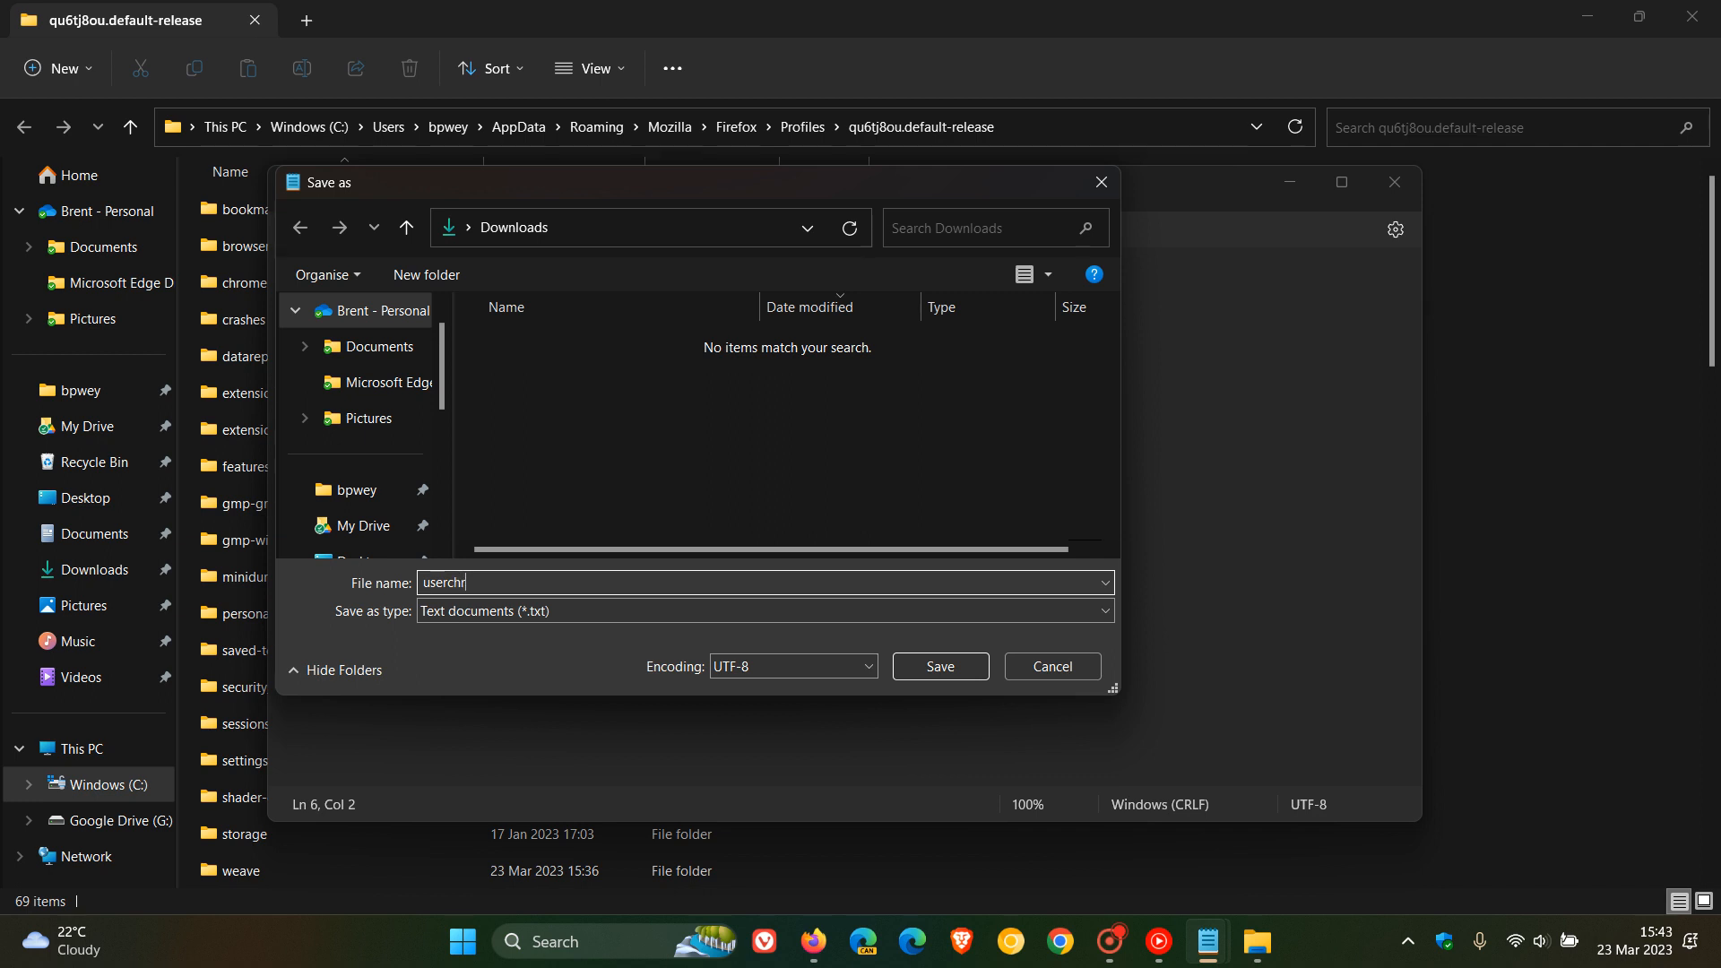
pyautogui.write('ome')
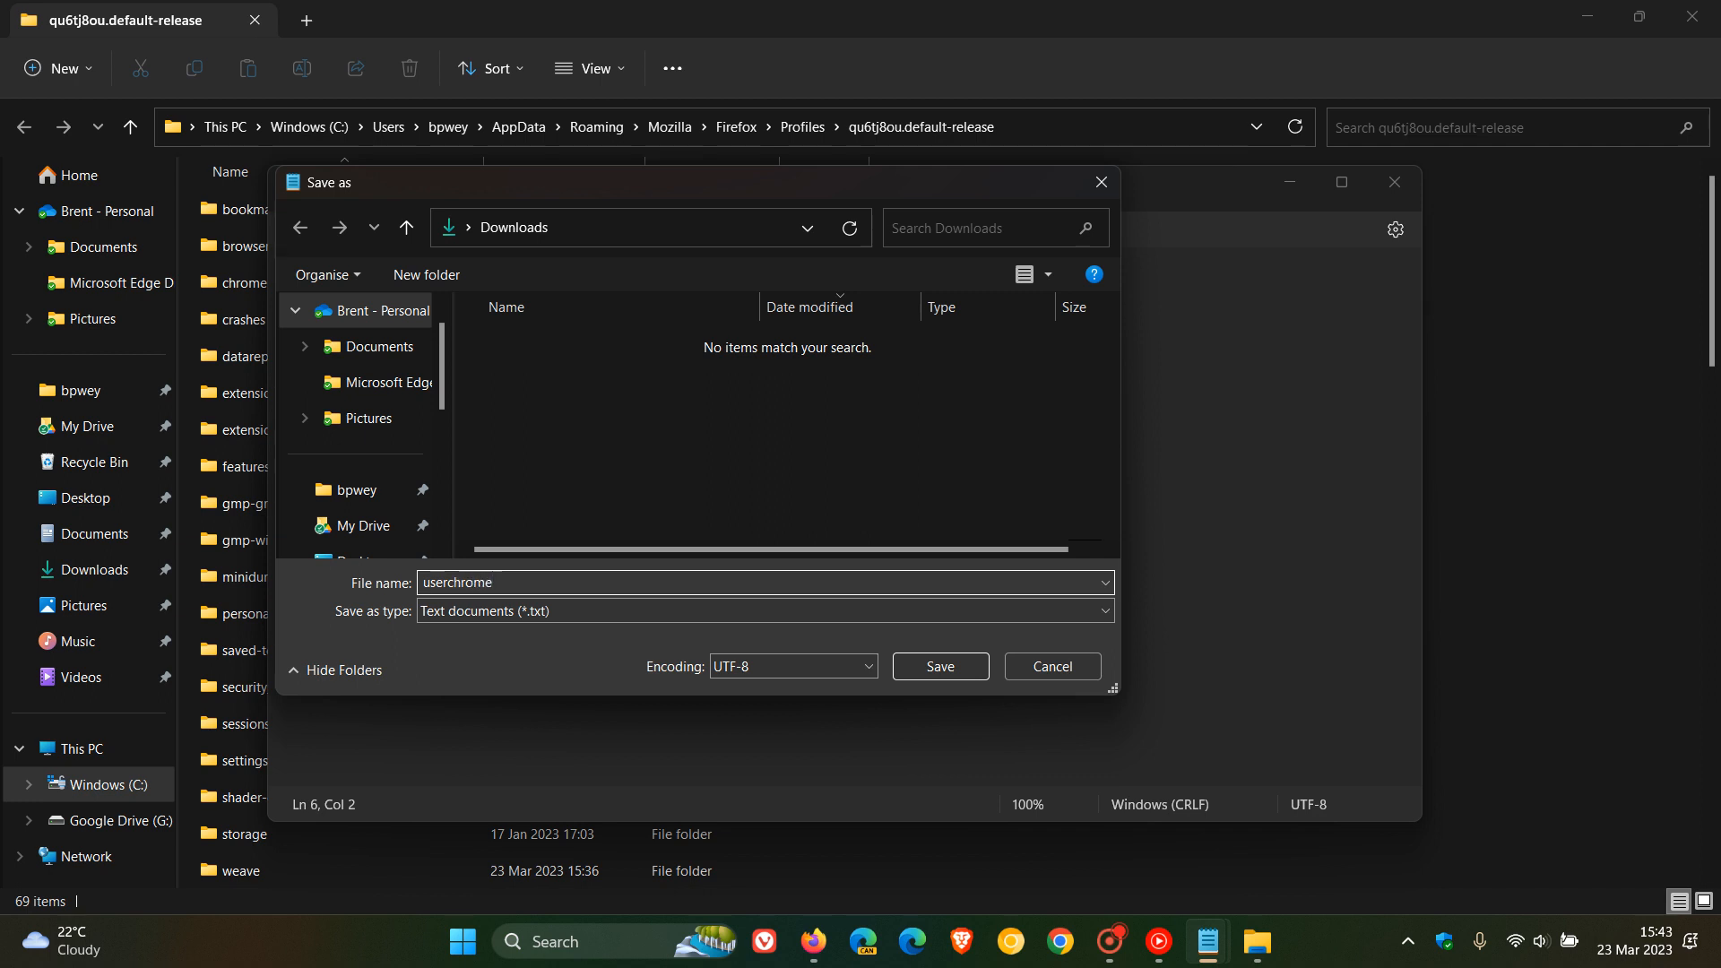
pyautogui.write('.css')
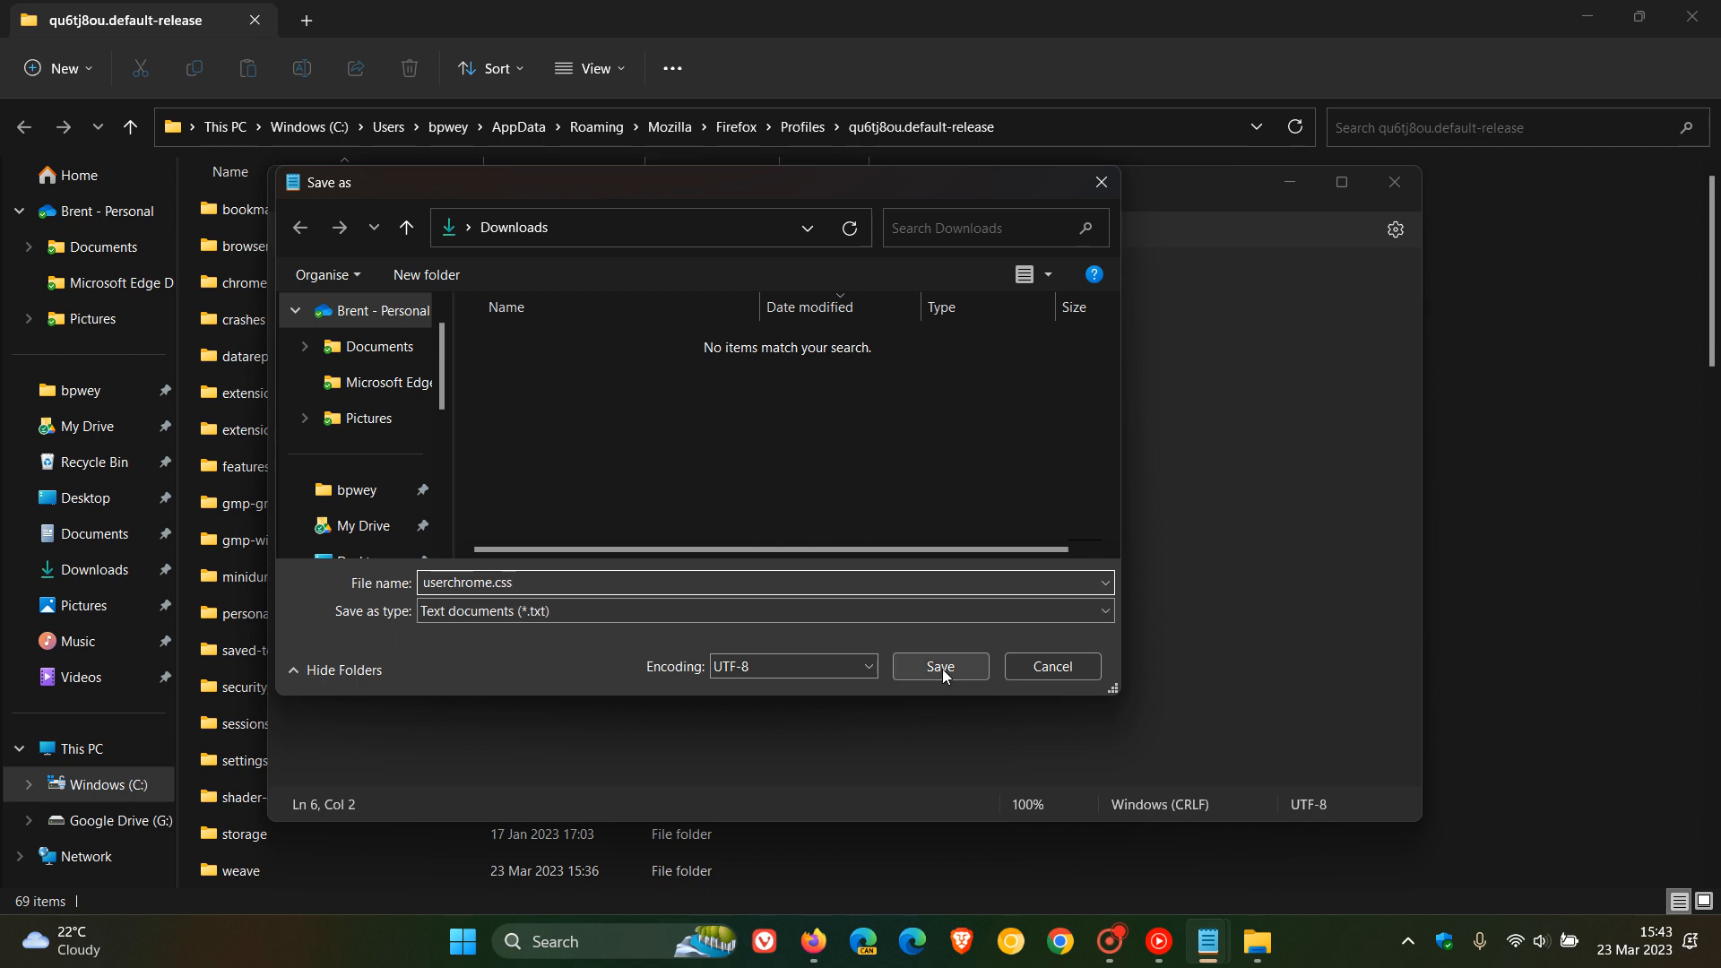
pyautogui.click(938, 667)
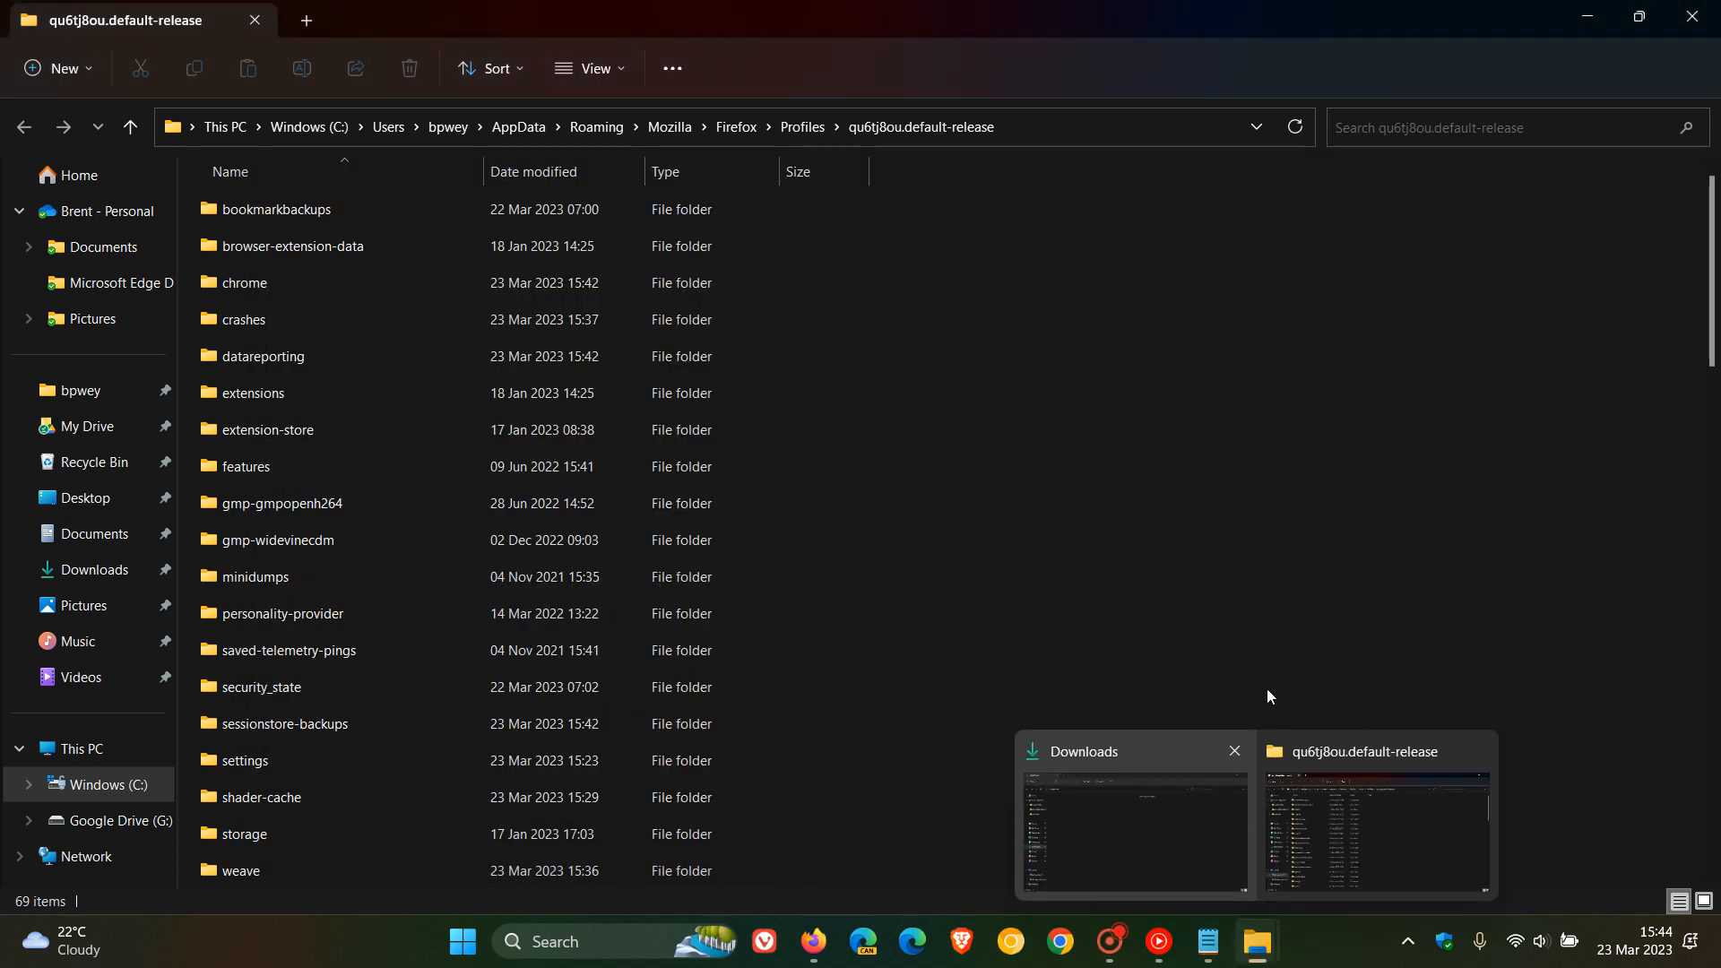
pyautogui.moveTo(333, 18)
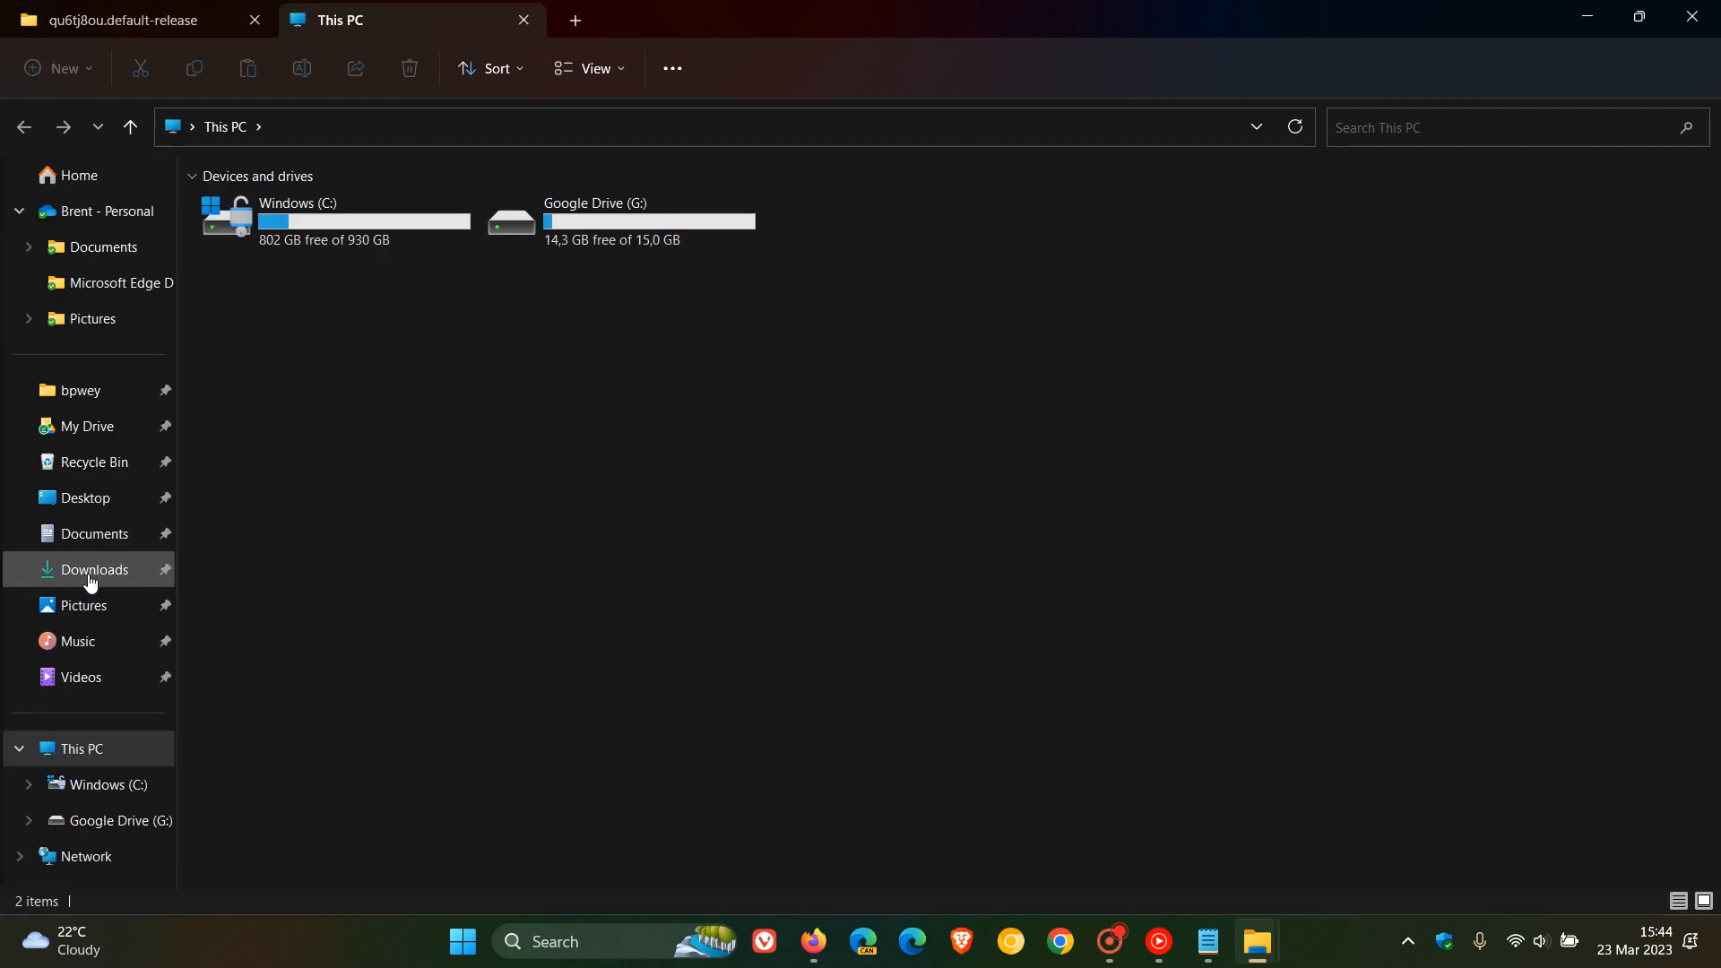
# Move userchrome.css from Downloads into the profile's chrome folder and deselect it
pyautogui.click(95, 568)
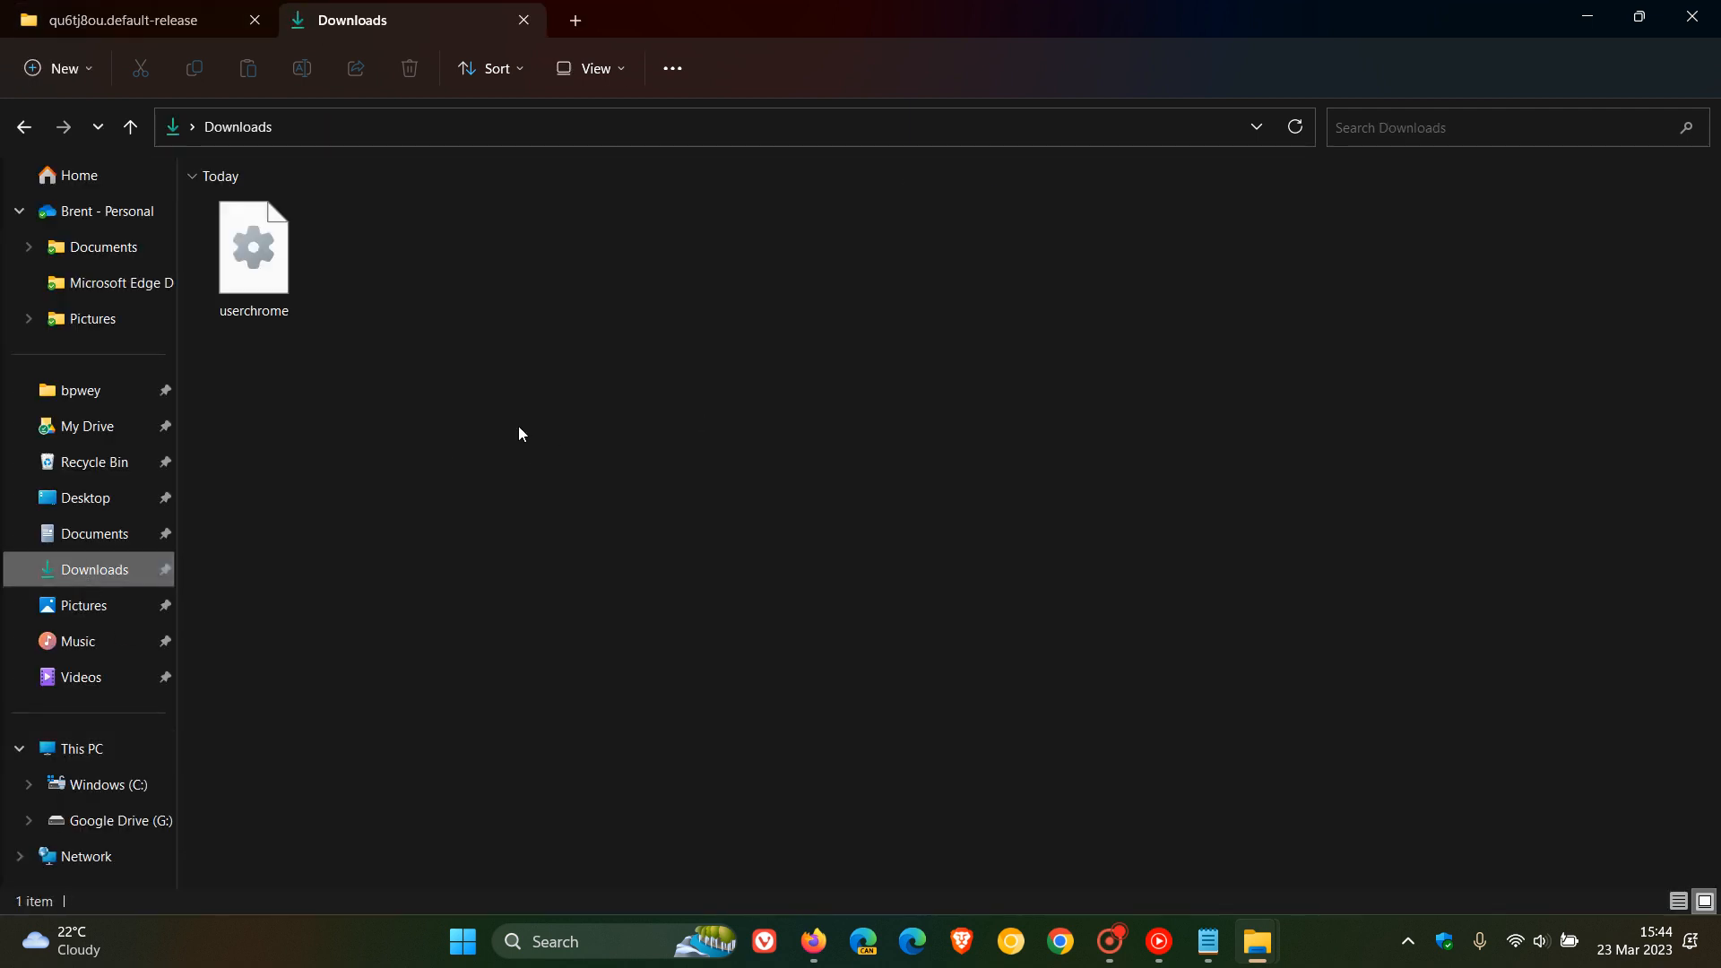
pyautogui.click(253, 245)
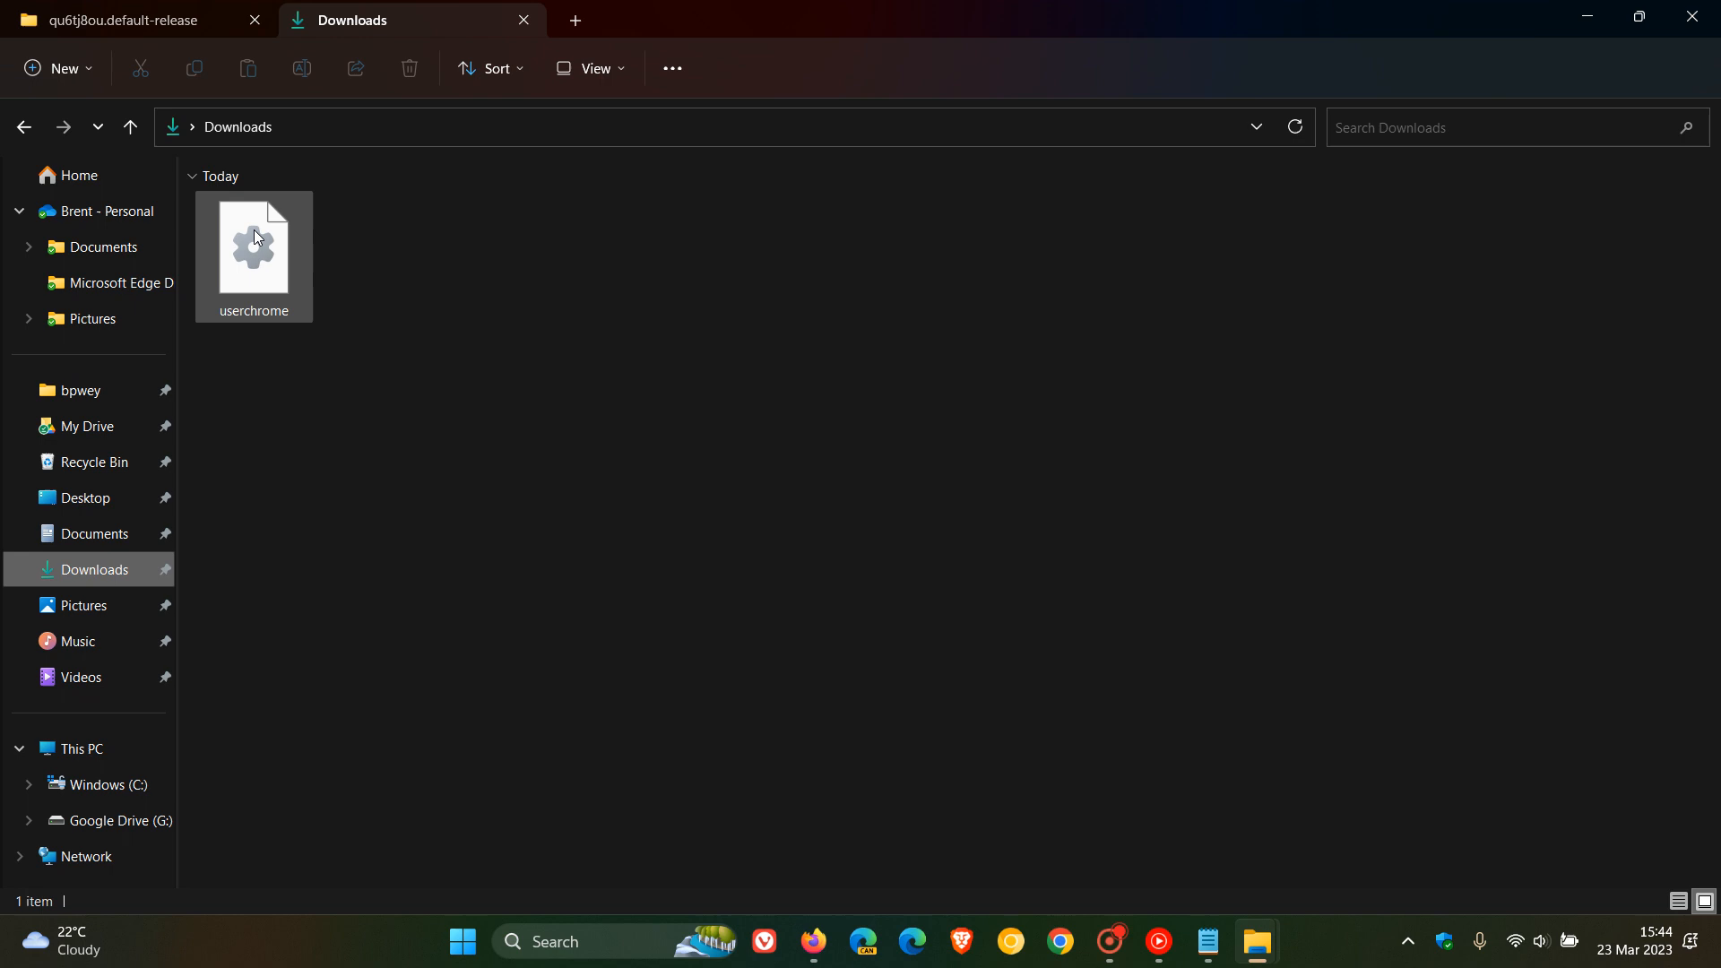
pyautogui.rightClick(252, 247)
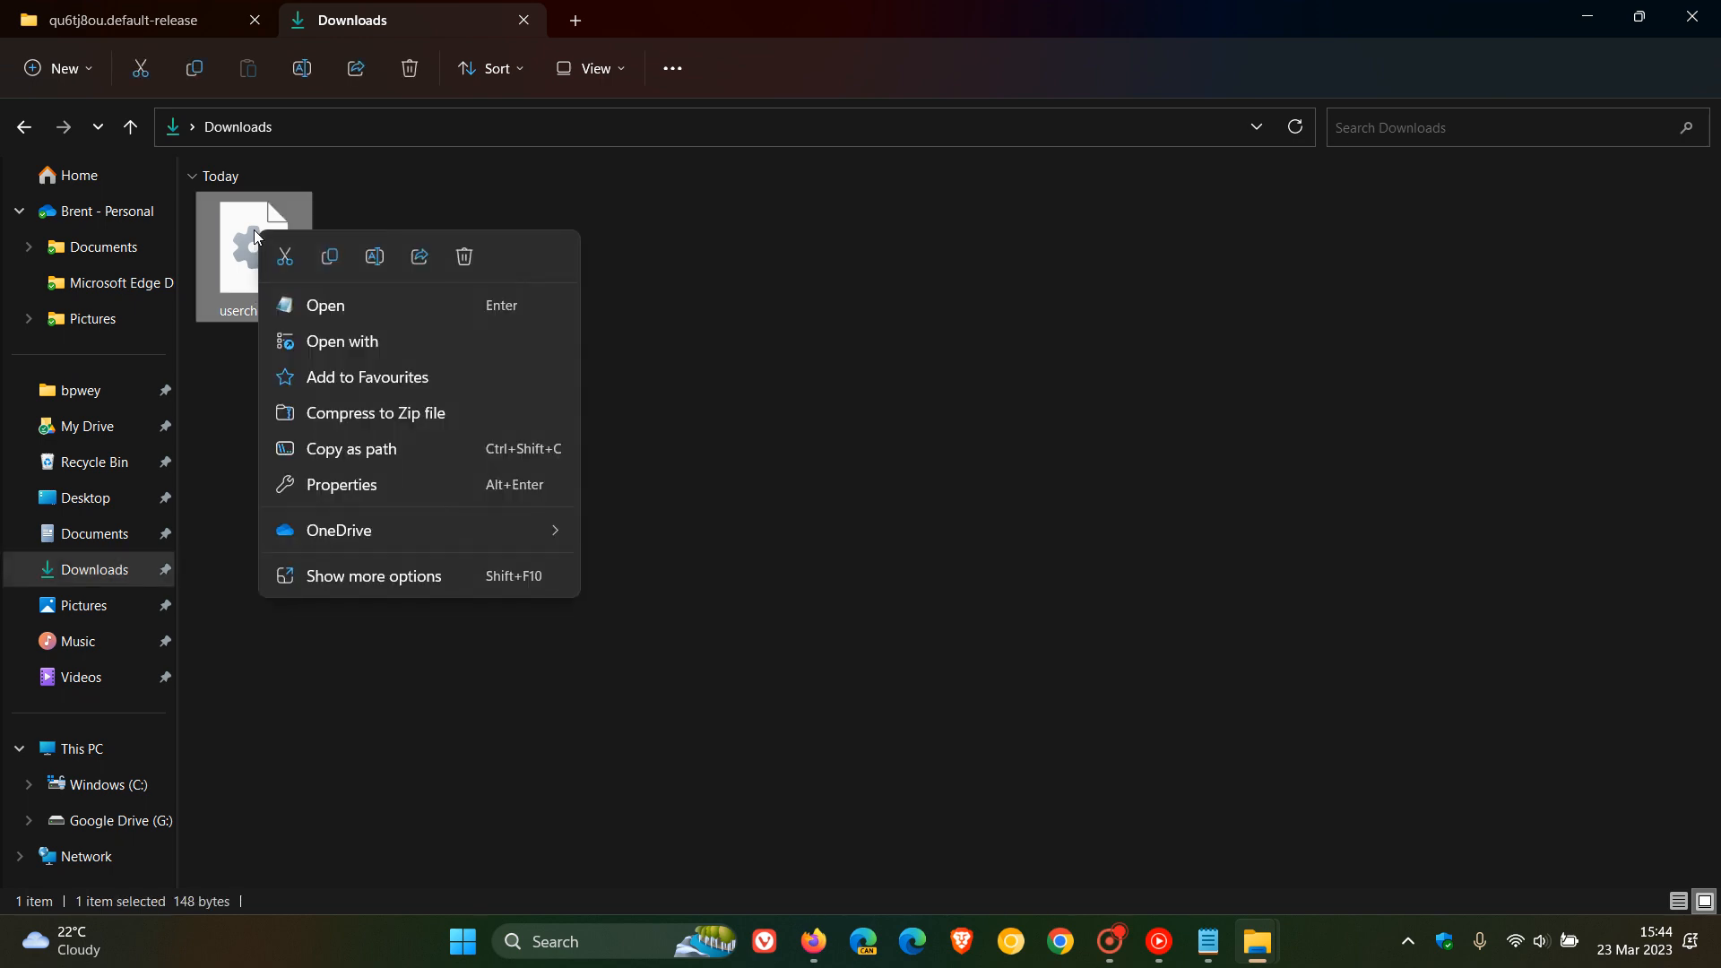
pyautogui.moveTo(328, 260)
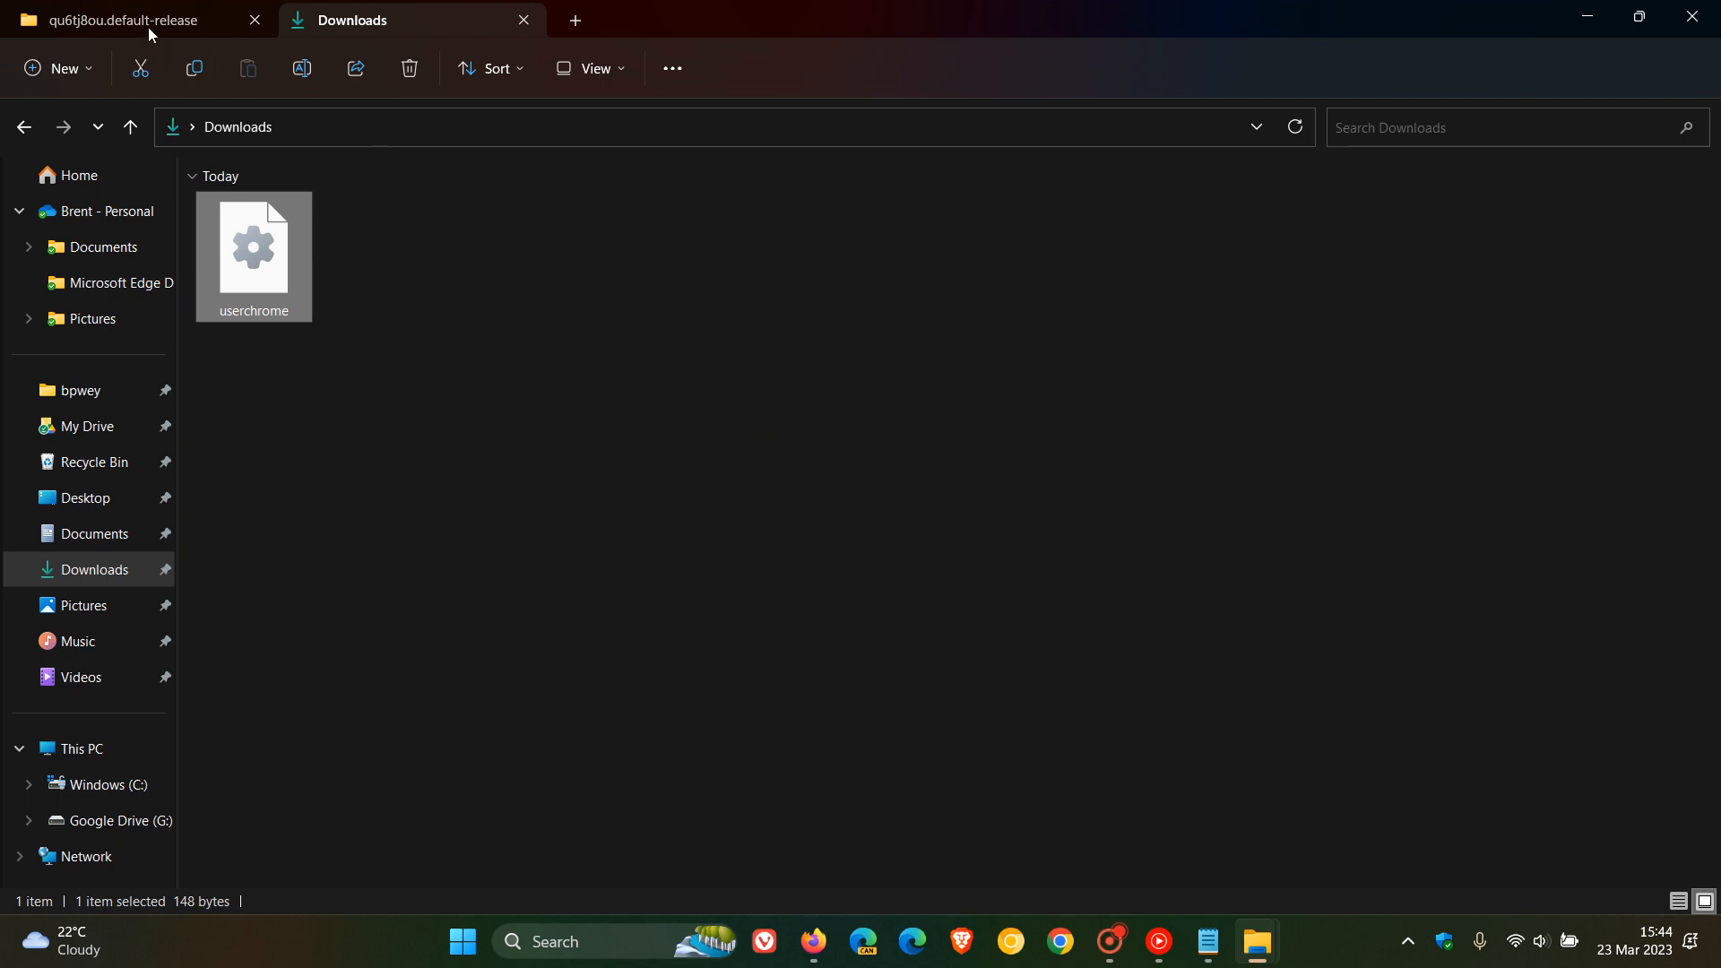
pyautogui.click(125, 19)
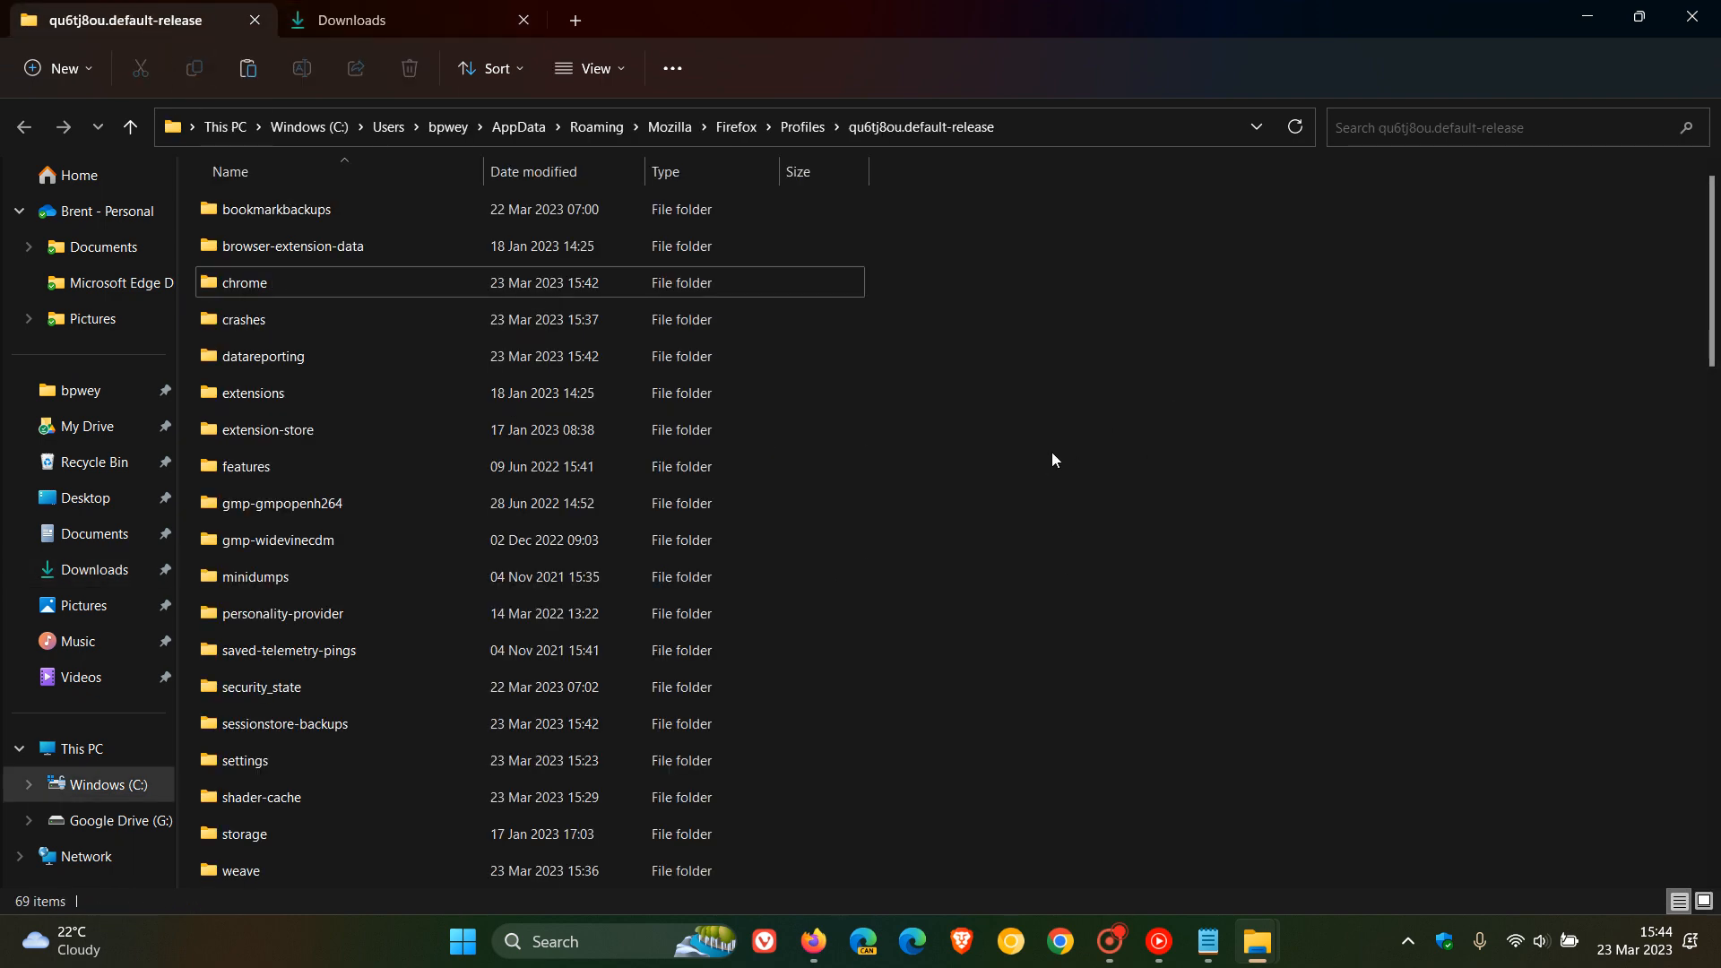
pyautogui.moveTo(925, 402)
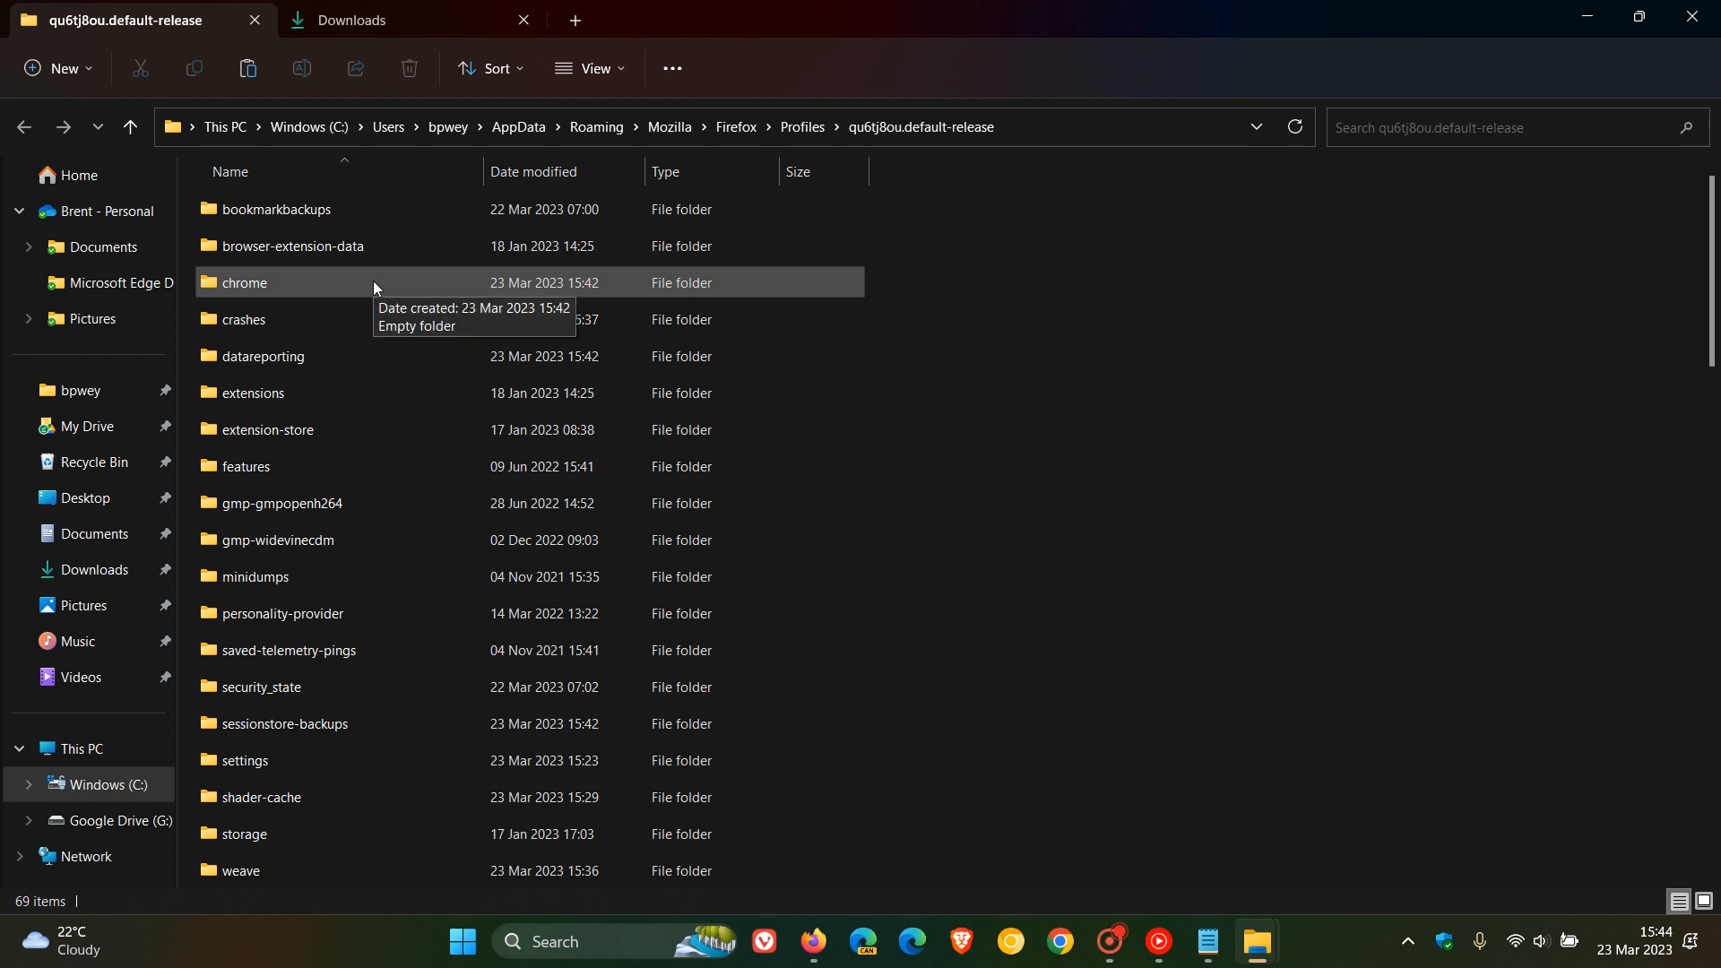
pyautogui.rightClick(444, 321)
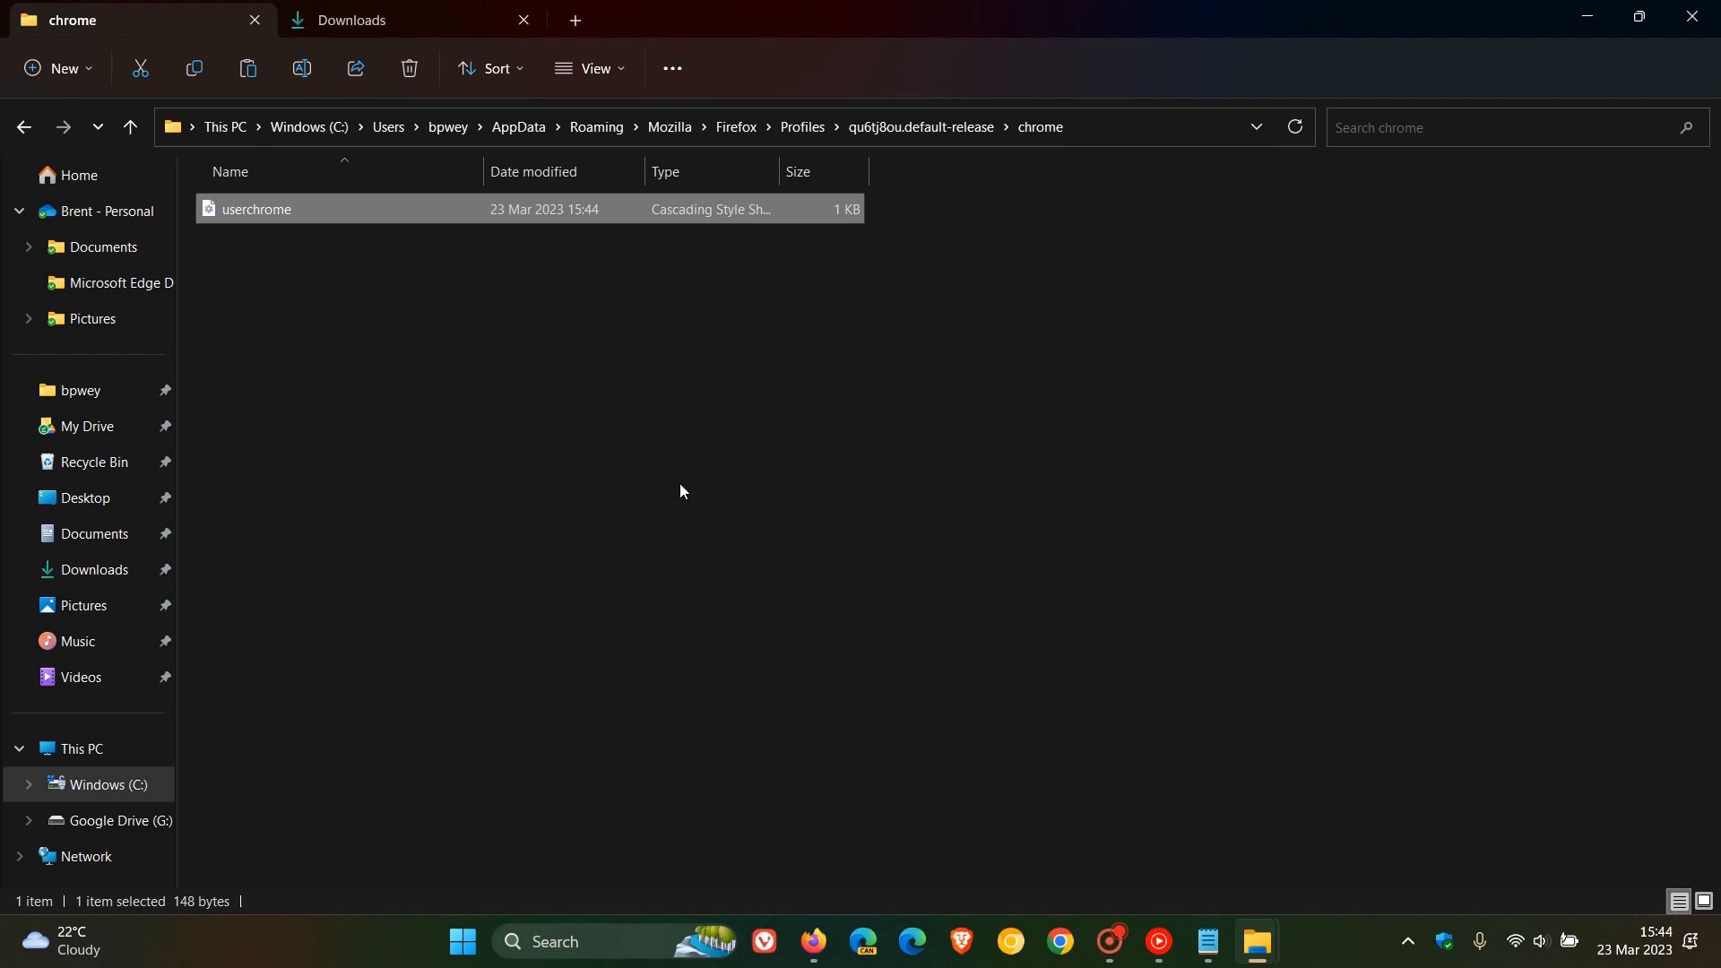
pyautogui.moveTo(785, 494)
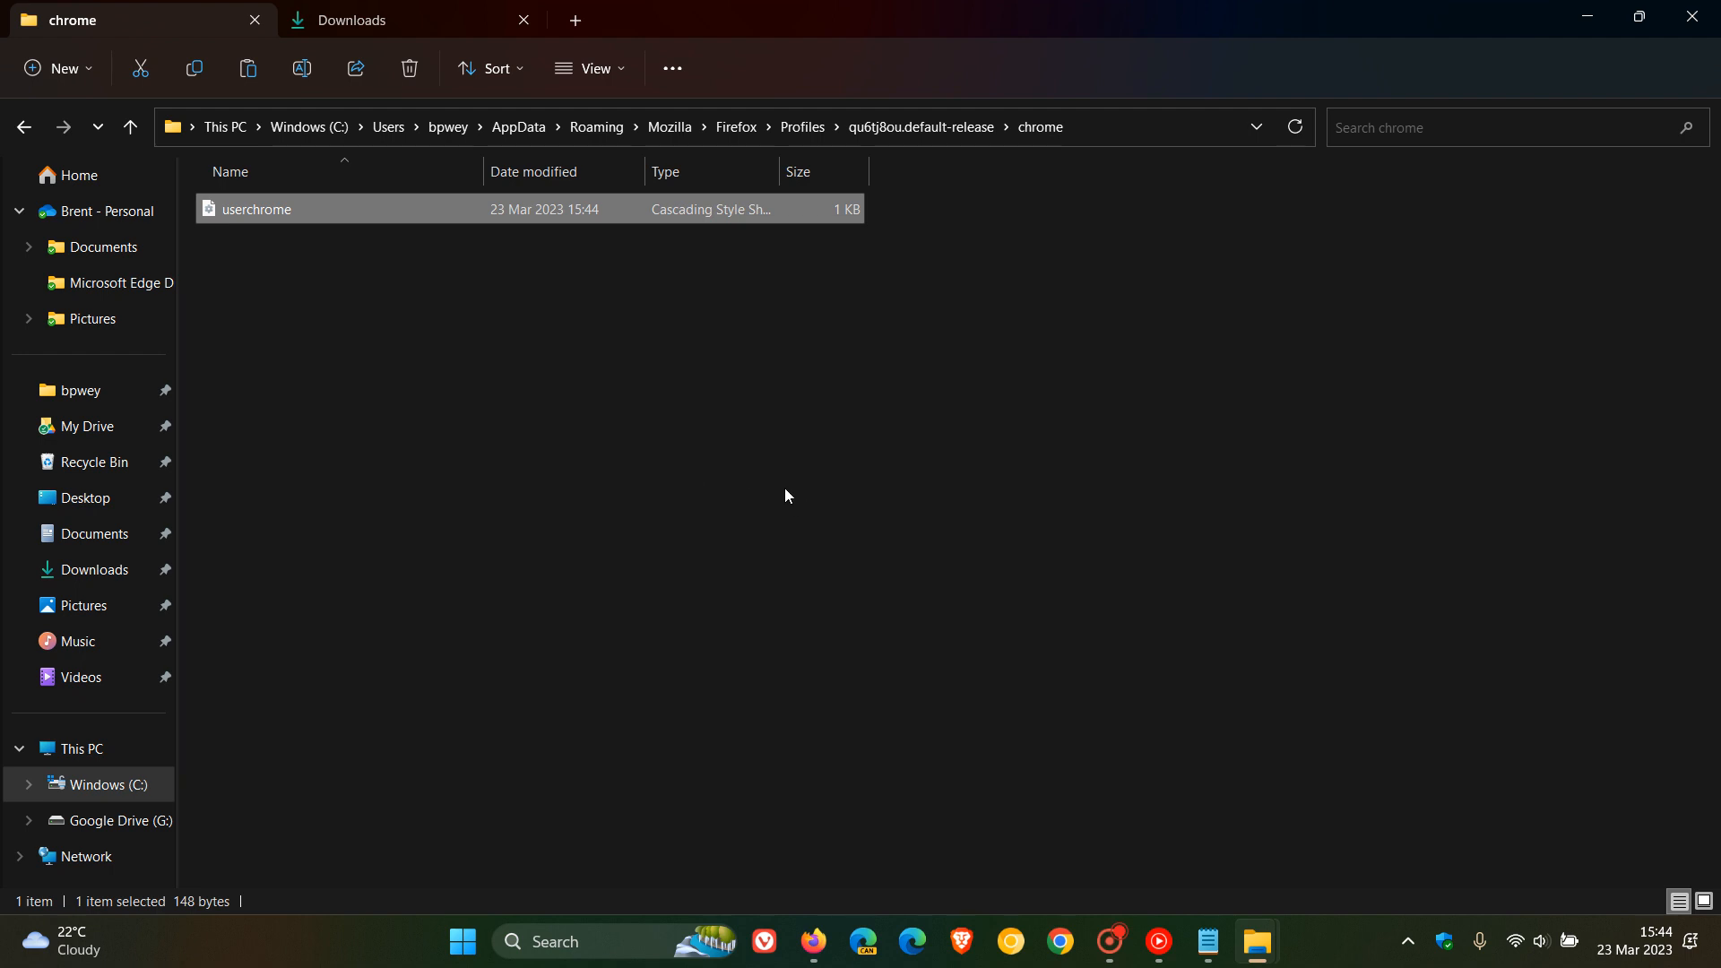
pyautogui.click(785, 494)
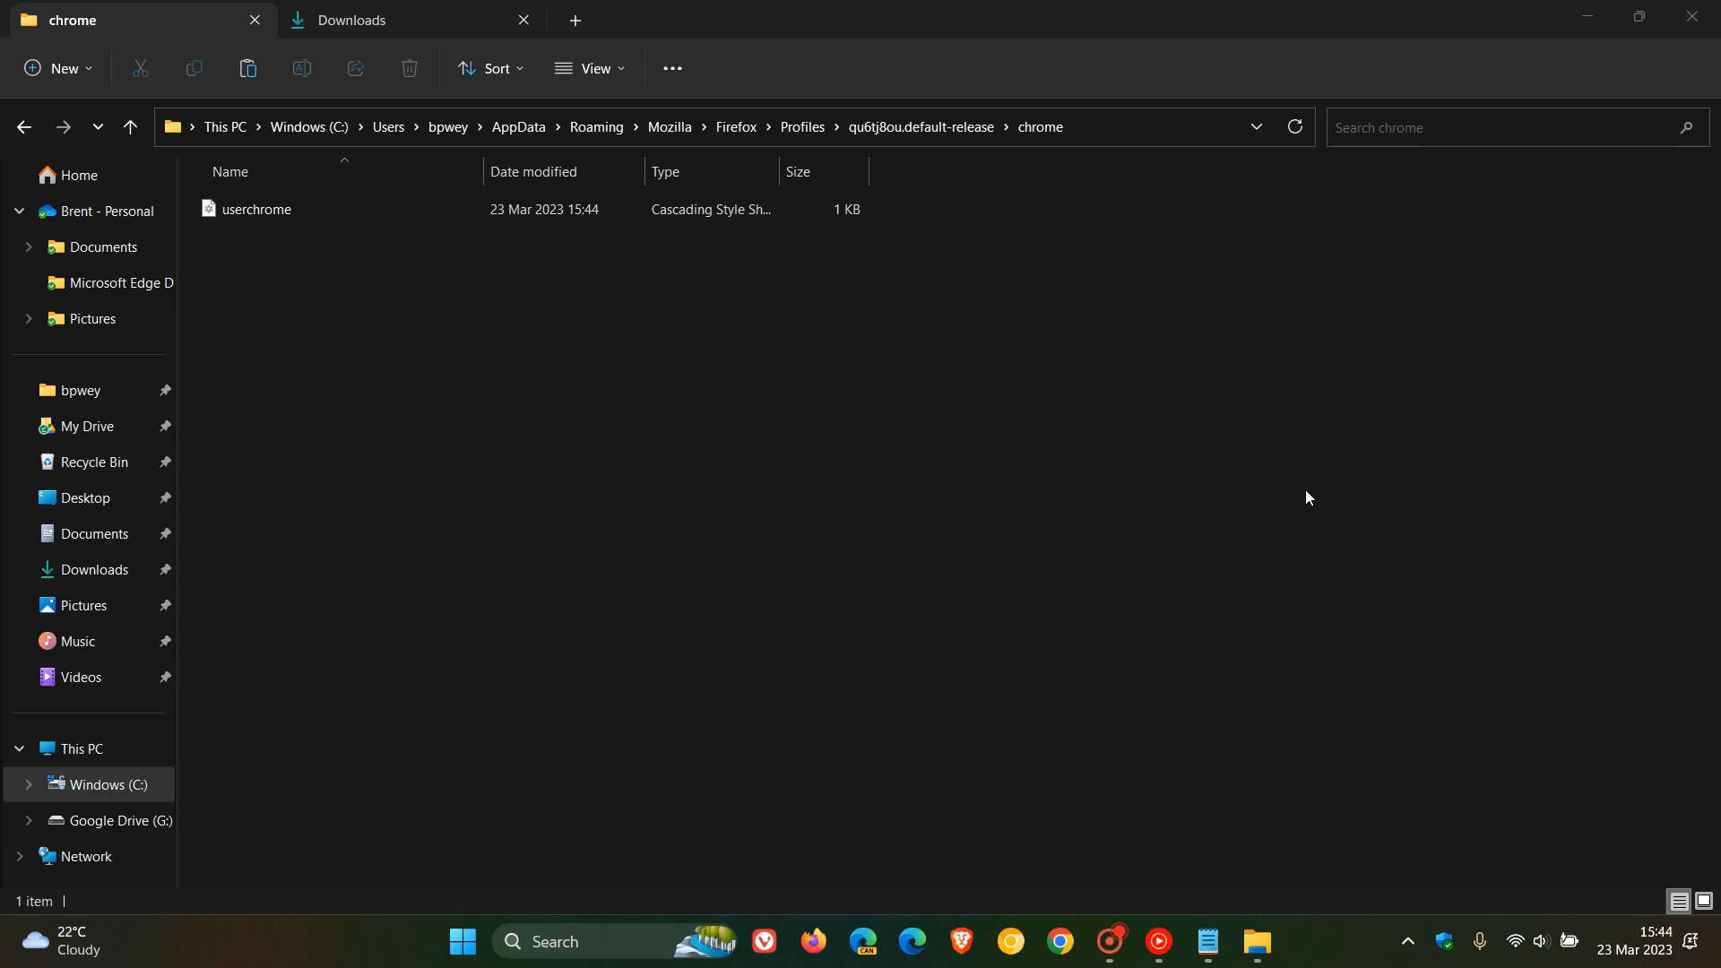
pyautogui.moveTo(812, 941)
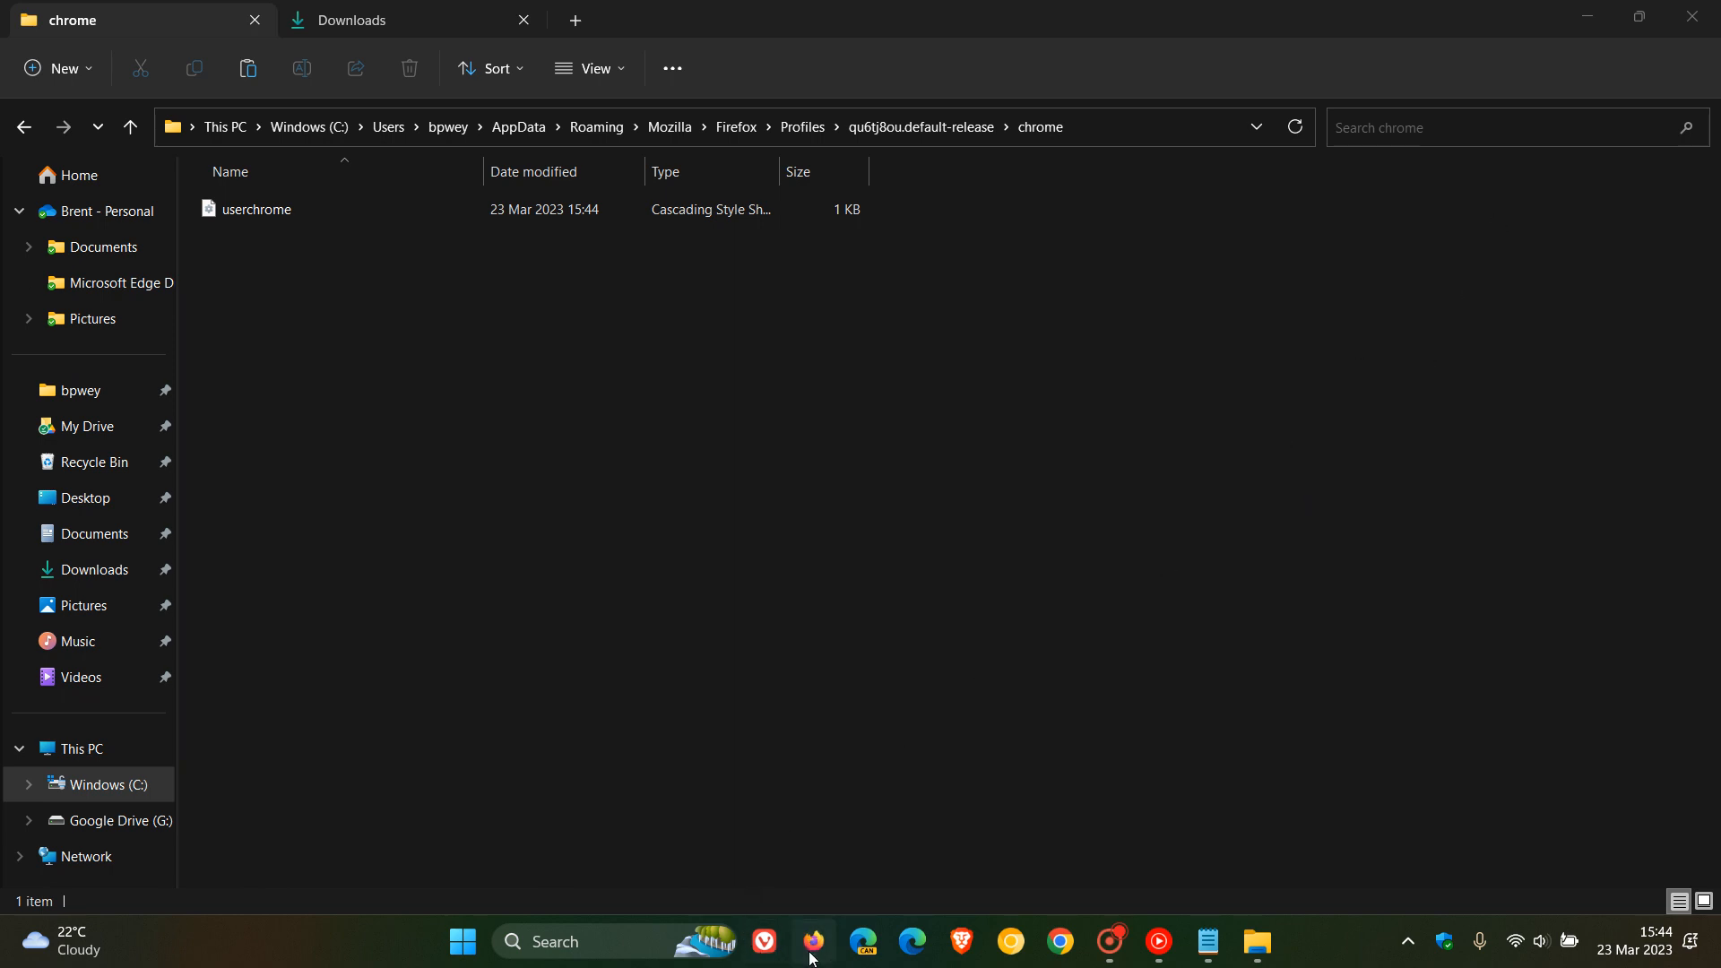
# Bring Firefox forward, check the toolbar without the extensions button, and dismiss the main menu
pyautogui.click(812, 941)
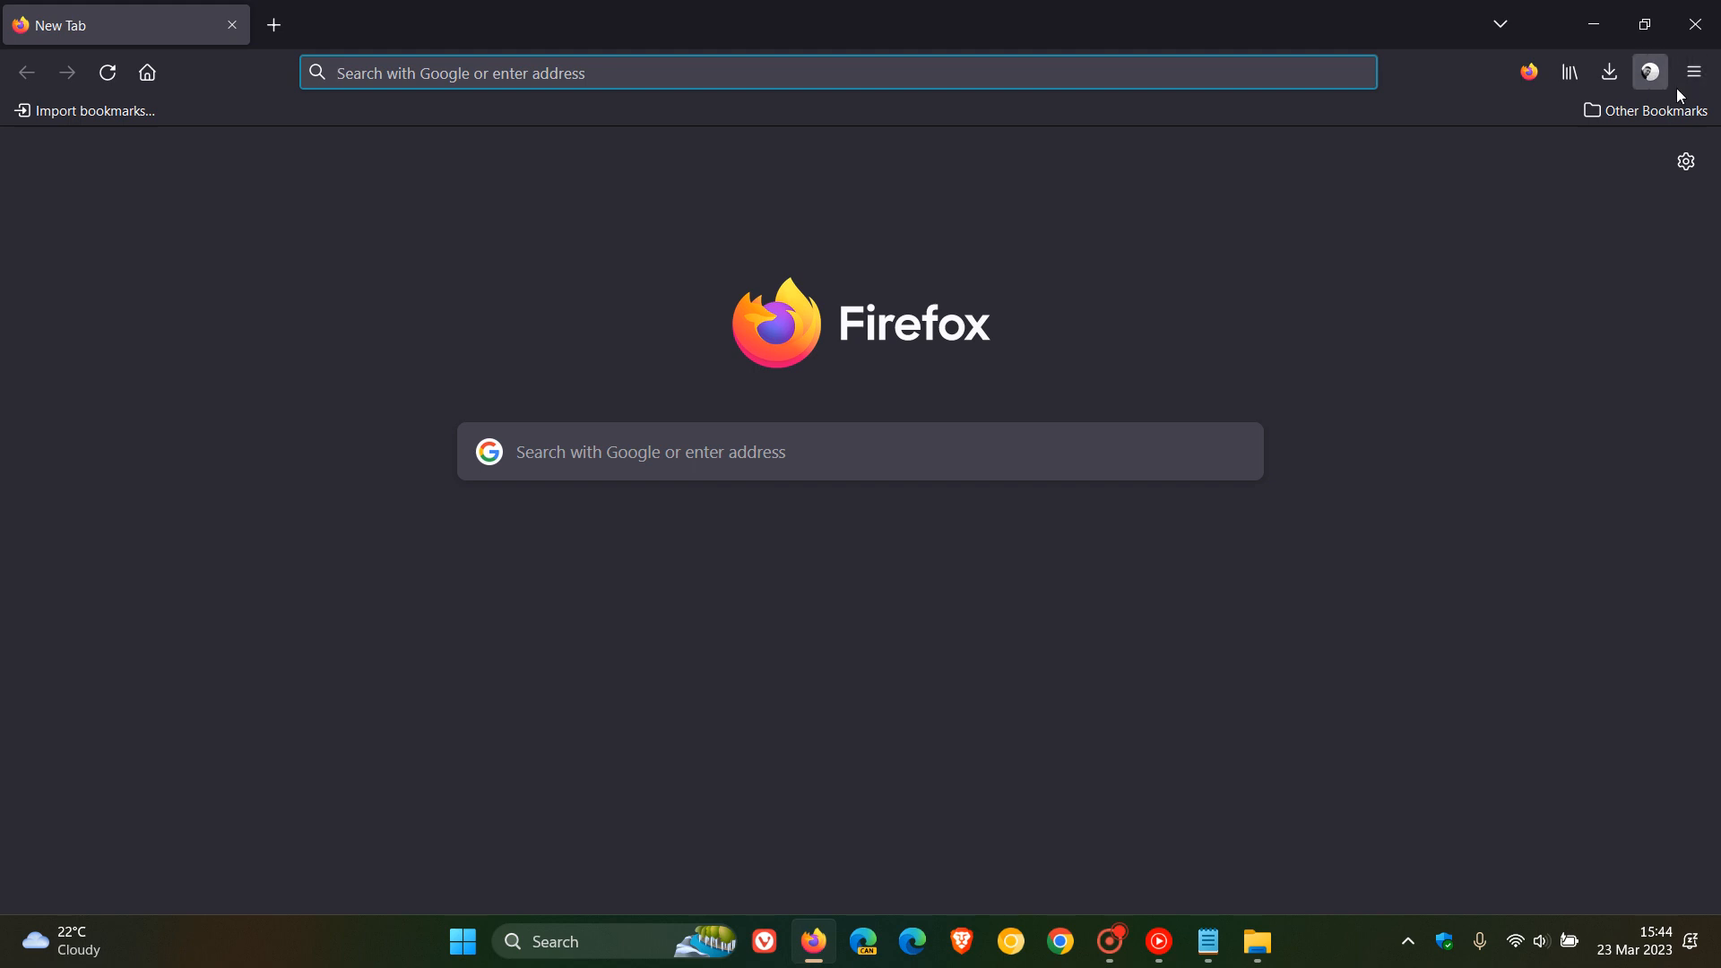
pyautogui.moveTo(1445, 516)
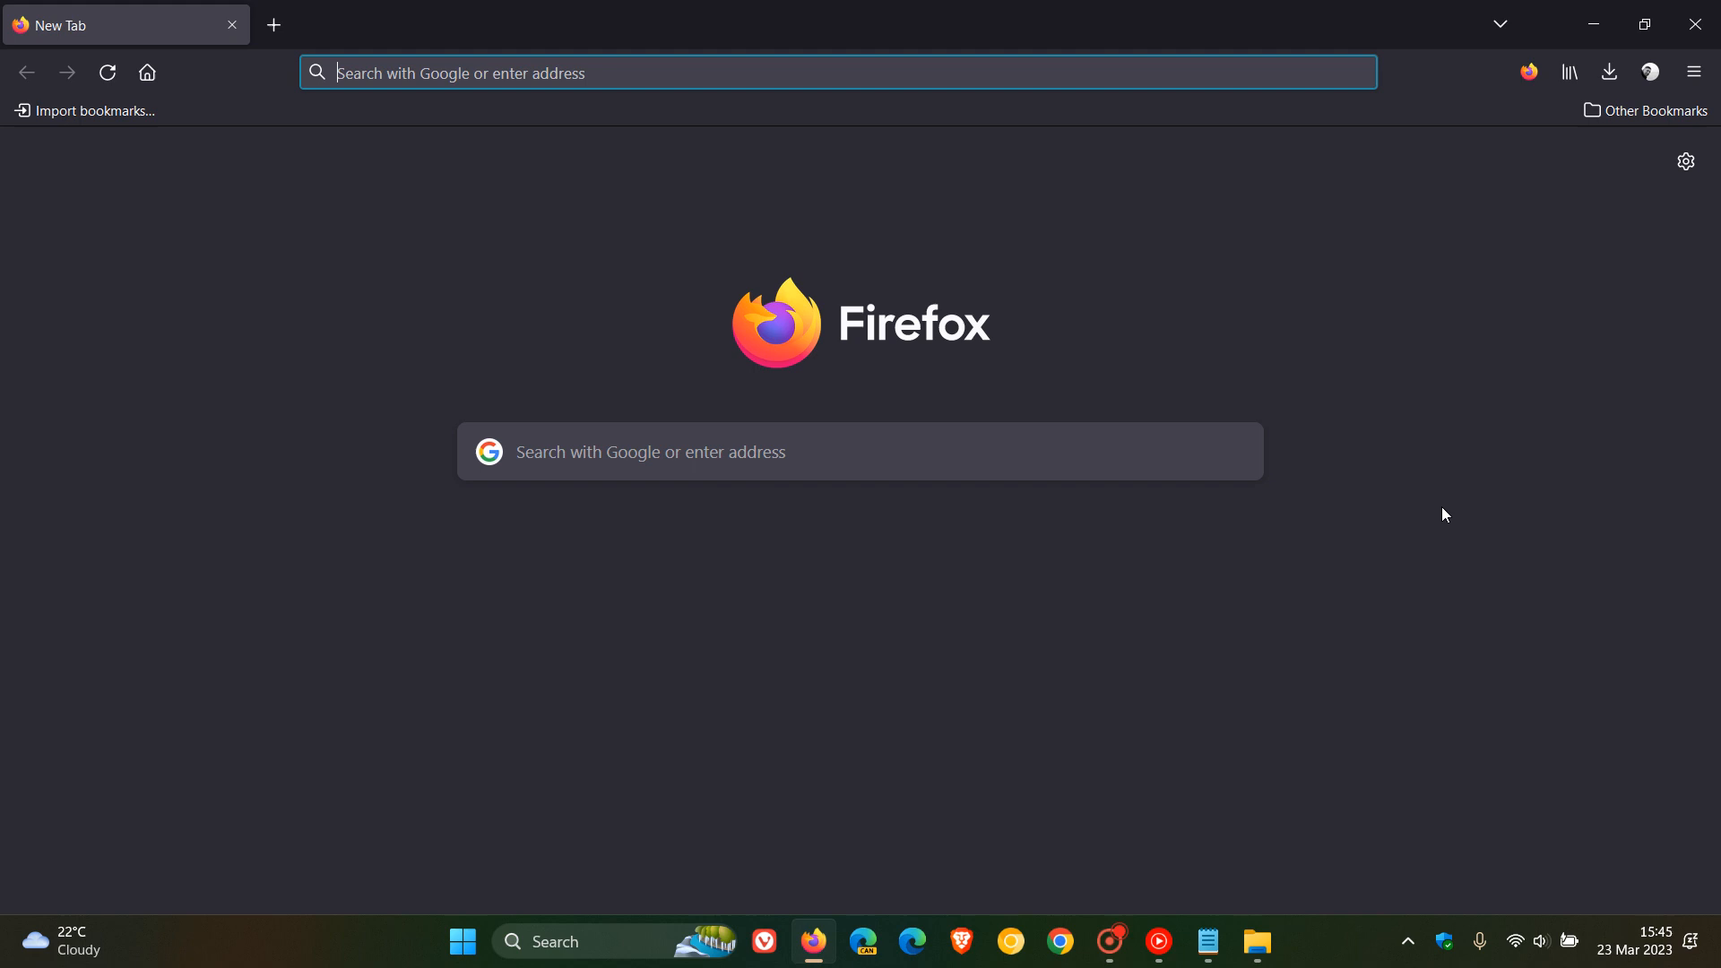
pyautogui.moveTo(1694, 72)
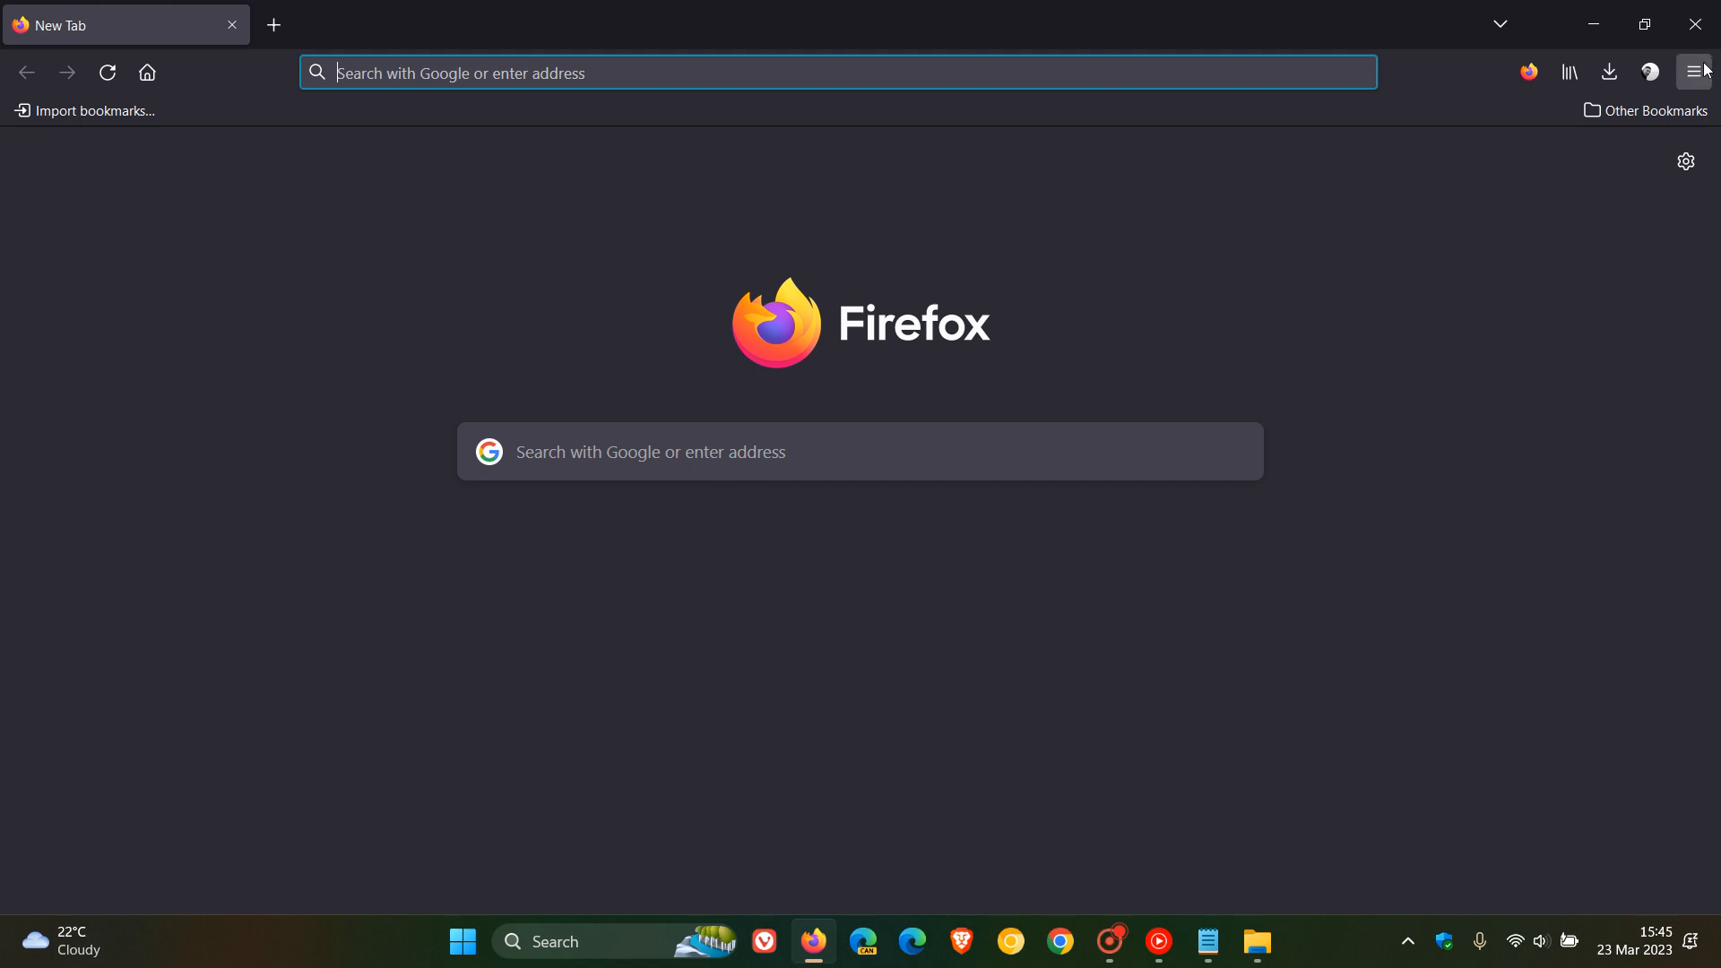
pyautogui.click(1694, 72)
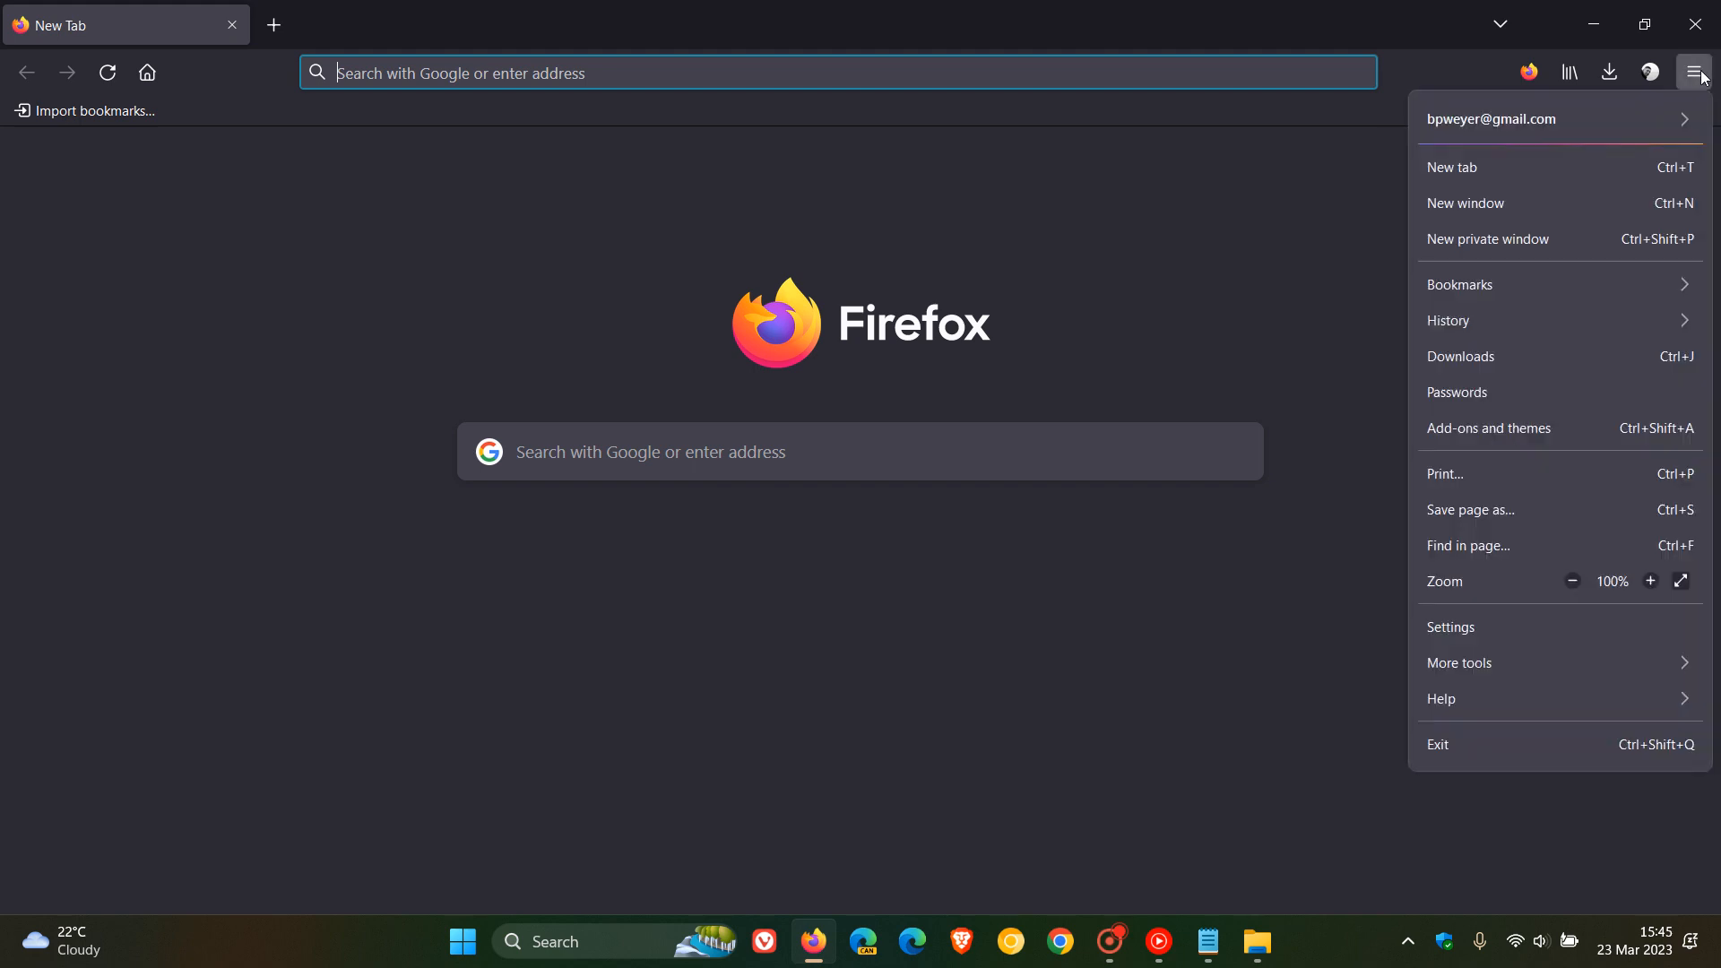
pyautogui.click(1448, 627)
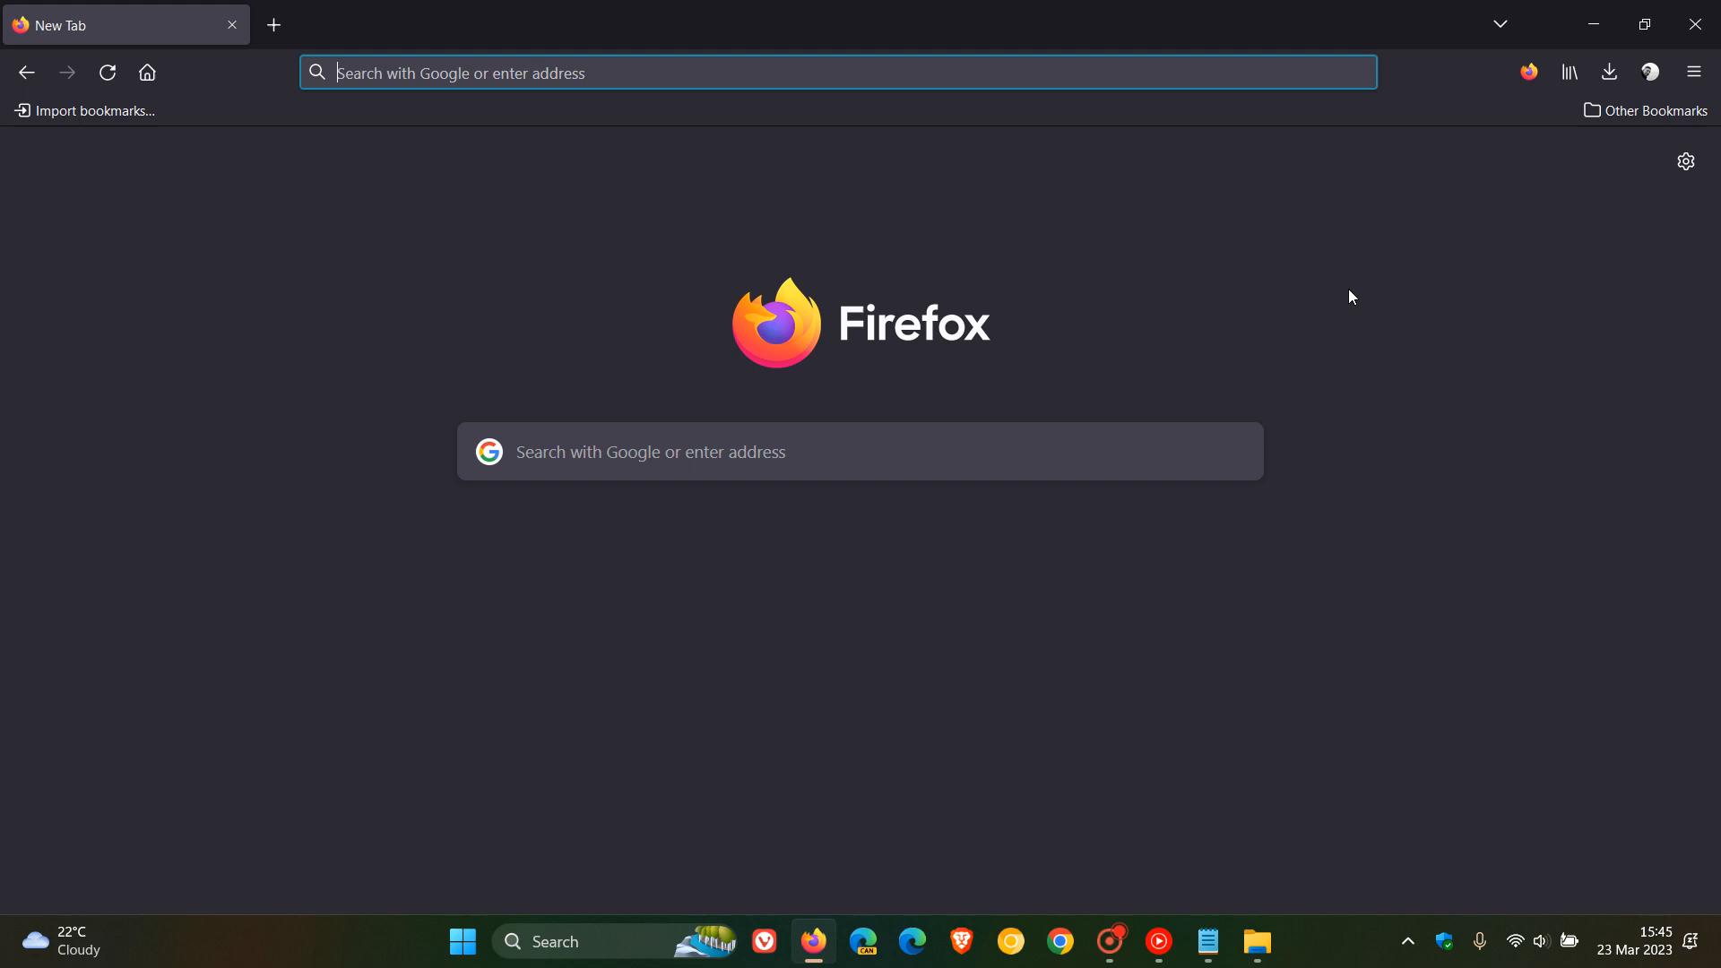
pyautogui.moveTo(1674, 148)
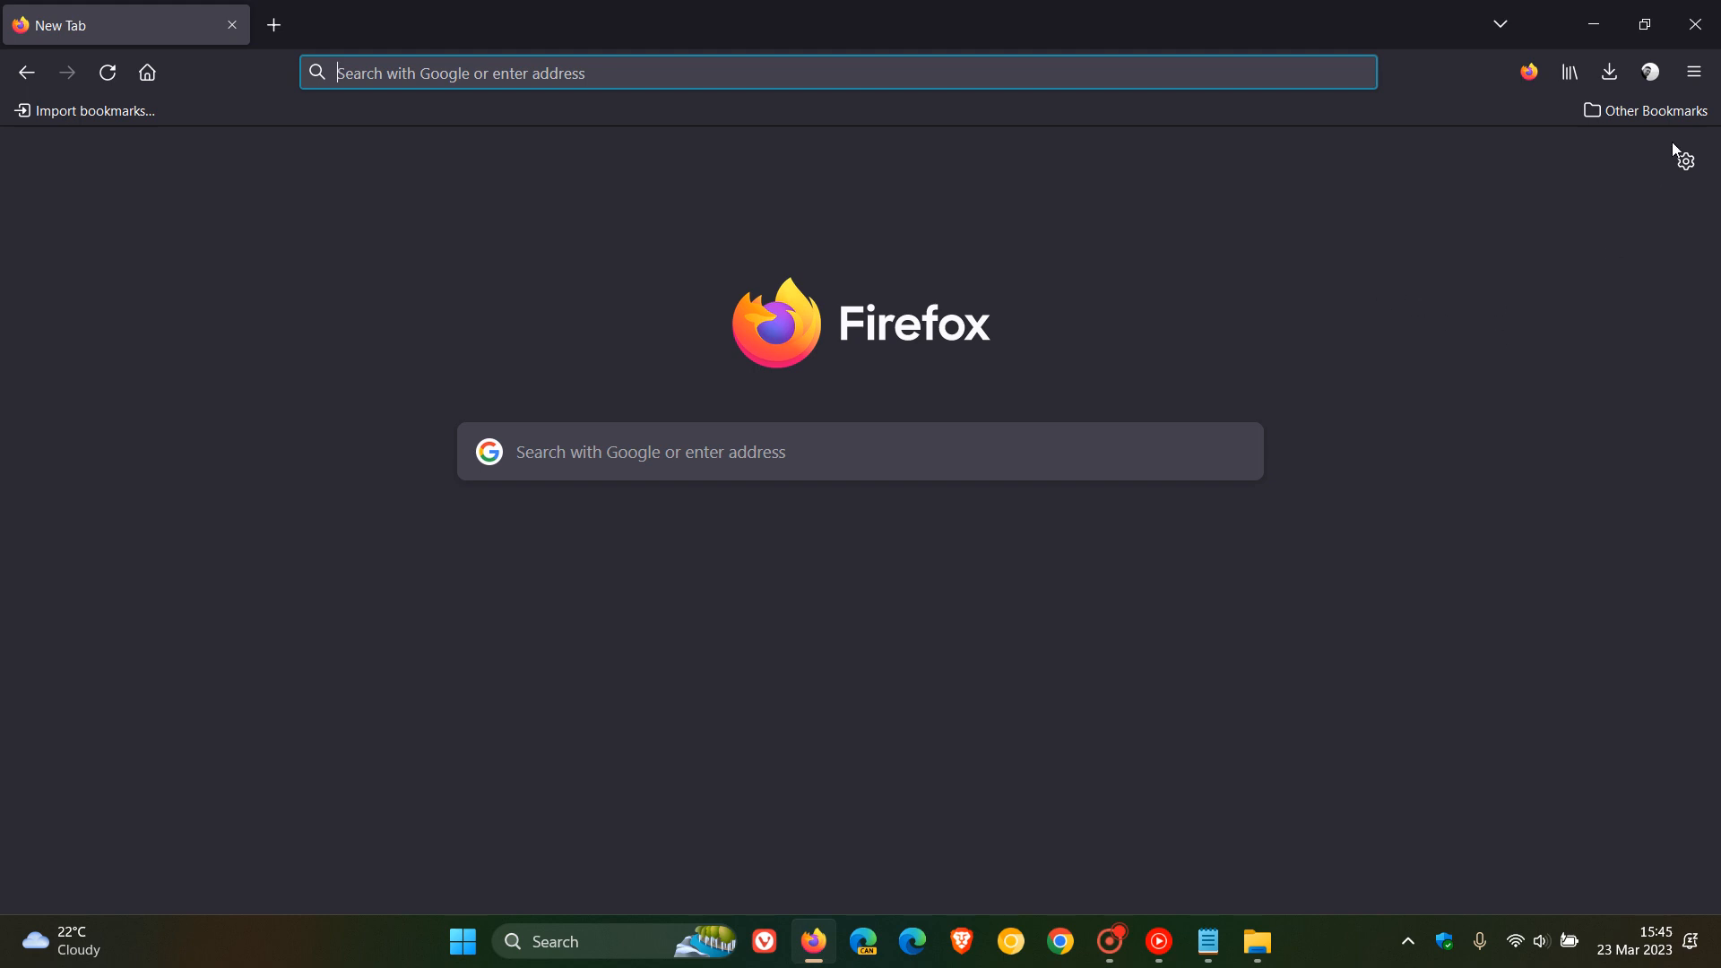
pyautogui.moveTo(1361, 480)
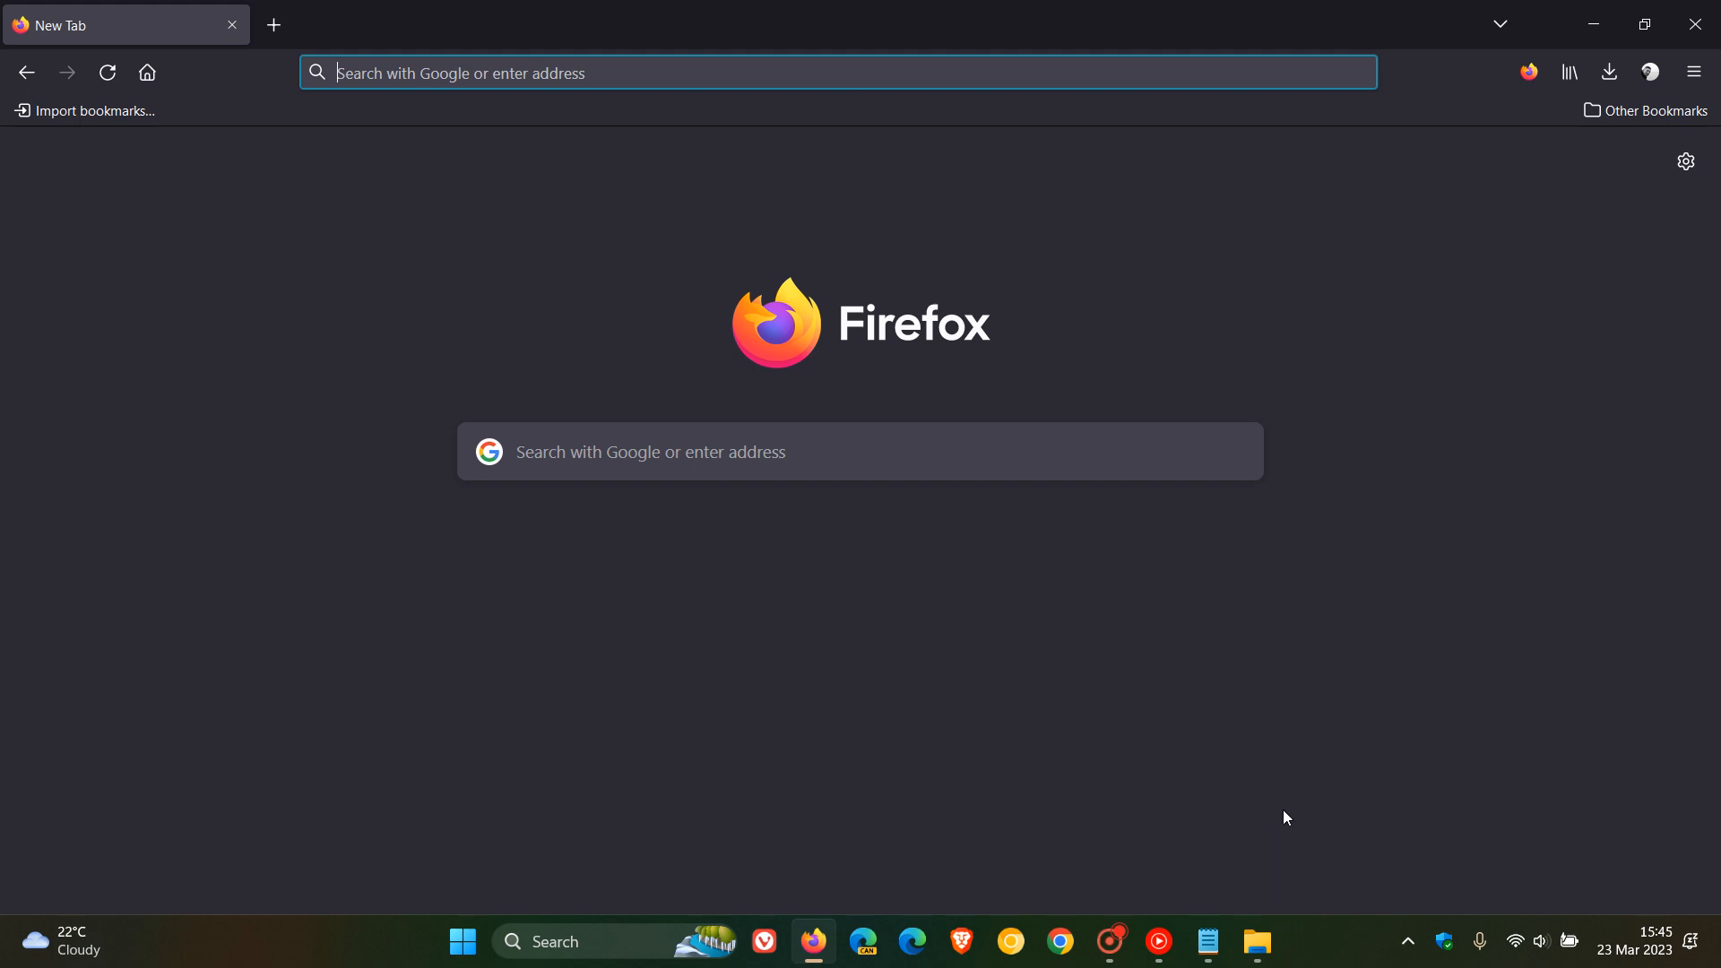
pyautogui.moveTo(1254, 942)
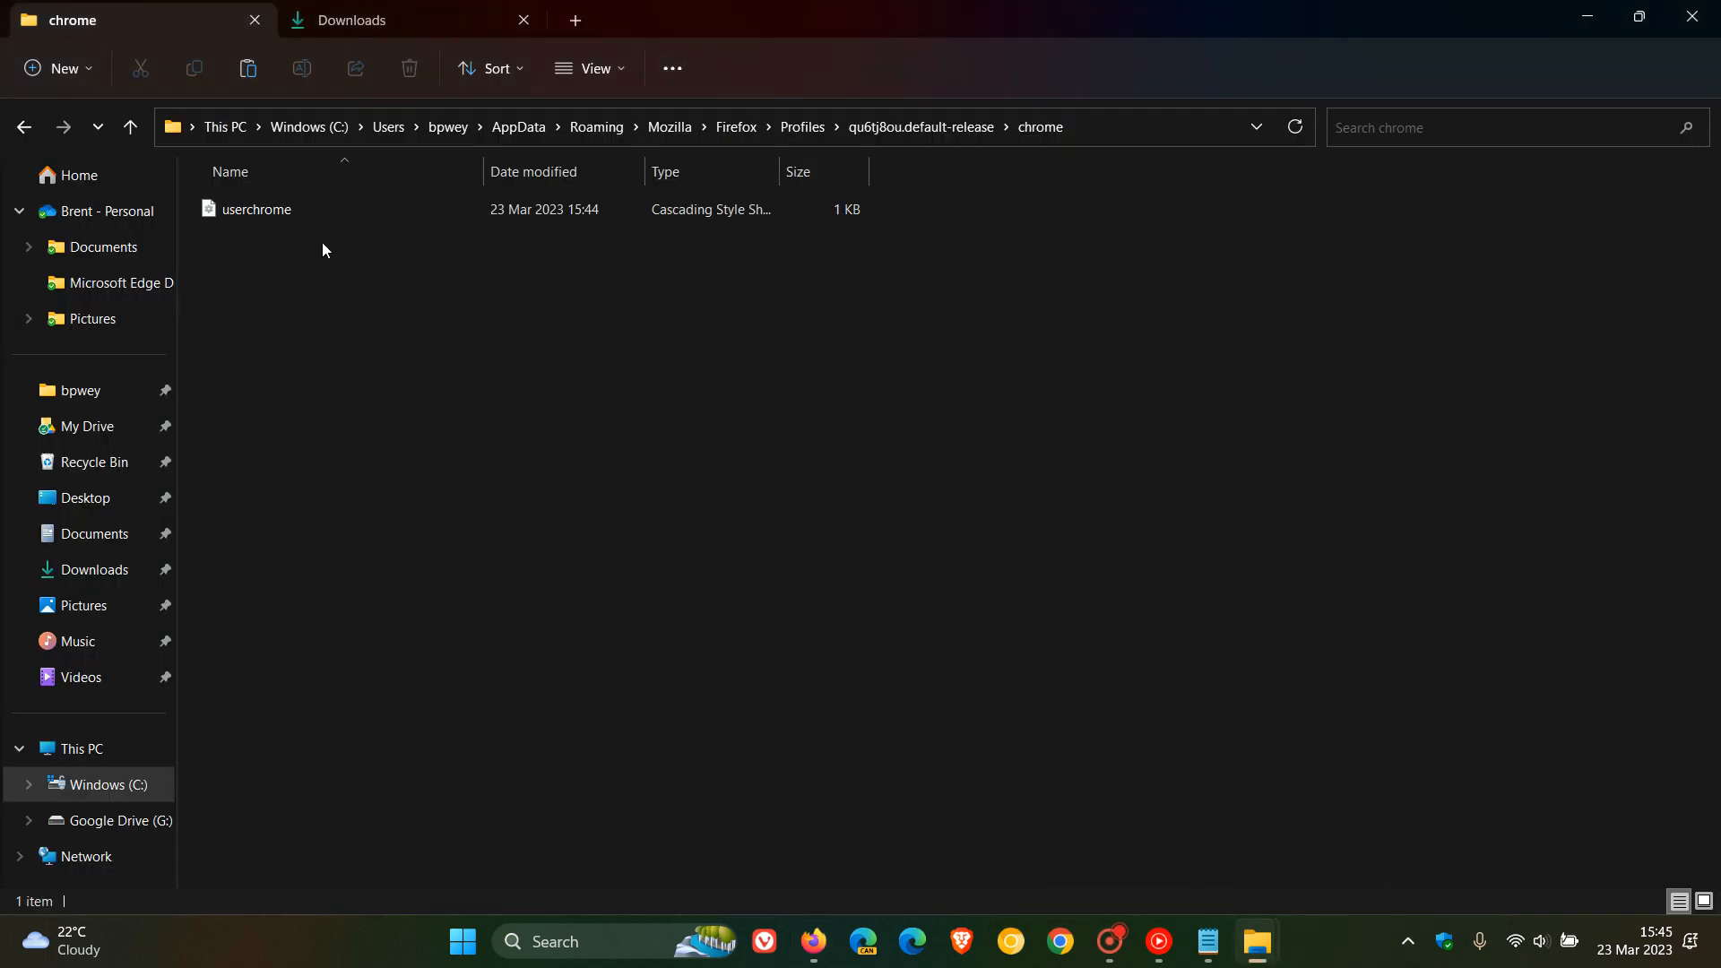
# Go up to the profile folder, then reopen Firefox's Troubleshooting Information via Help
pyautogui.click(22, 127)
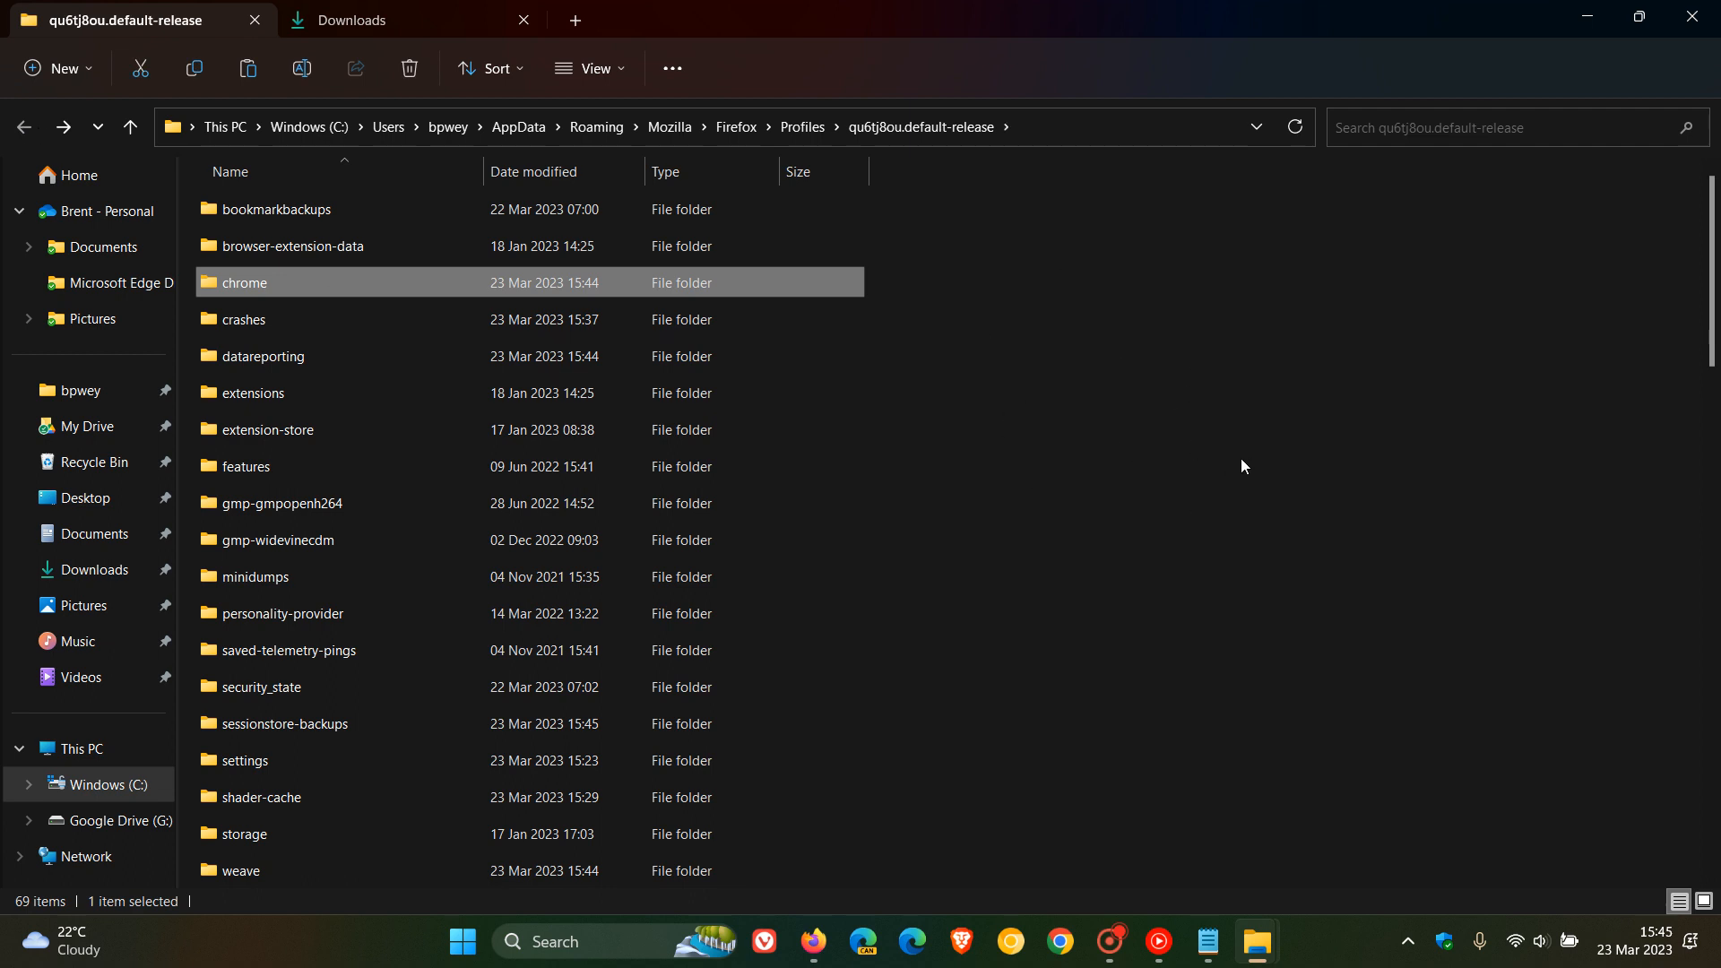
pyautogui.click(812, 941)
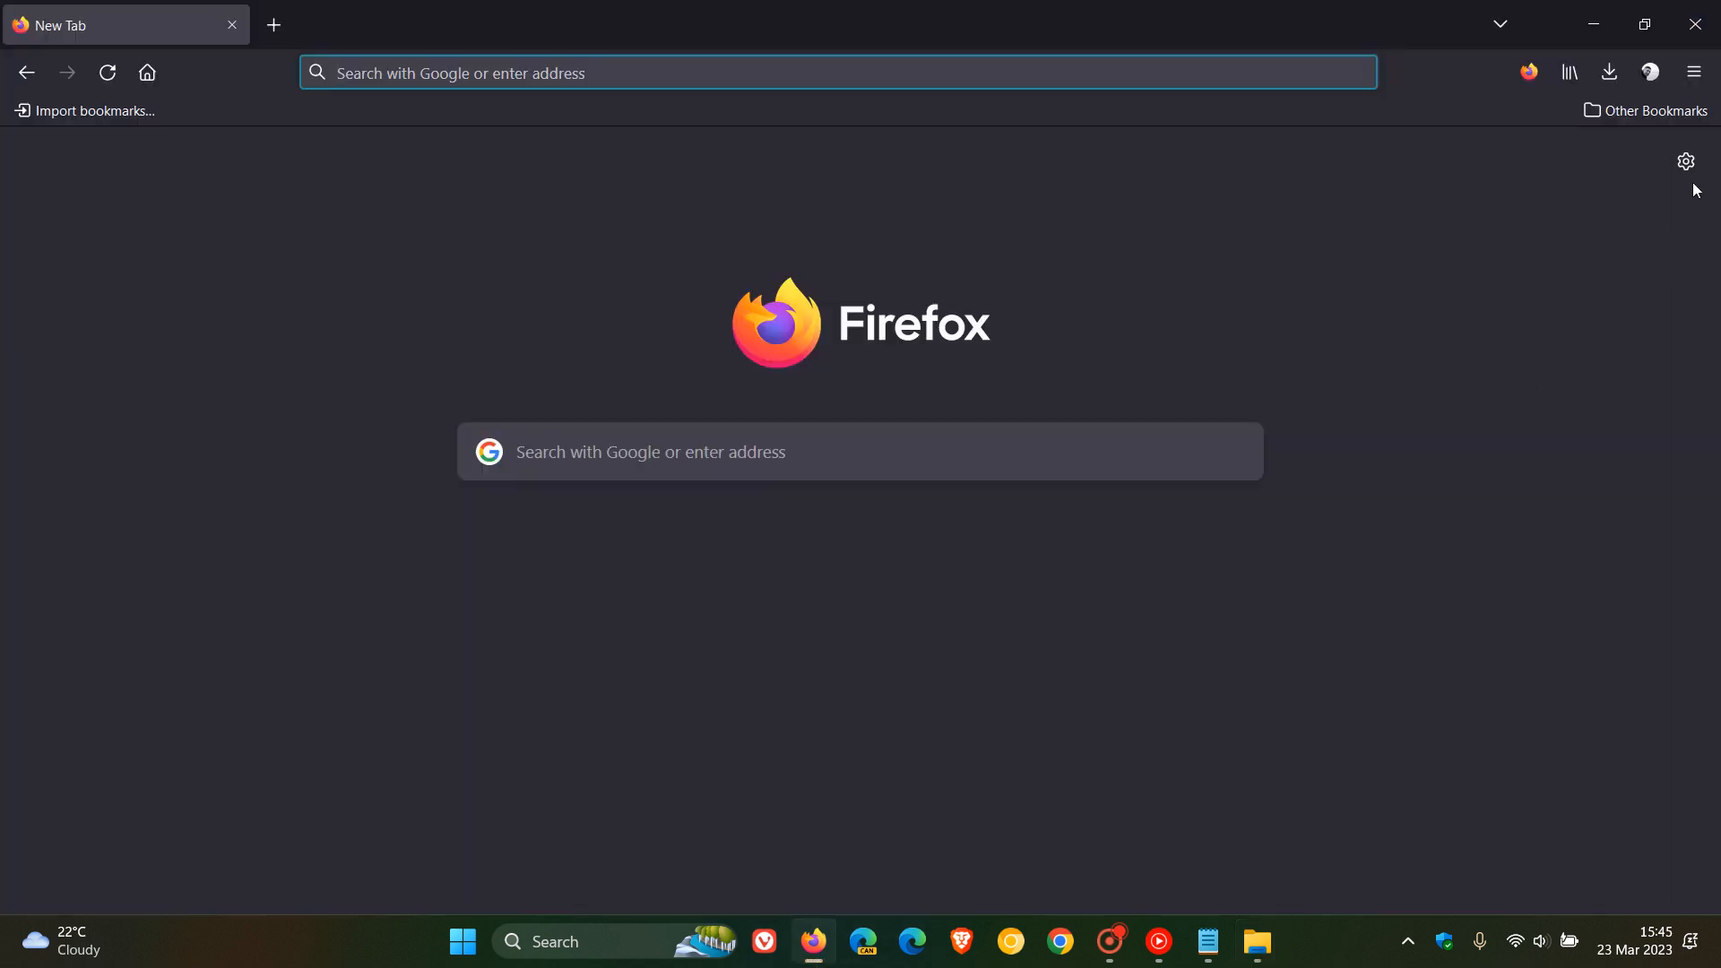
pyautogui.click(1694, 72)
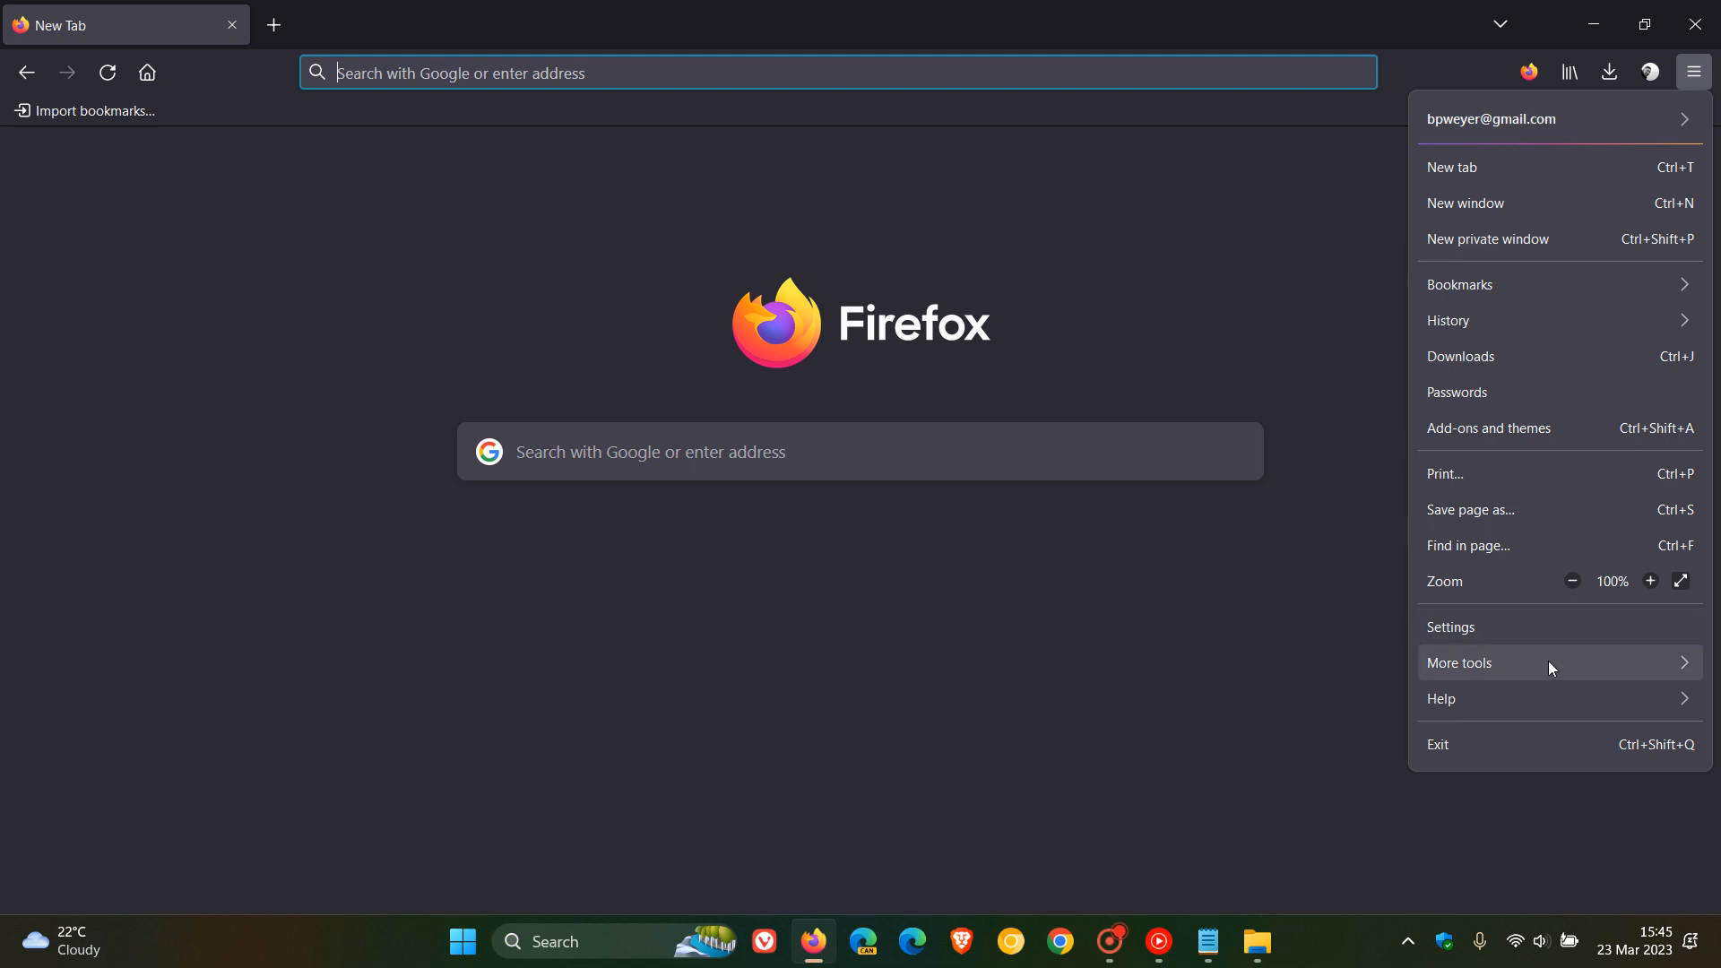
pyautogui.click(1441, 697)
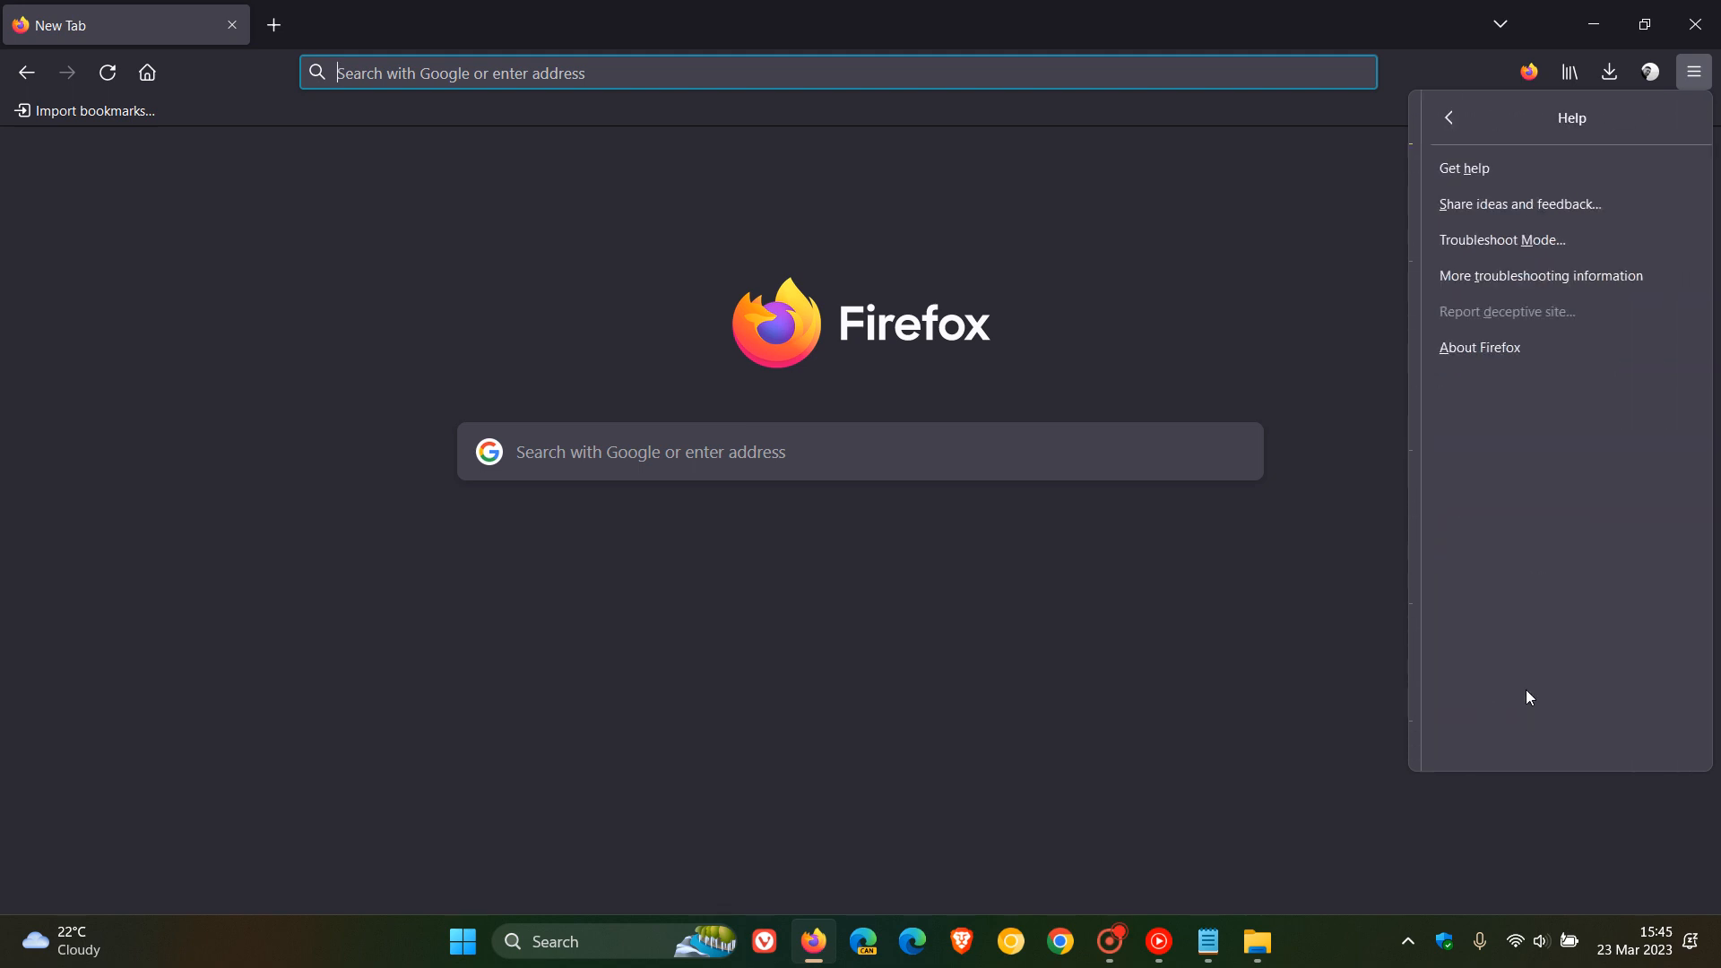
pyautogui.click(1540, 276)
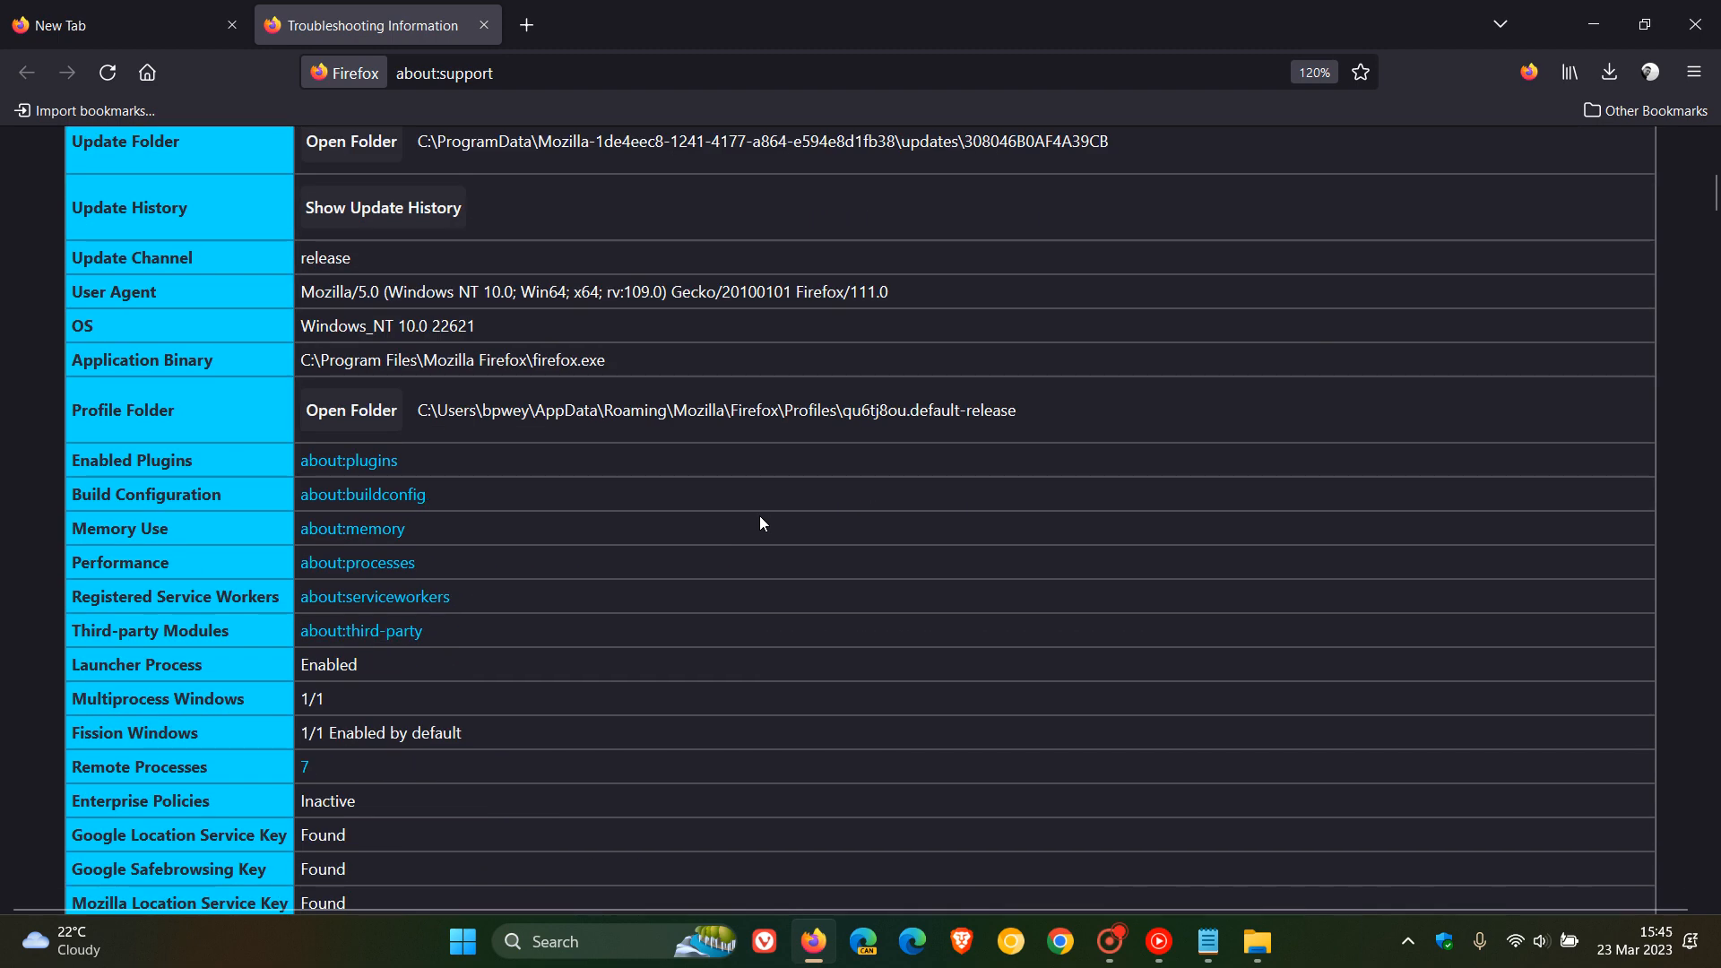
# Open the profile folder from the Profile Folder row and delete its chrome folder
pyautogui.scroll(-3)
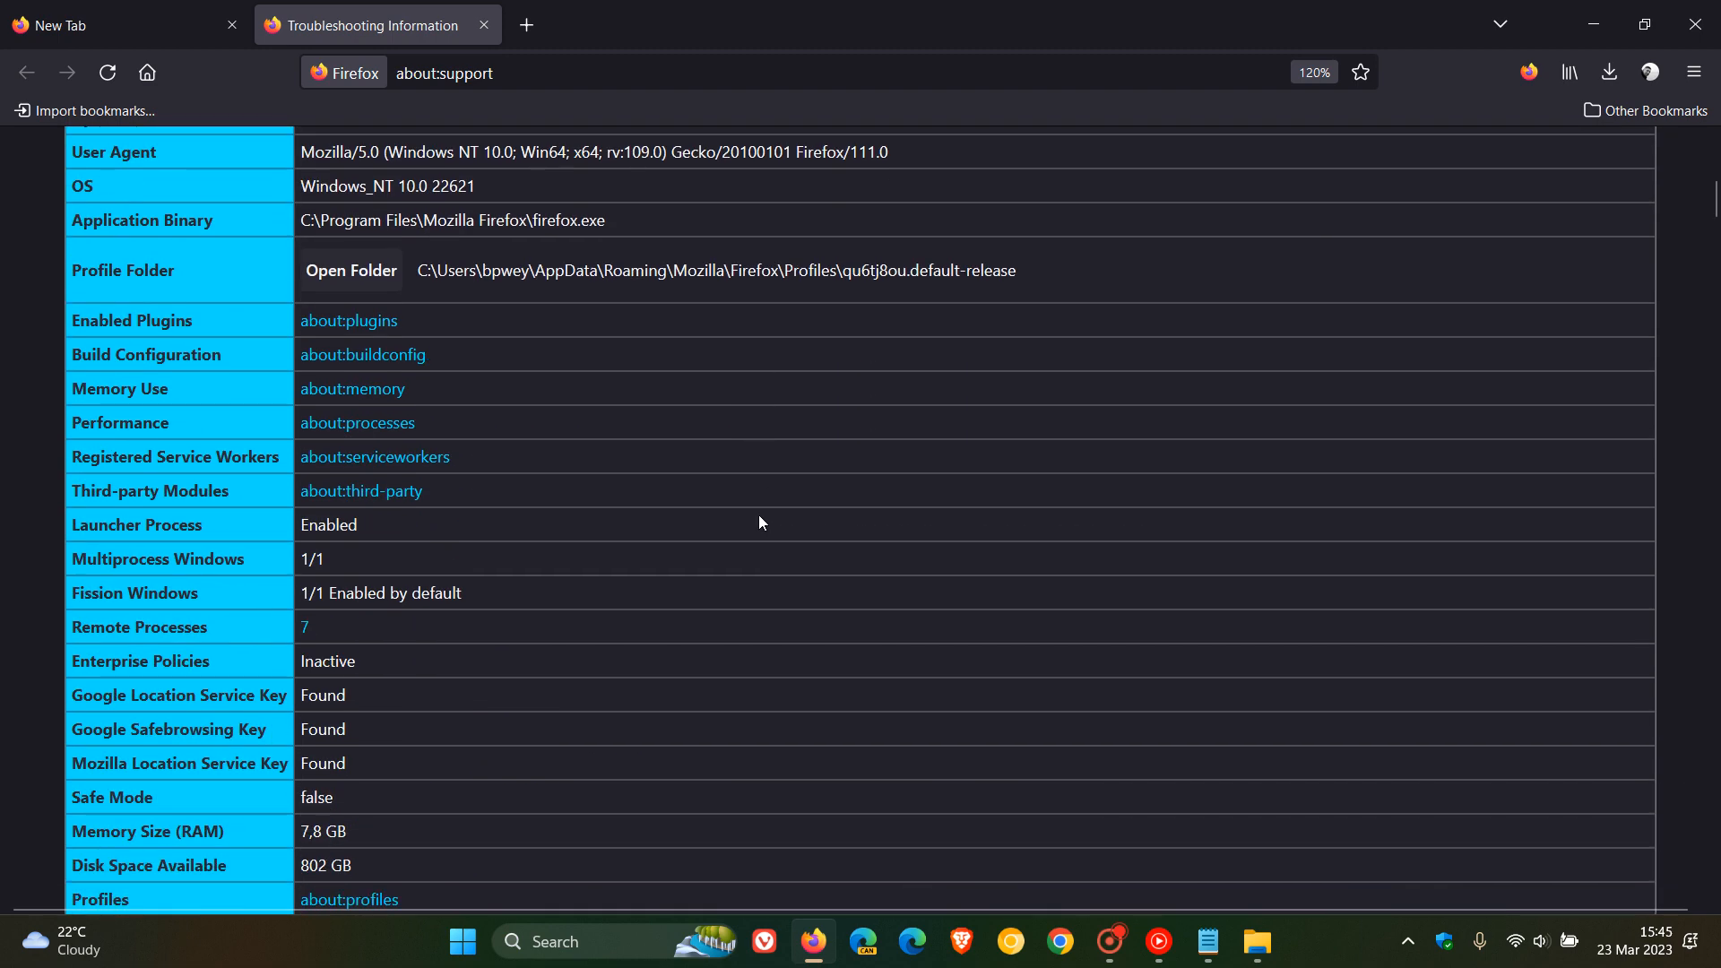
pyautogui.scroll(3)
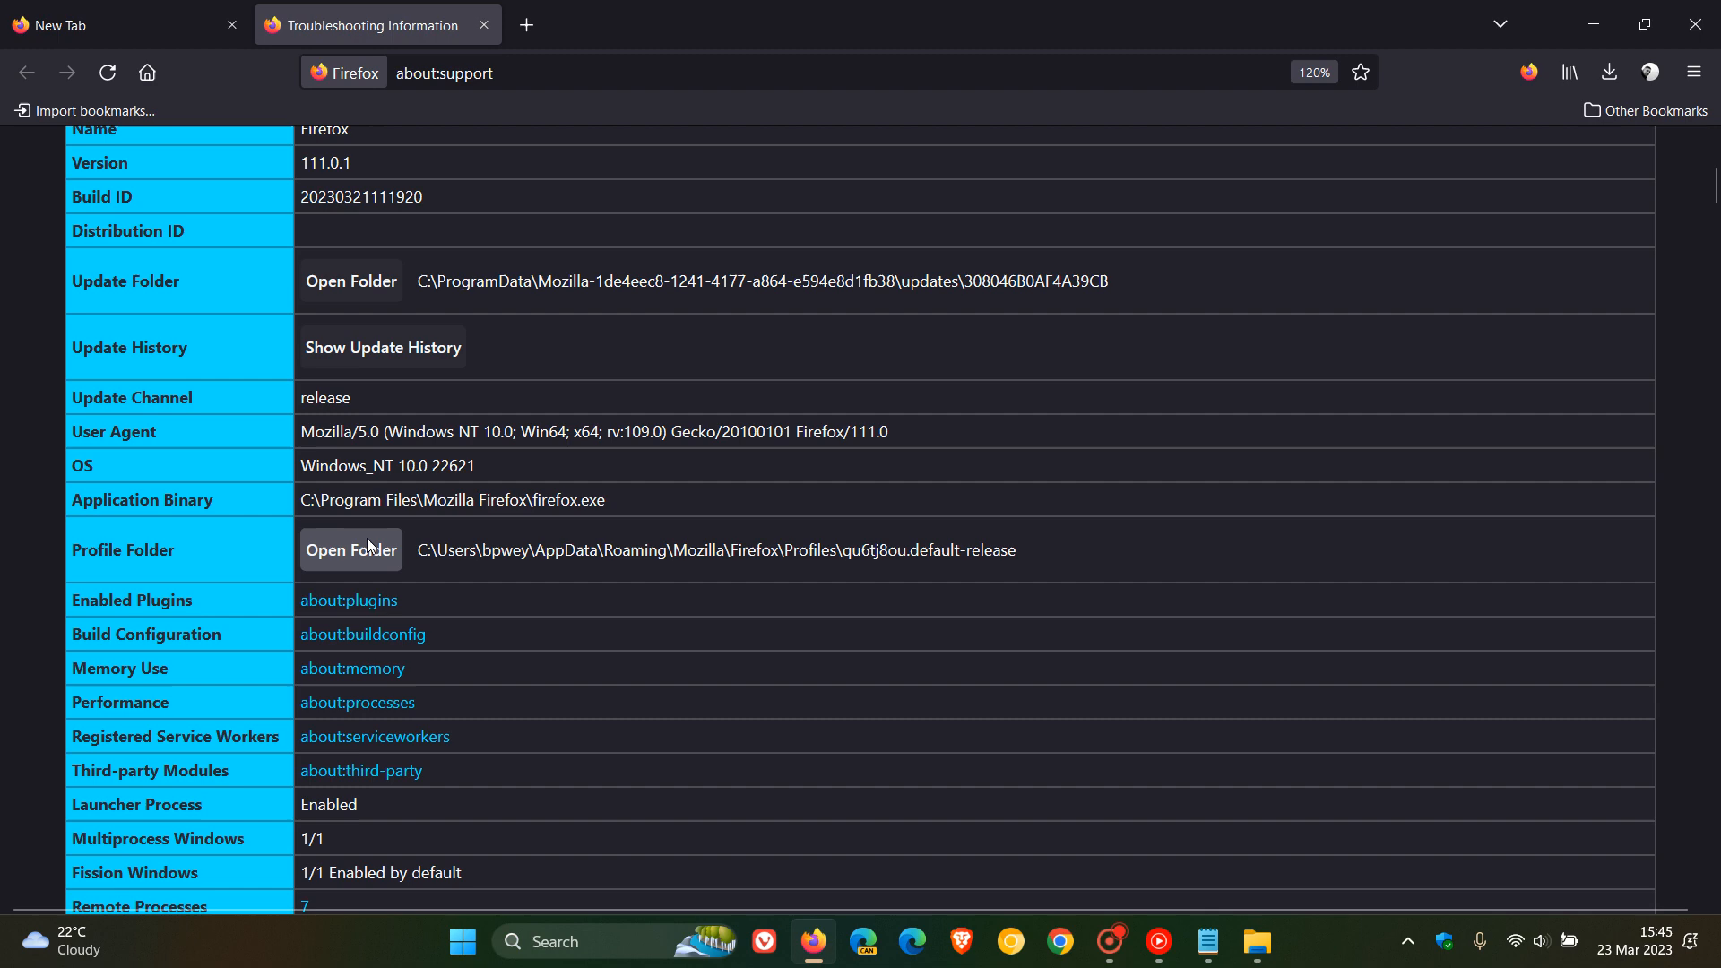
pyautogui.click(351, 550)
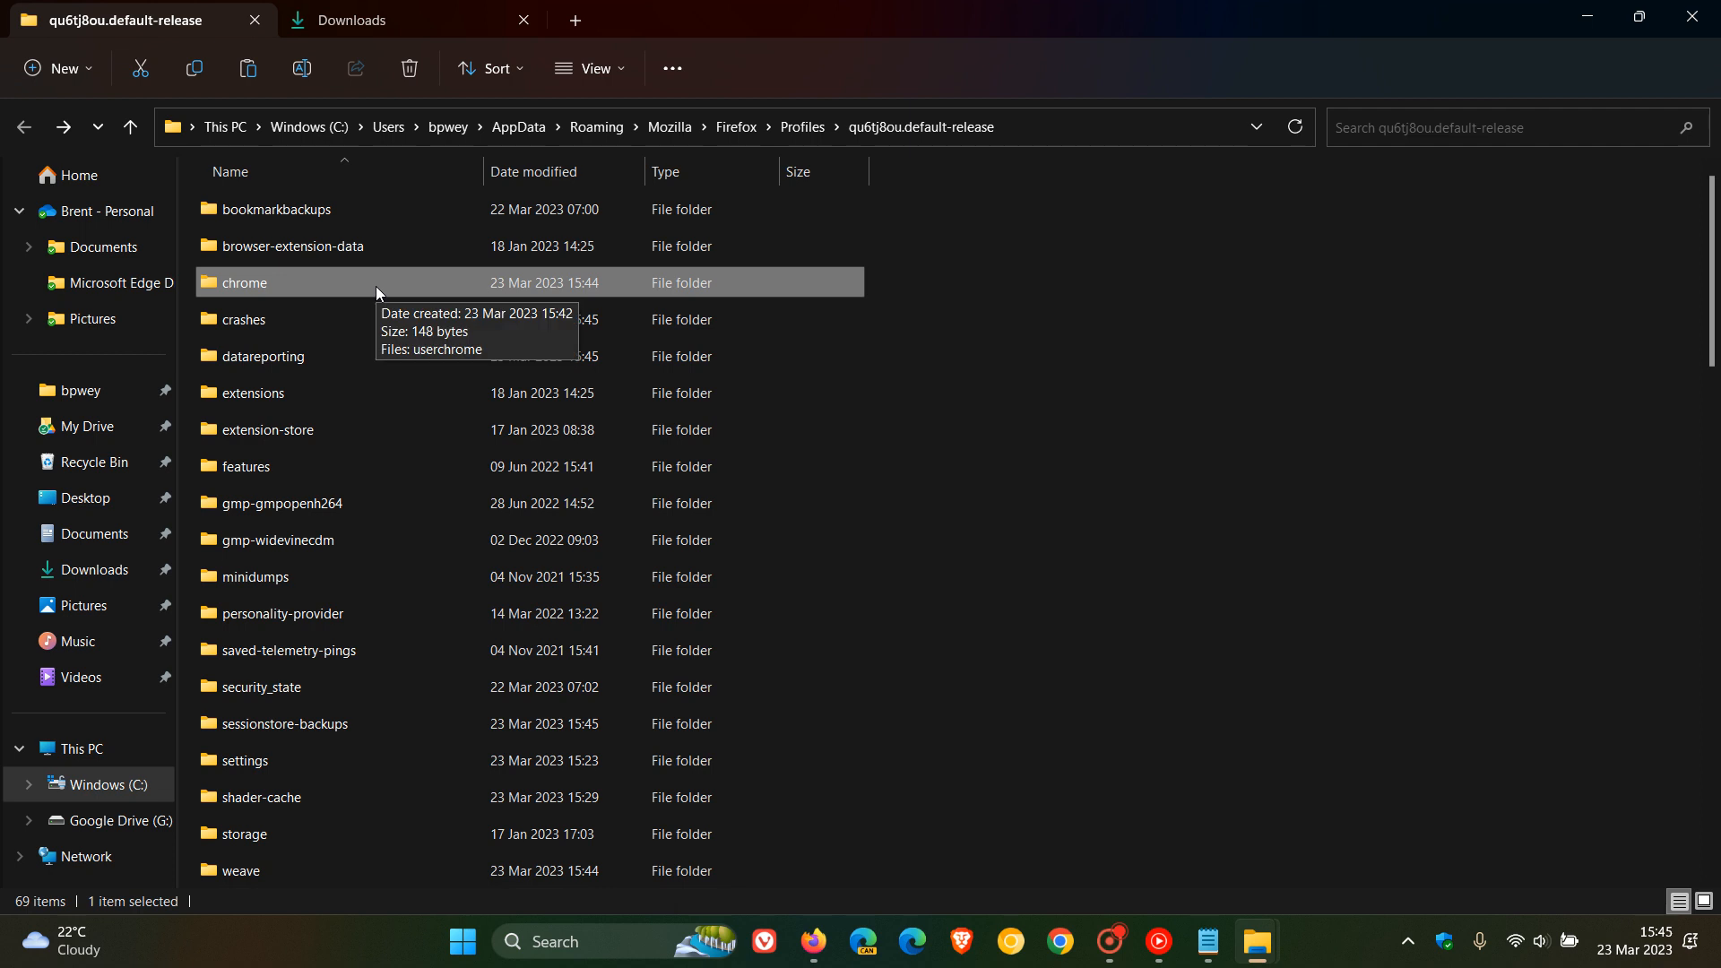
pyautogui.press('F2')
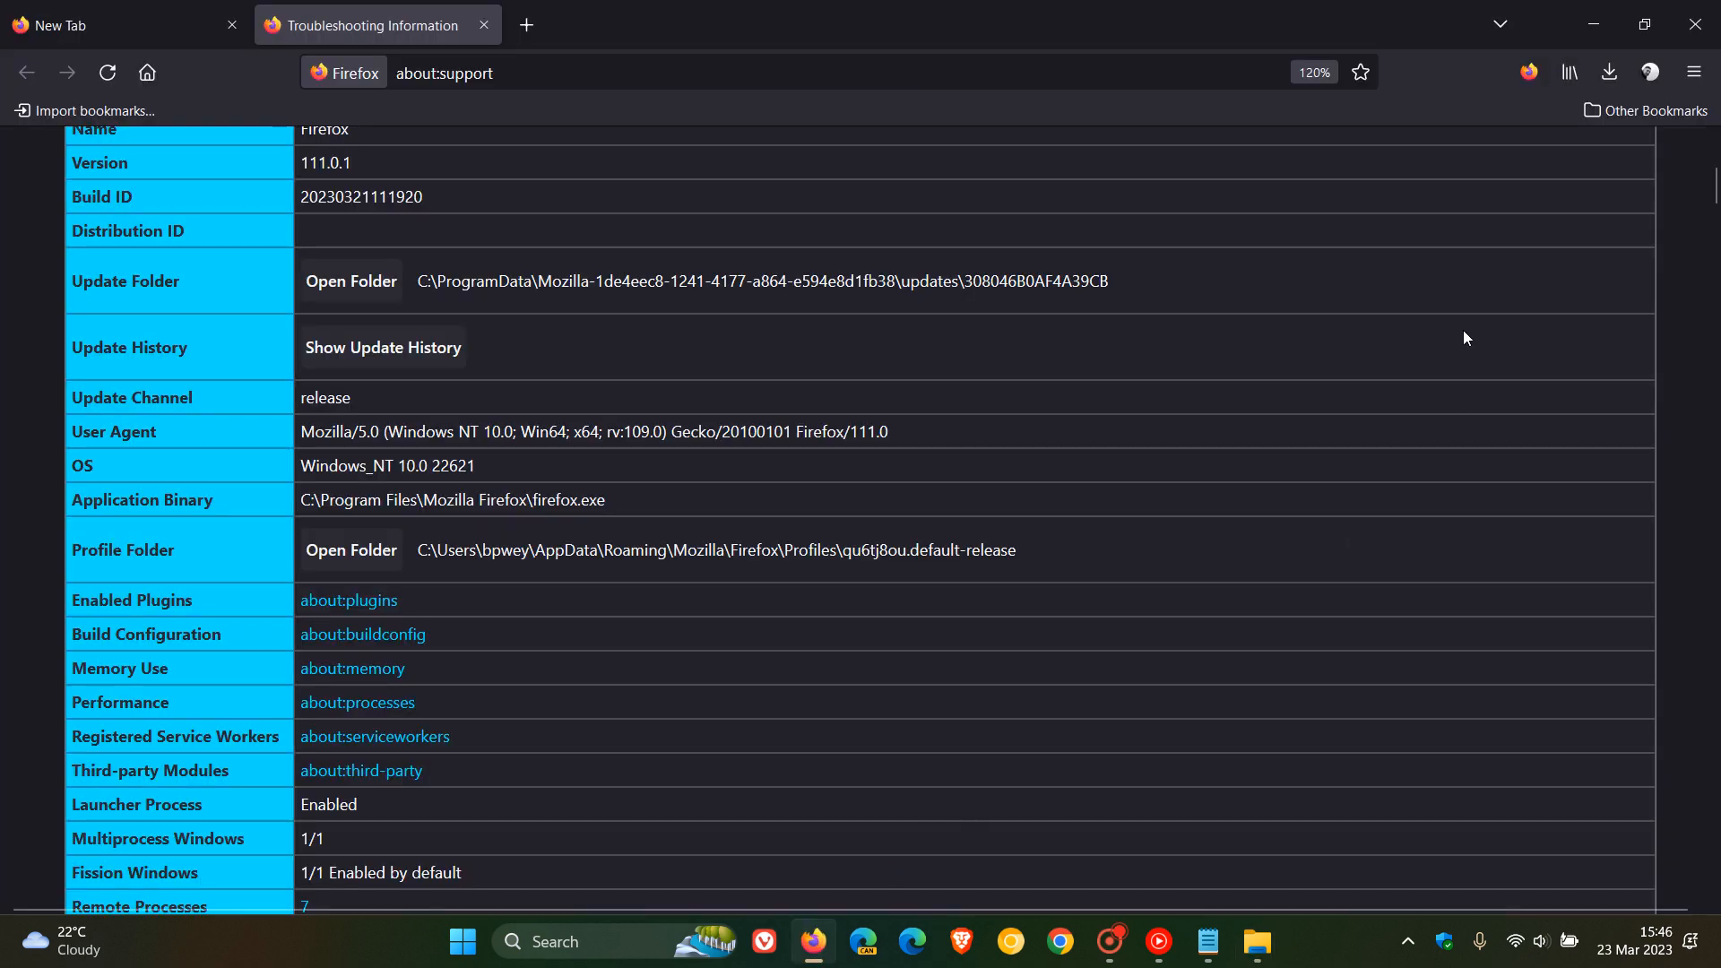
# Close Firefox and relaunch it so the extensions puzzle icon returns to the toolbar
pyautogui.click(482, 24)
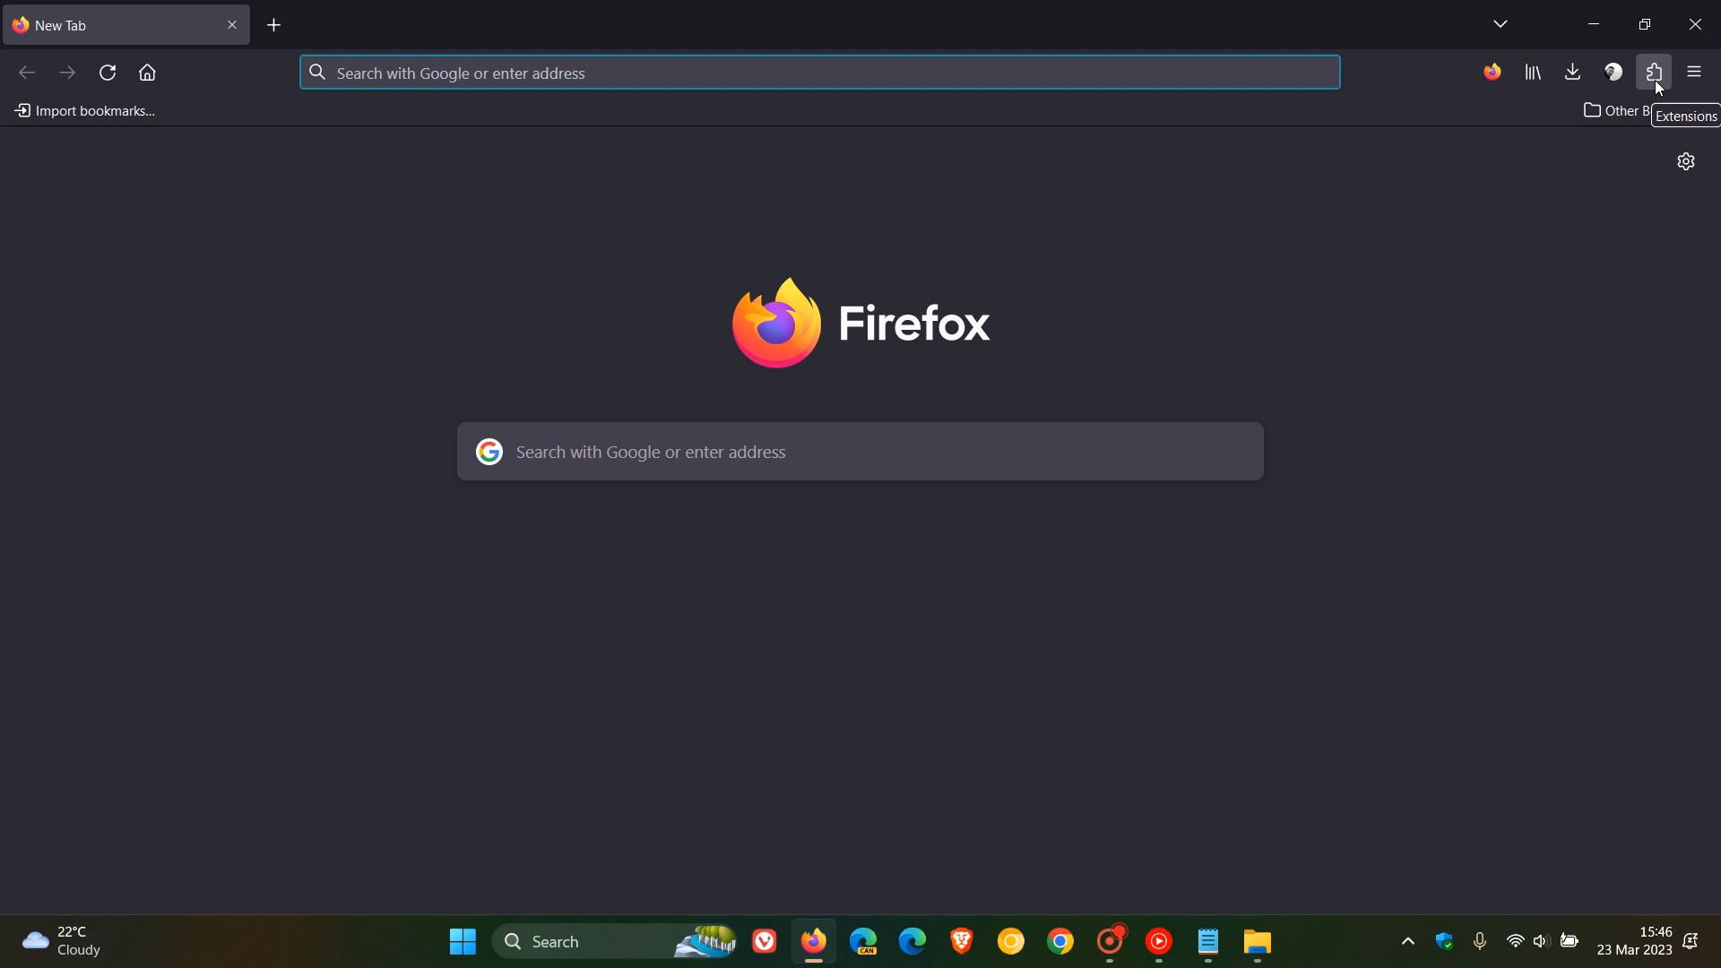
pyautogui.moveTo(1273, 321)
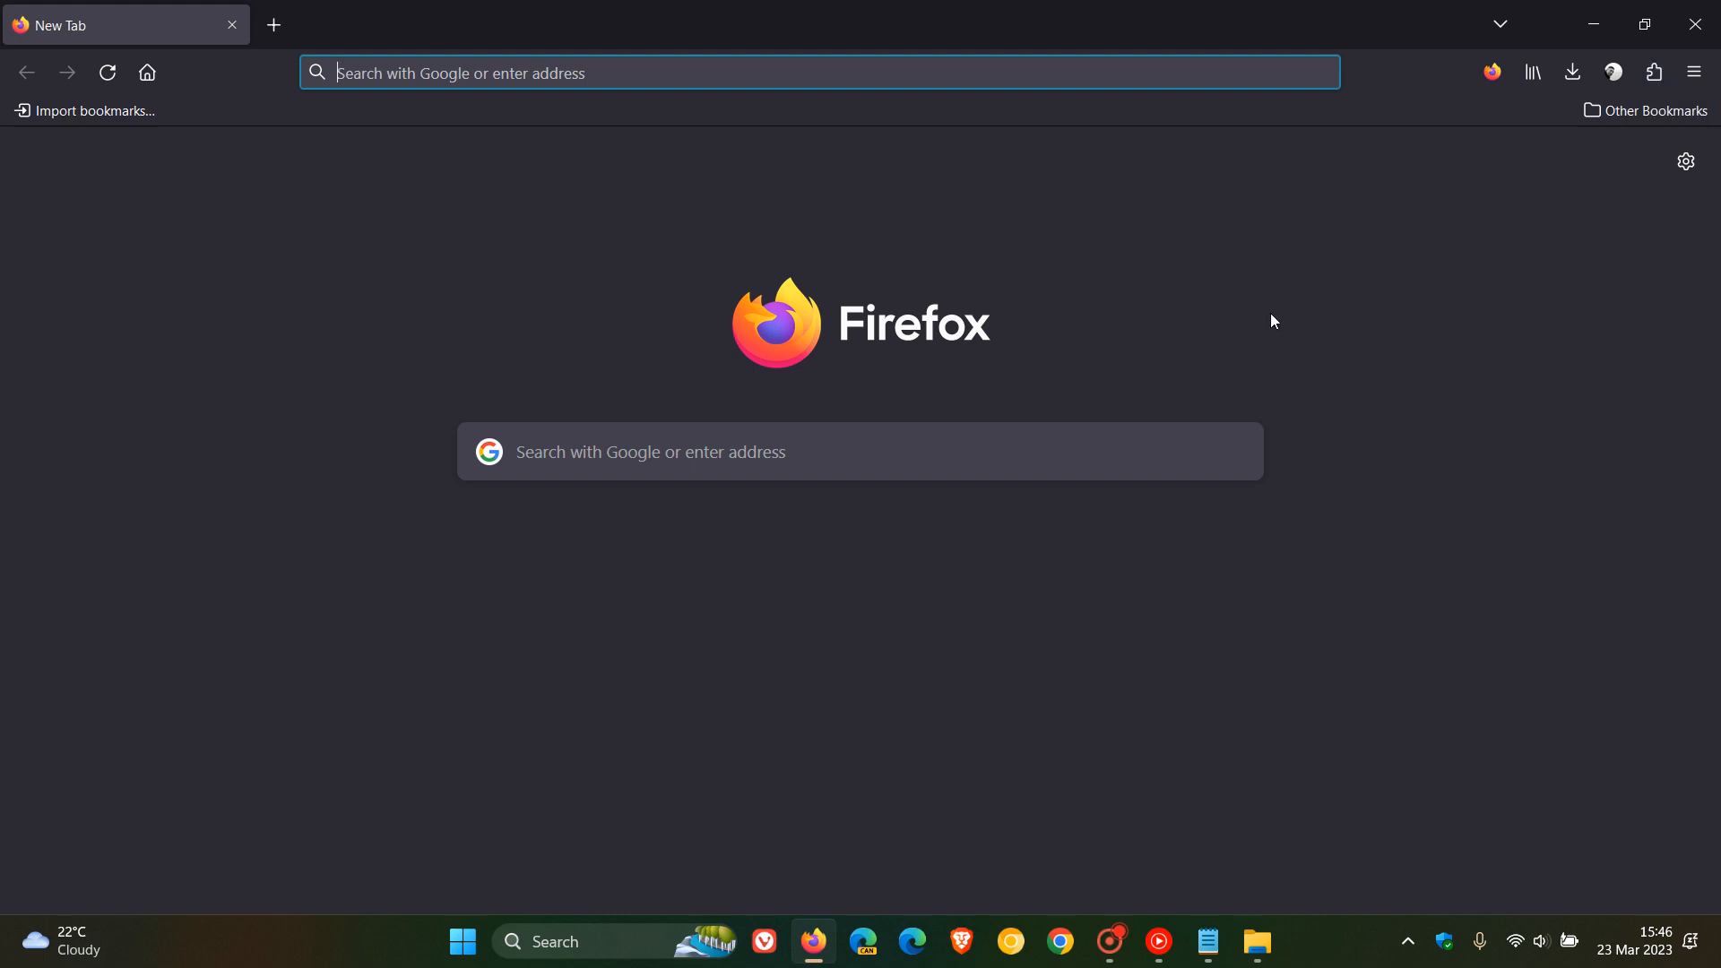
pyautogui.moveTo(325, 303)
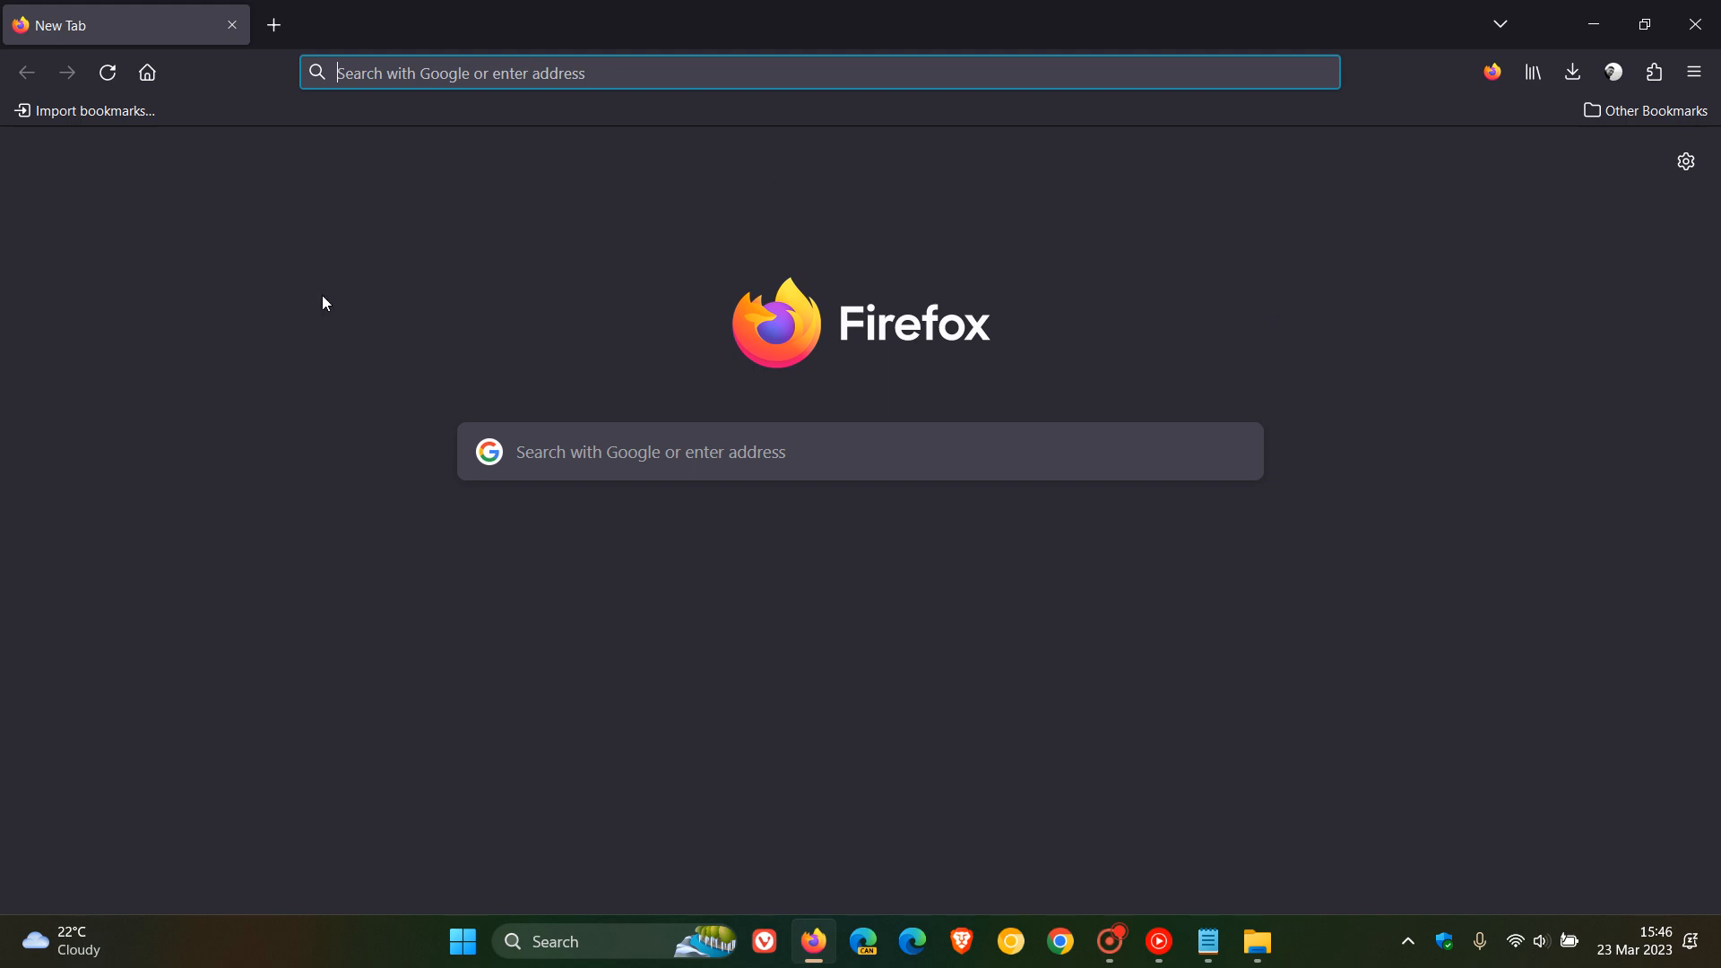
pyautogui.moveTo(1377, 338)
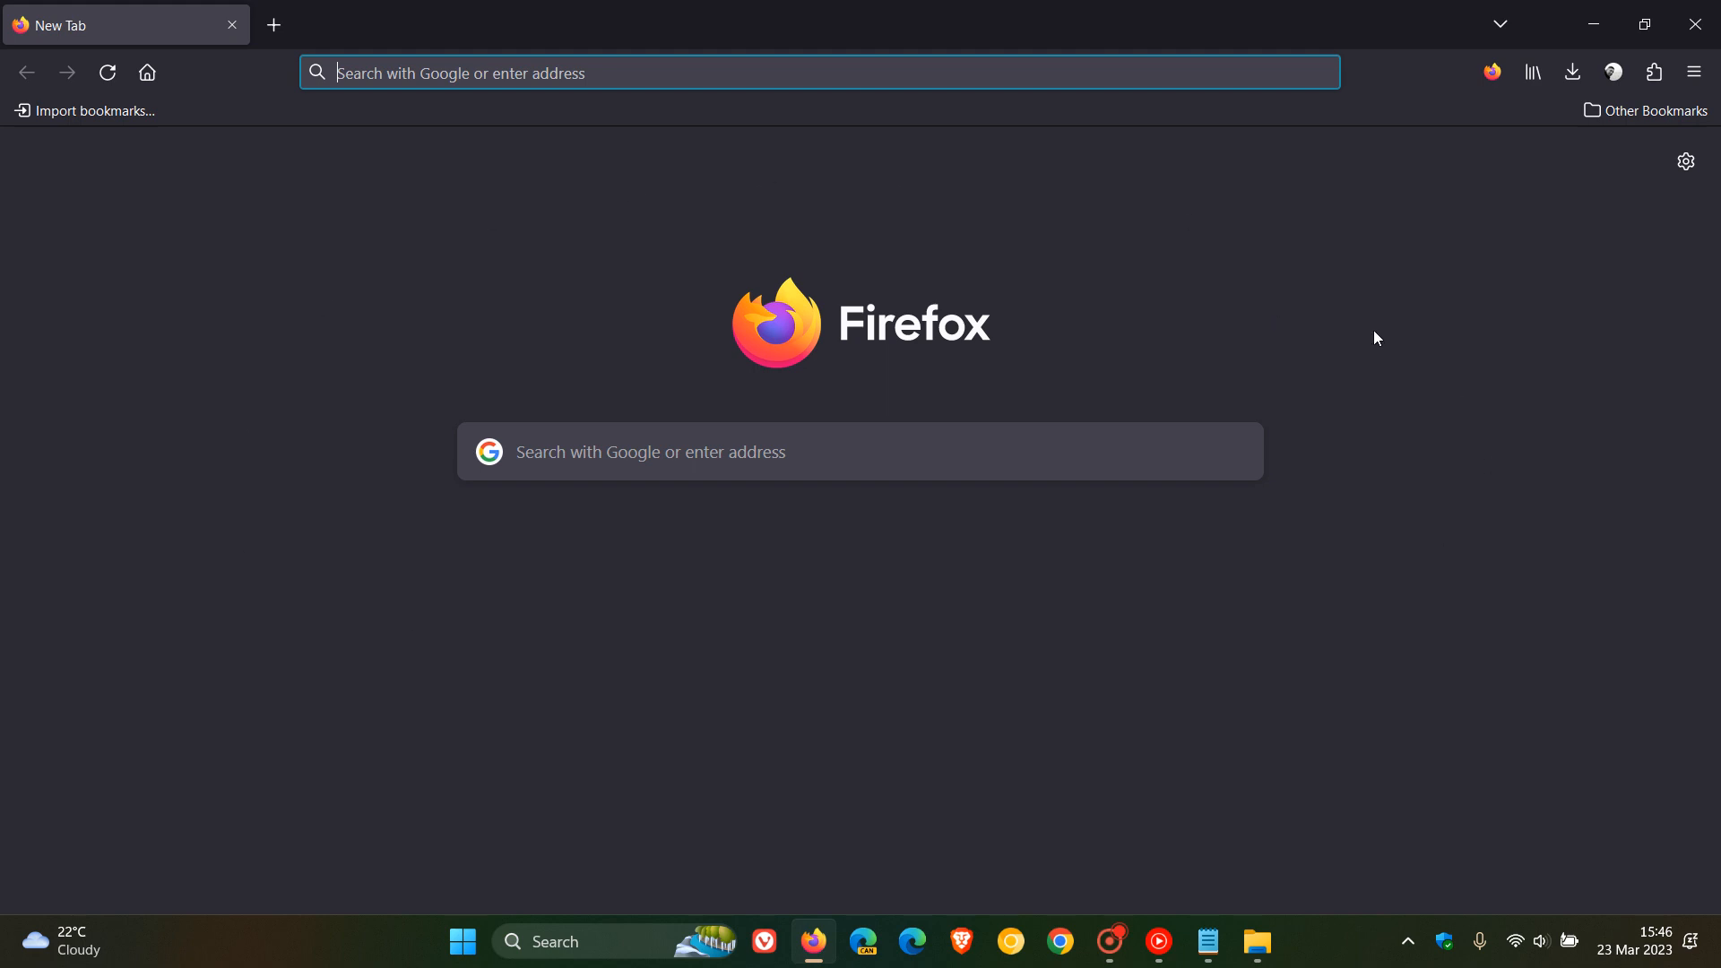